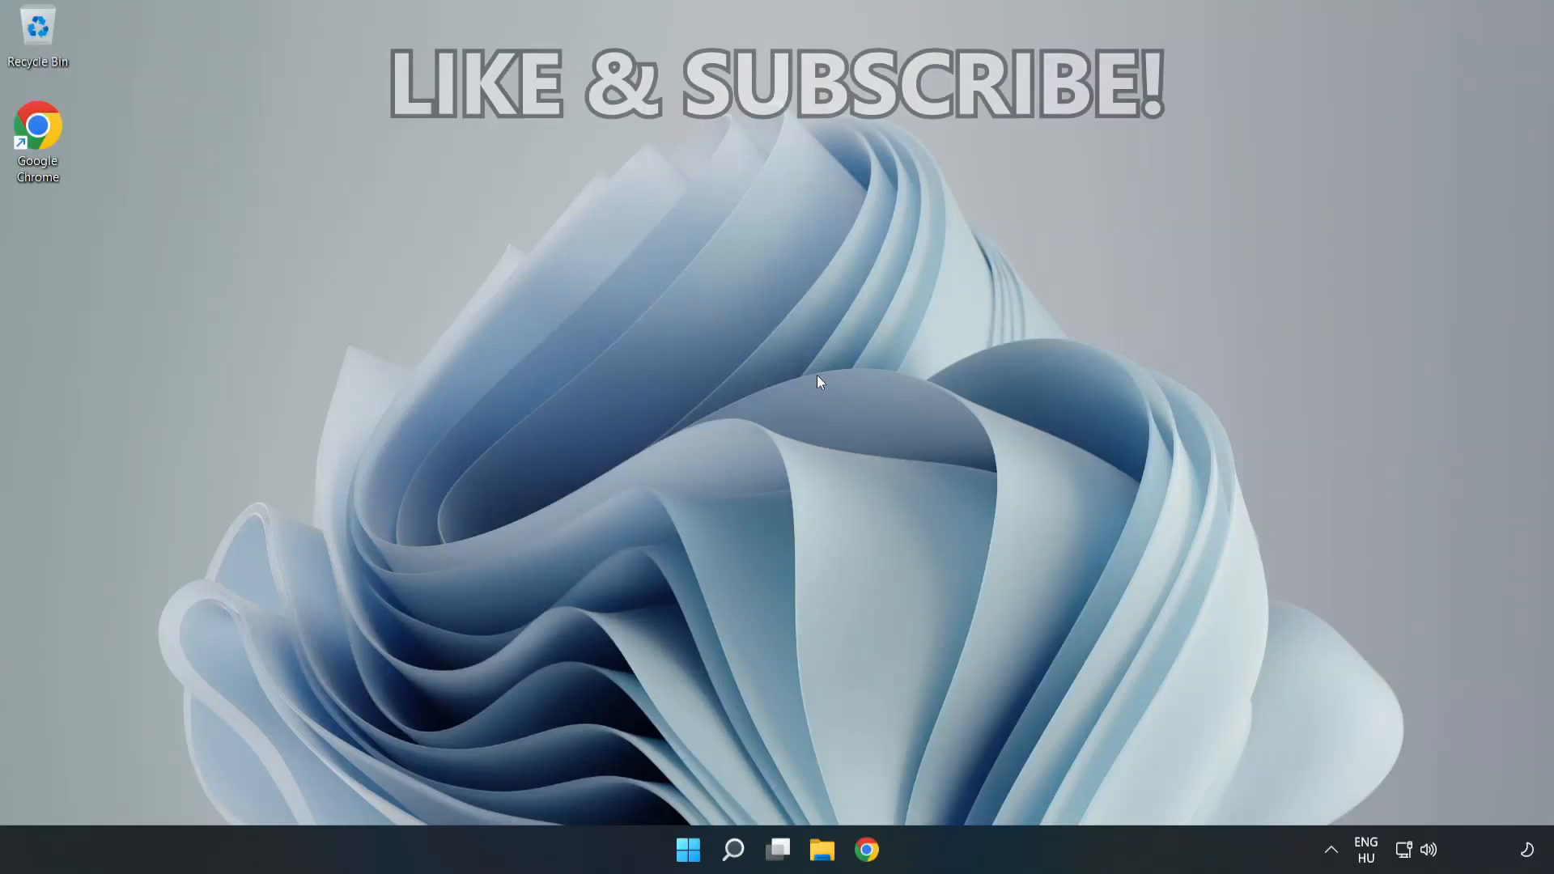
pyautogui.moveTo(773, 420)
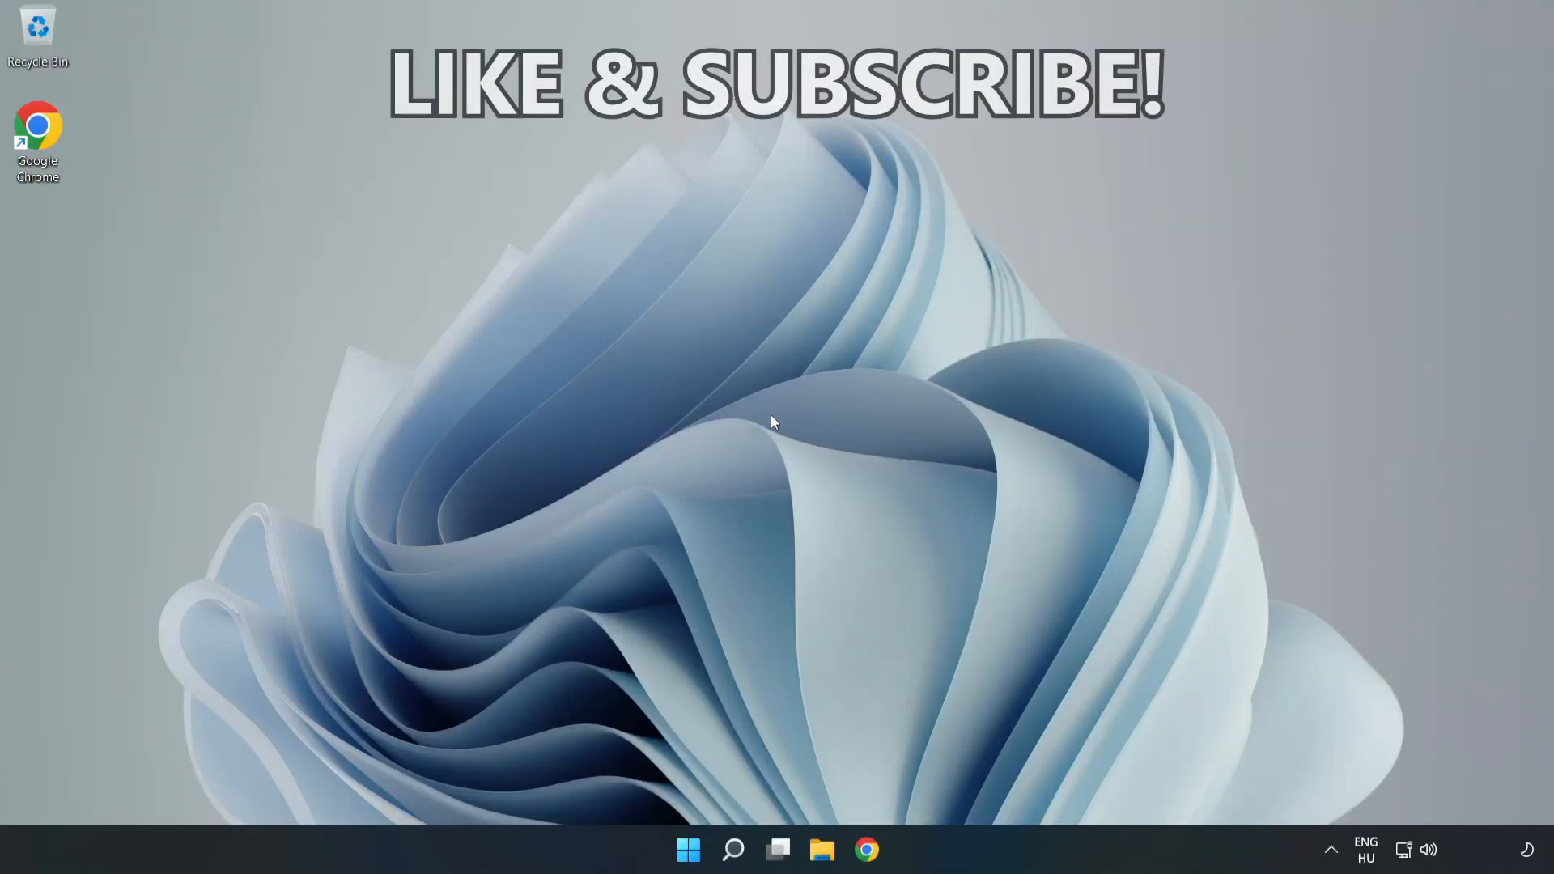
# Search for 'cmd' and launch Command Prompt as administrator.
pyautogui.click(732, 849)
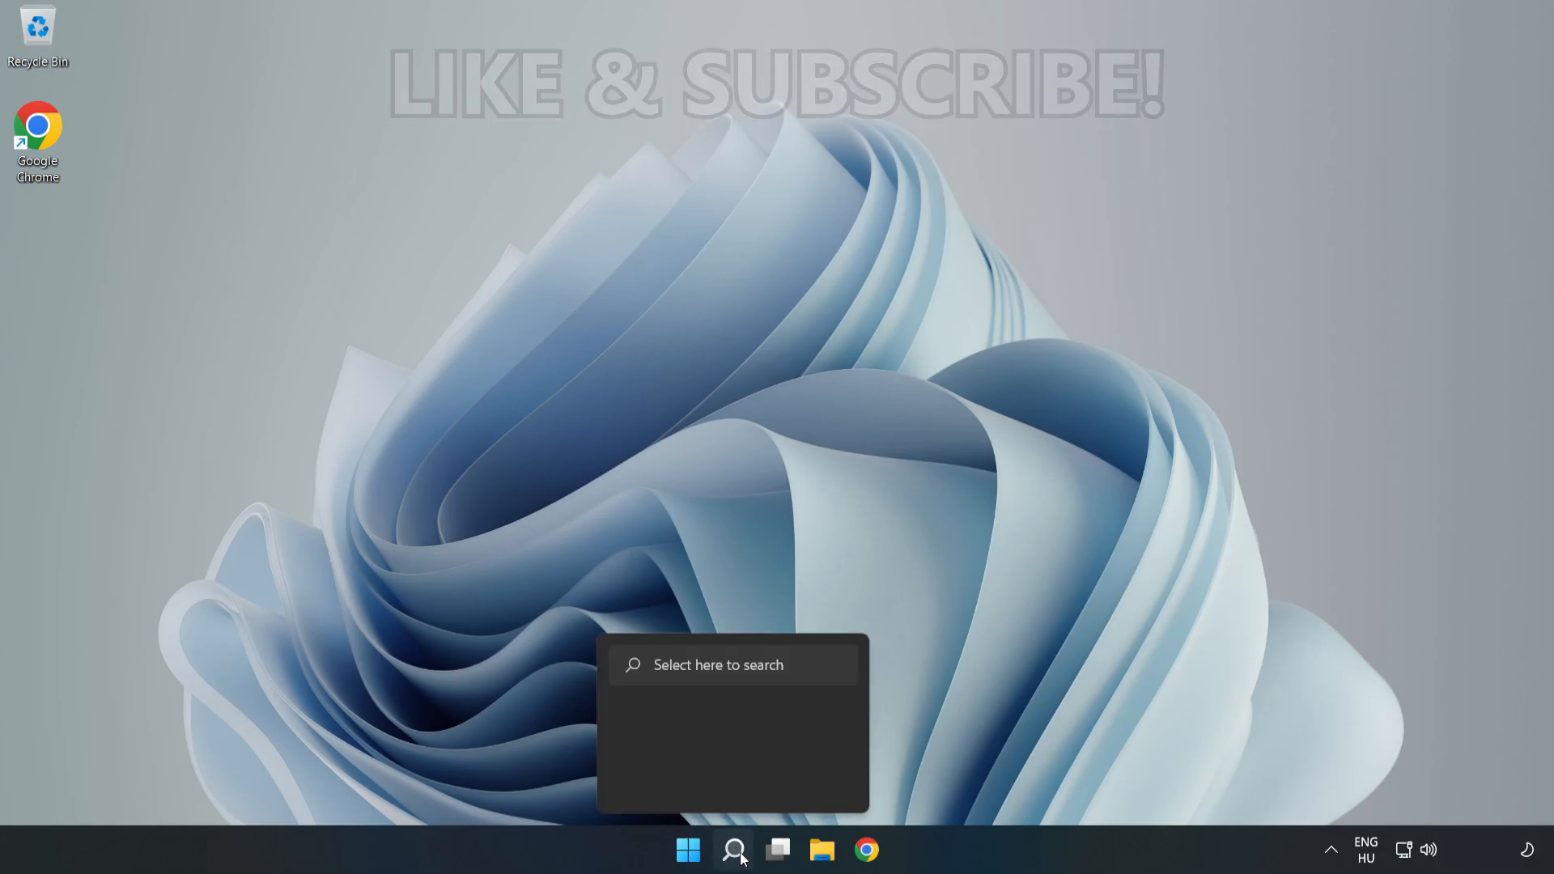
pyautogui.click(733, 849)
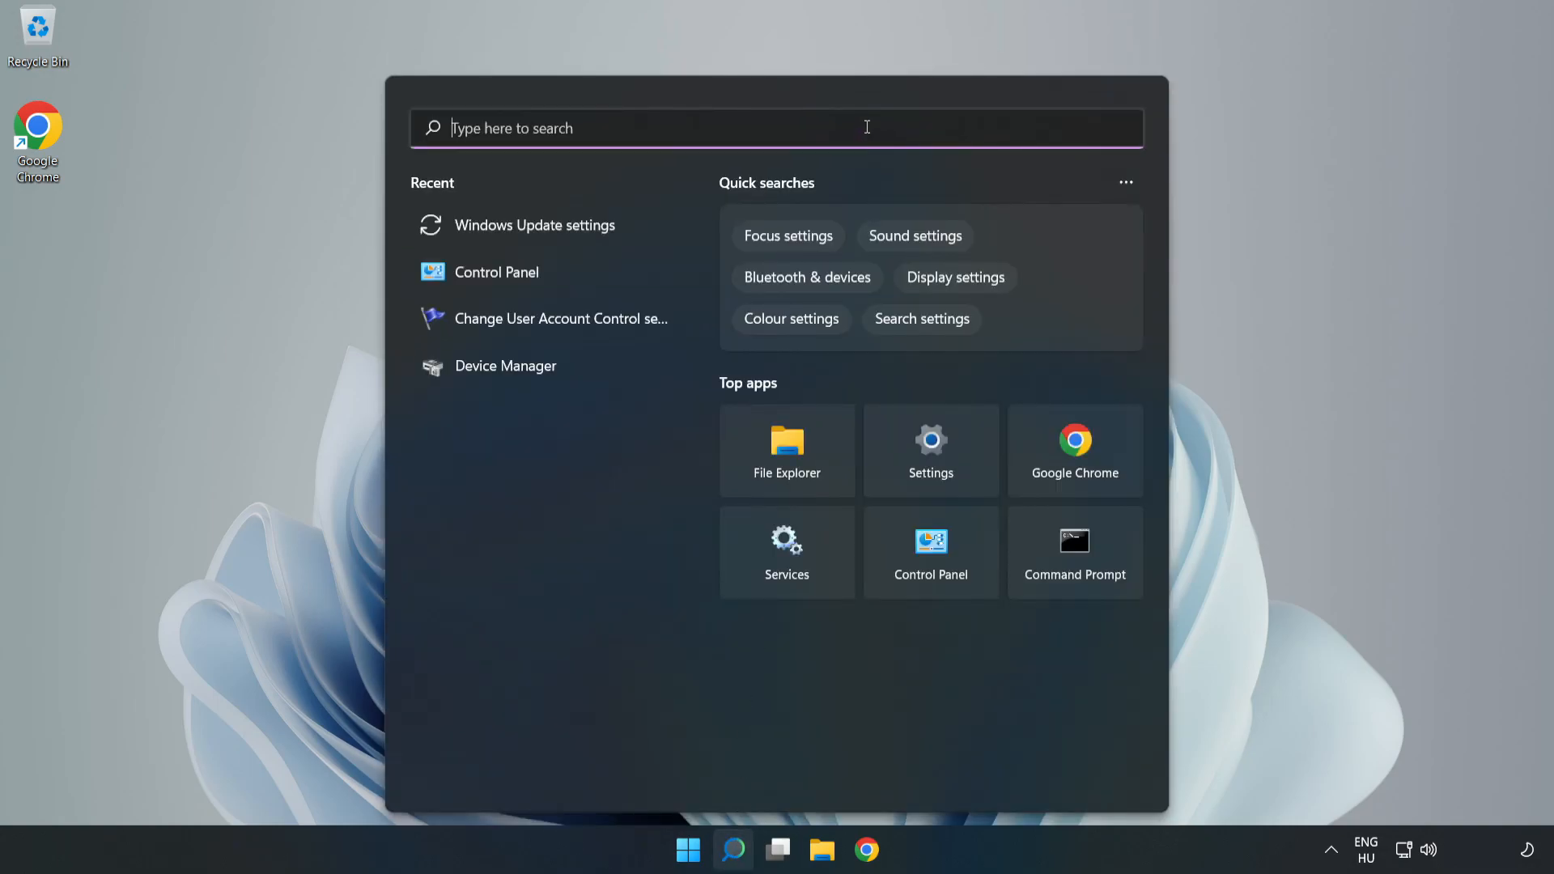
pyautogui.write('cmd')
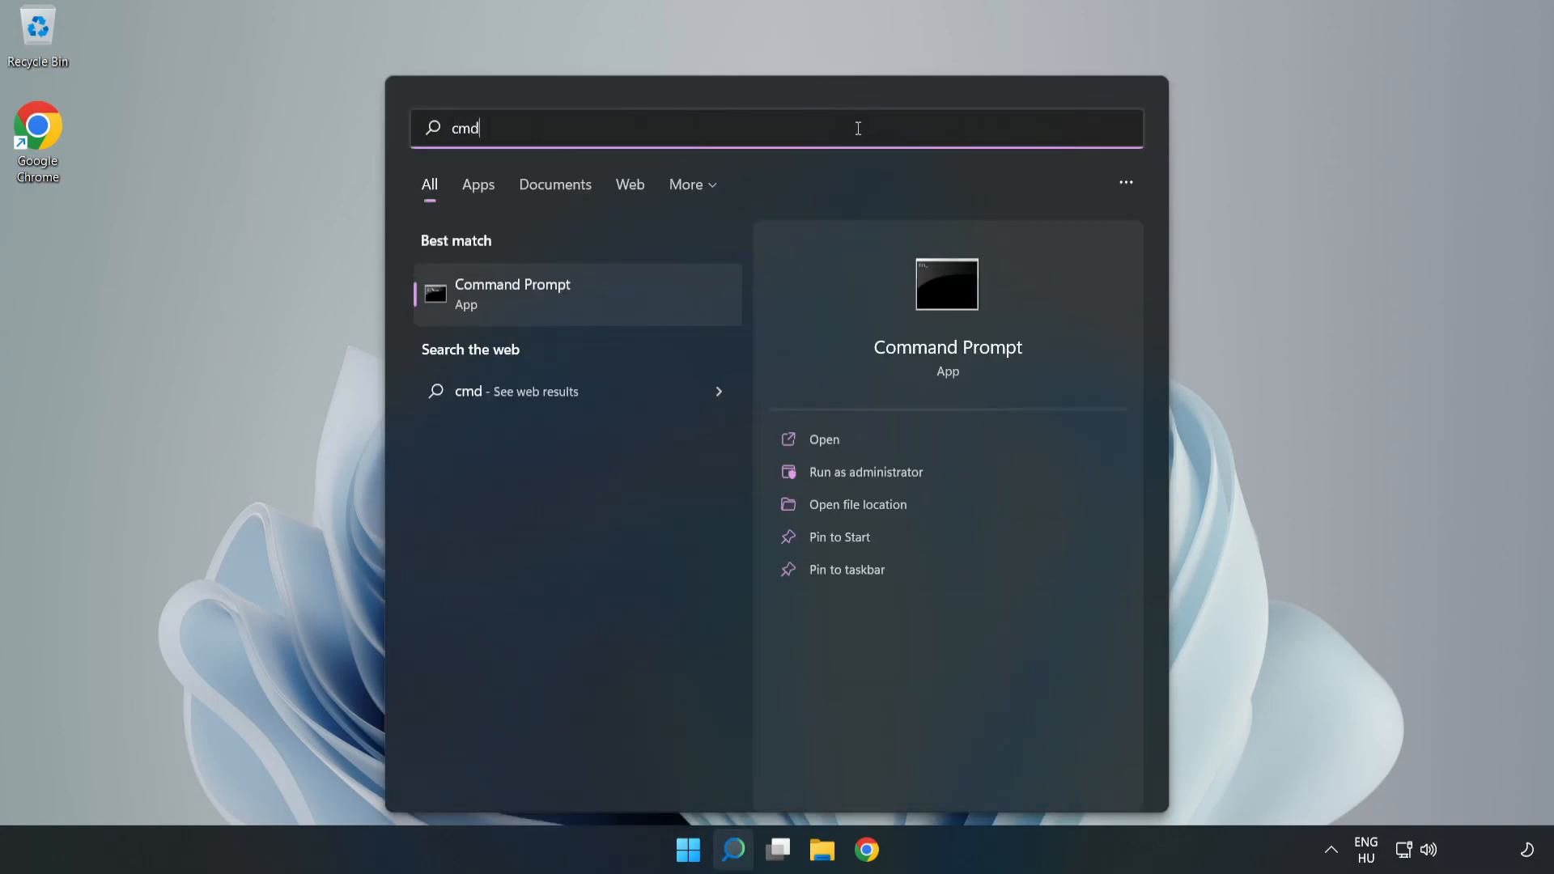
pyautogui.moveTo(629, 297)
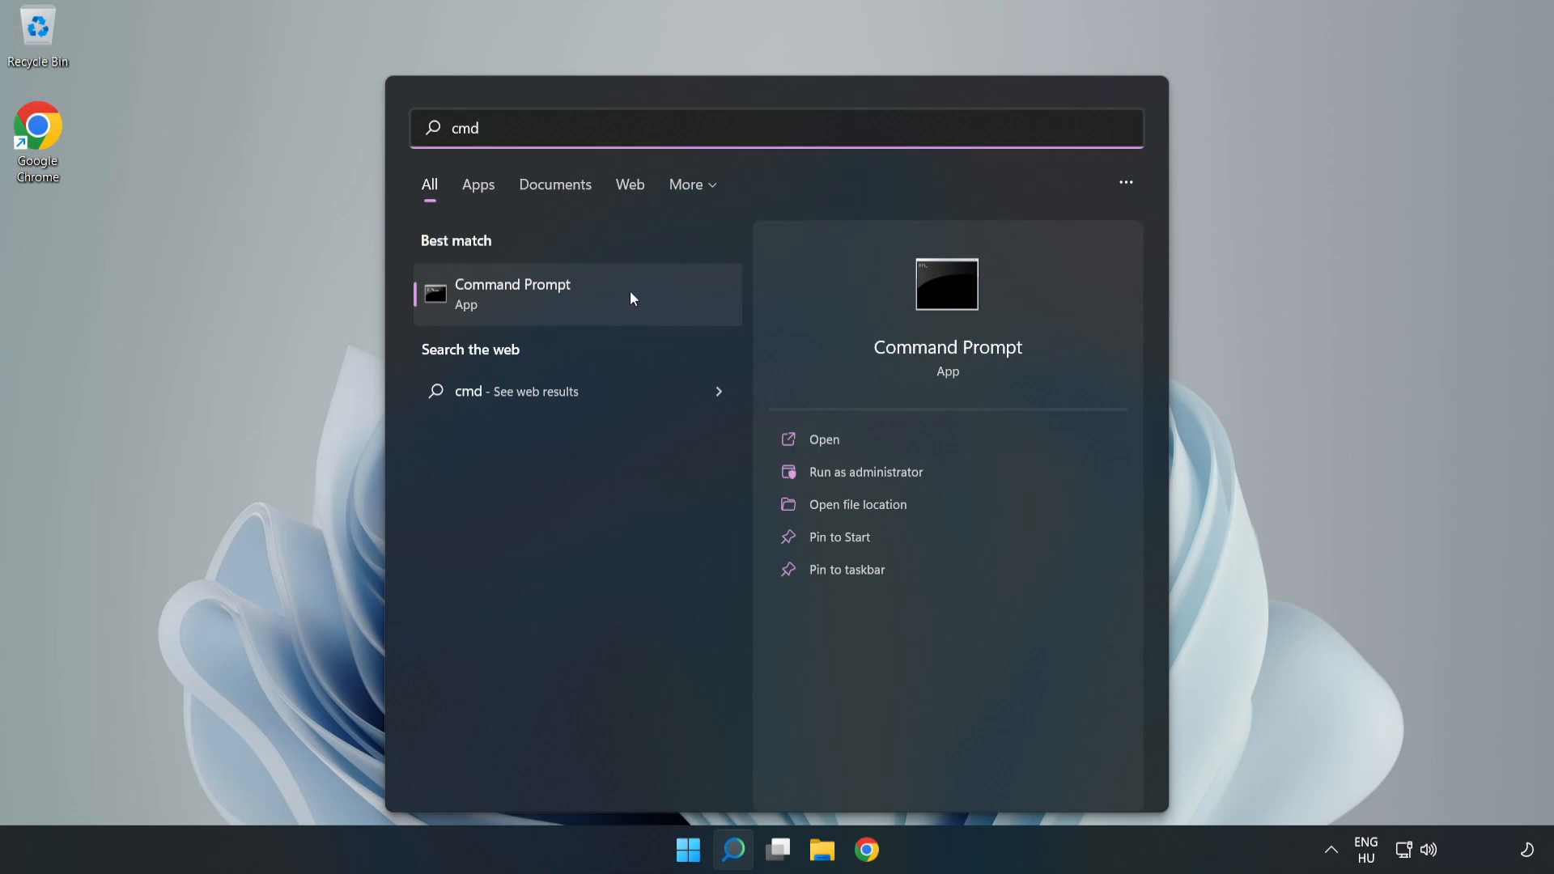
pyautogui.rightClick(578, 295)
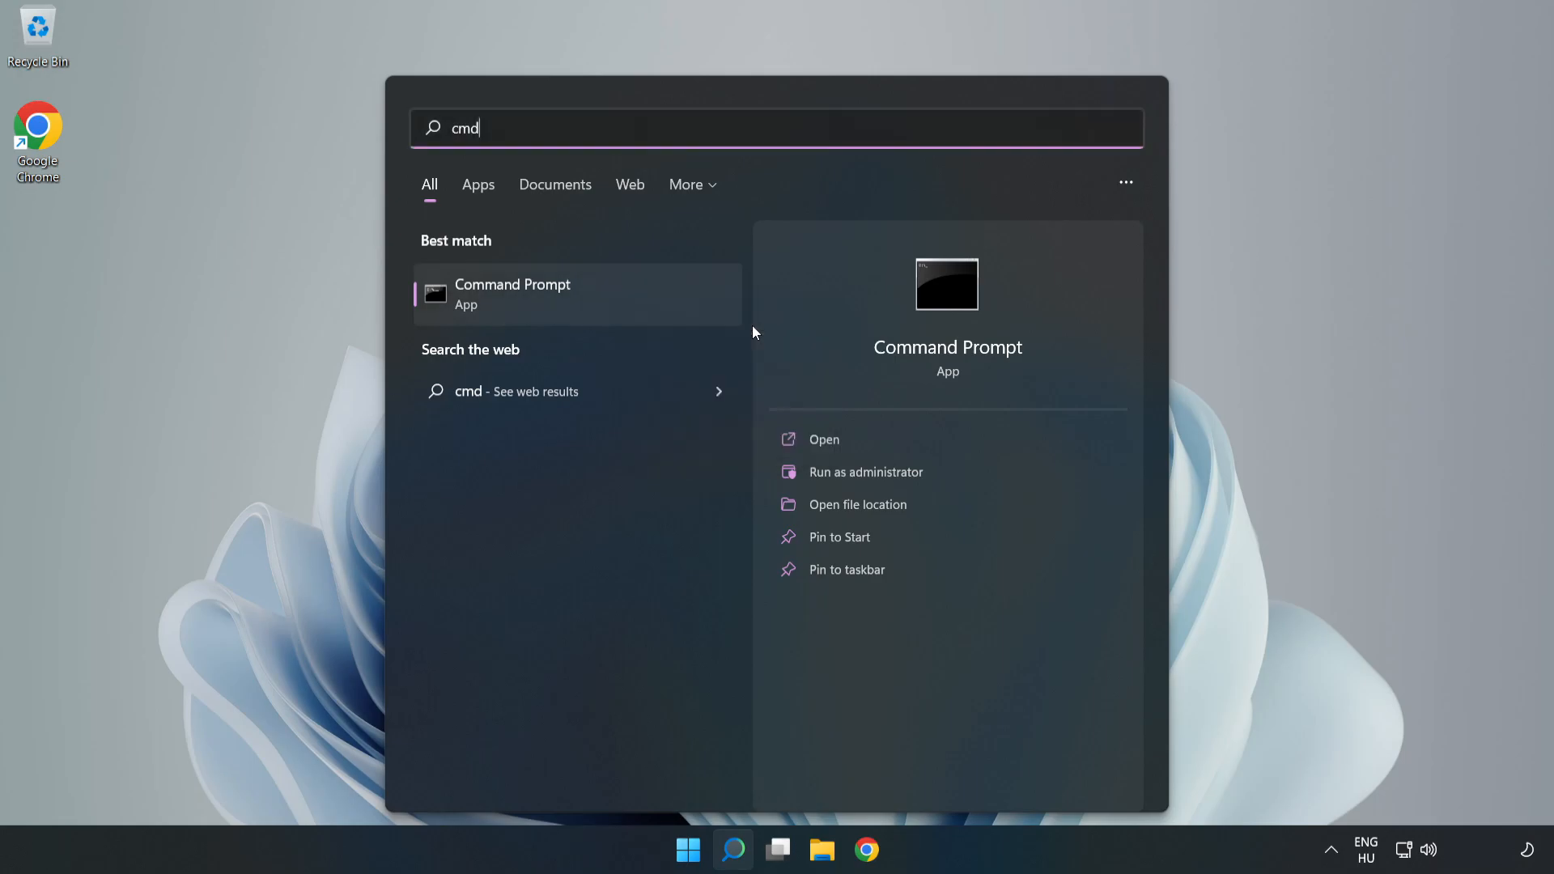
pyautogui.click(865, 472)
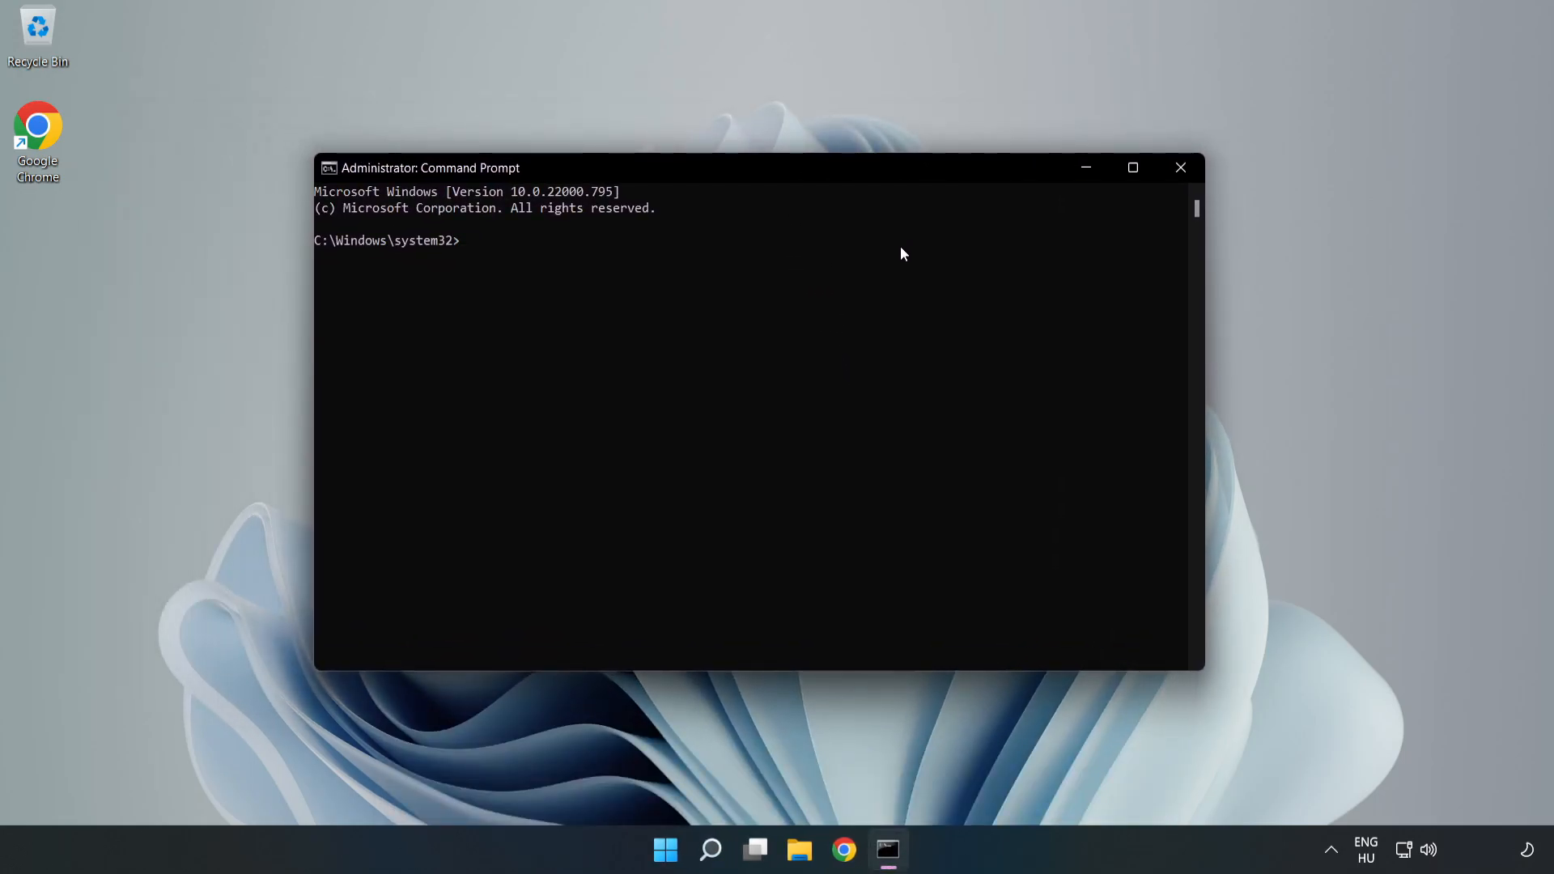
# Run 'ipconfig /flushdns' and 'netsh winsock reset', then exit Command Prompt.
pyautogui.write('ipconfig /f')
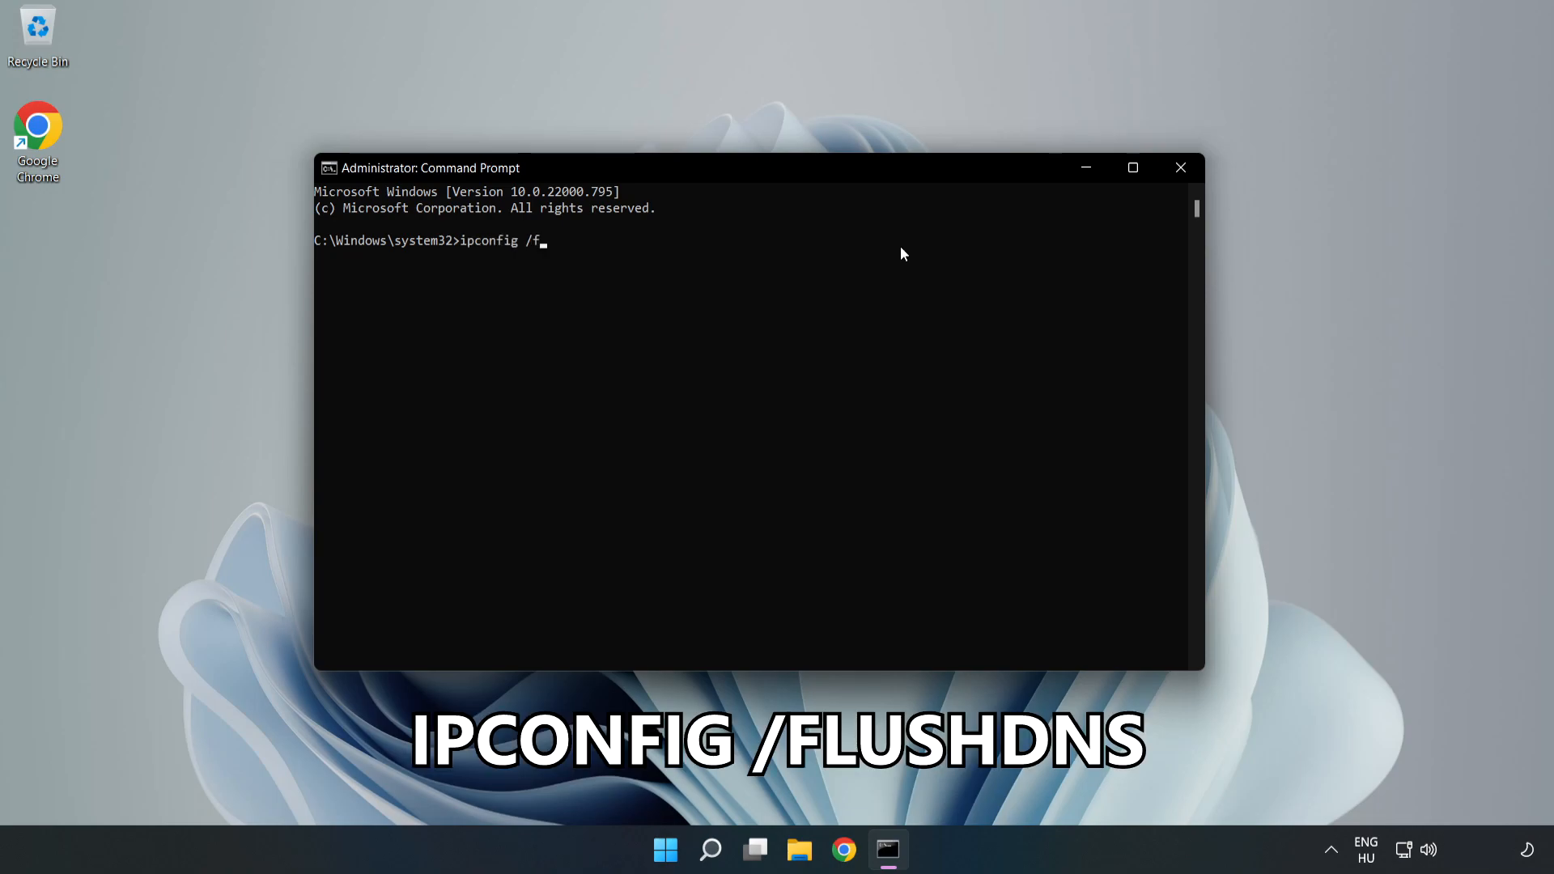
pyautogui.write('lushdns')
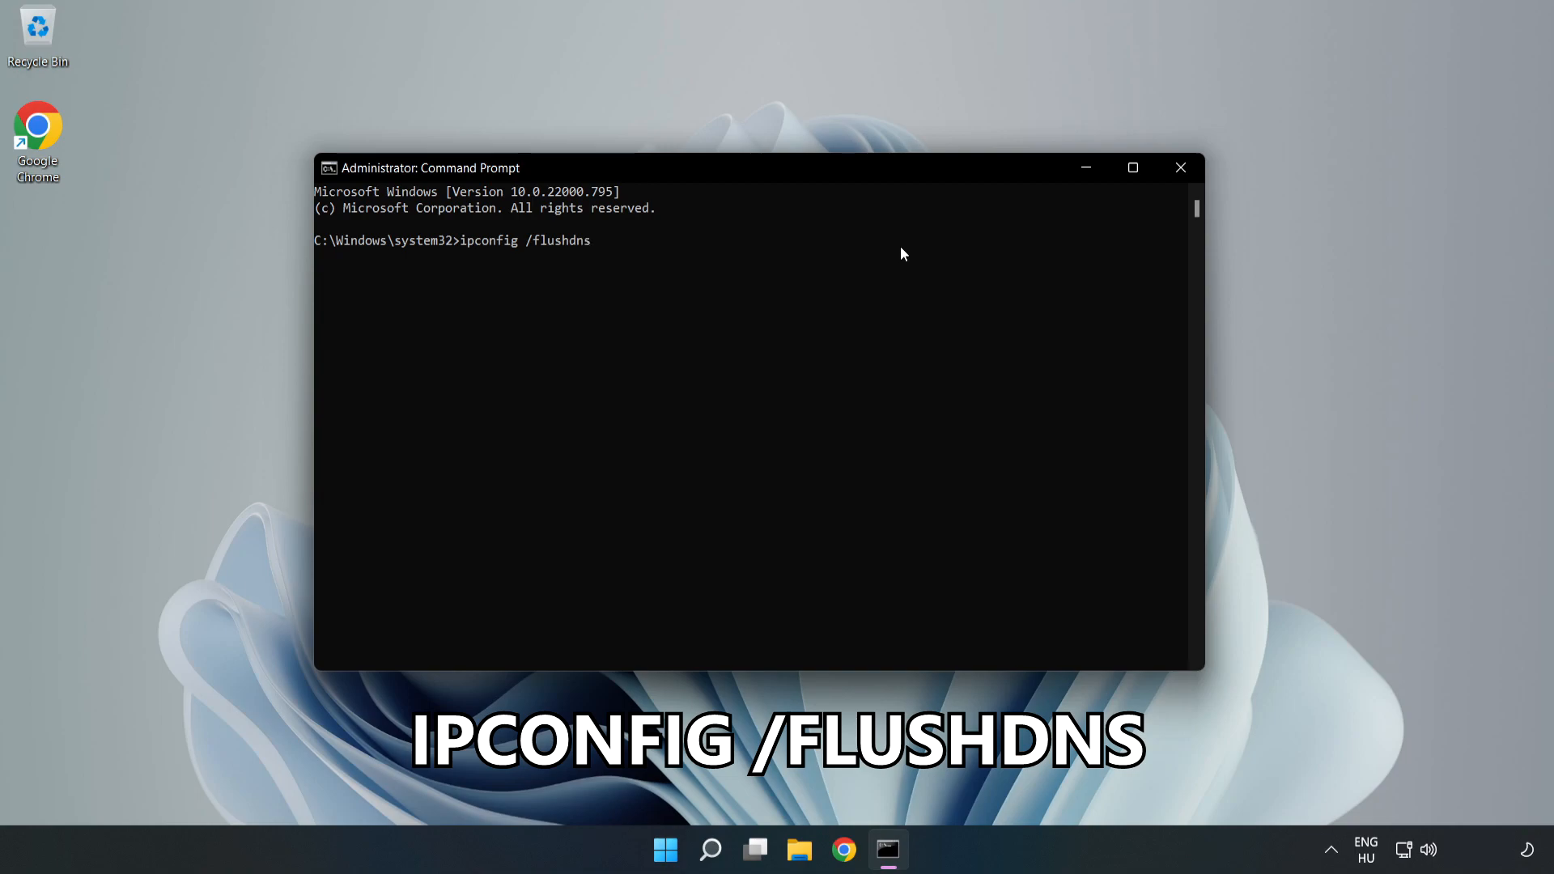
pyautogui.press('Return')
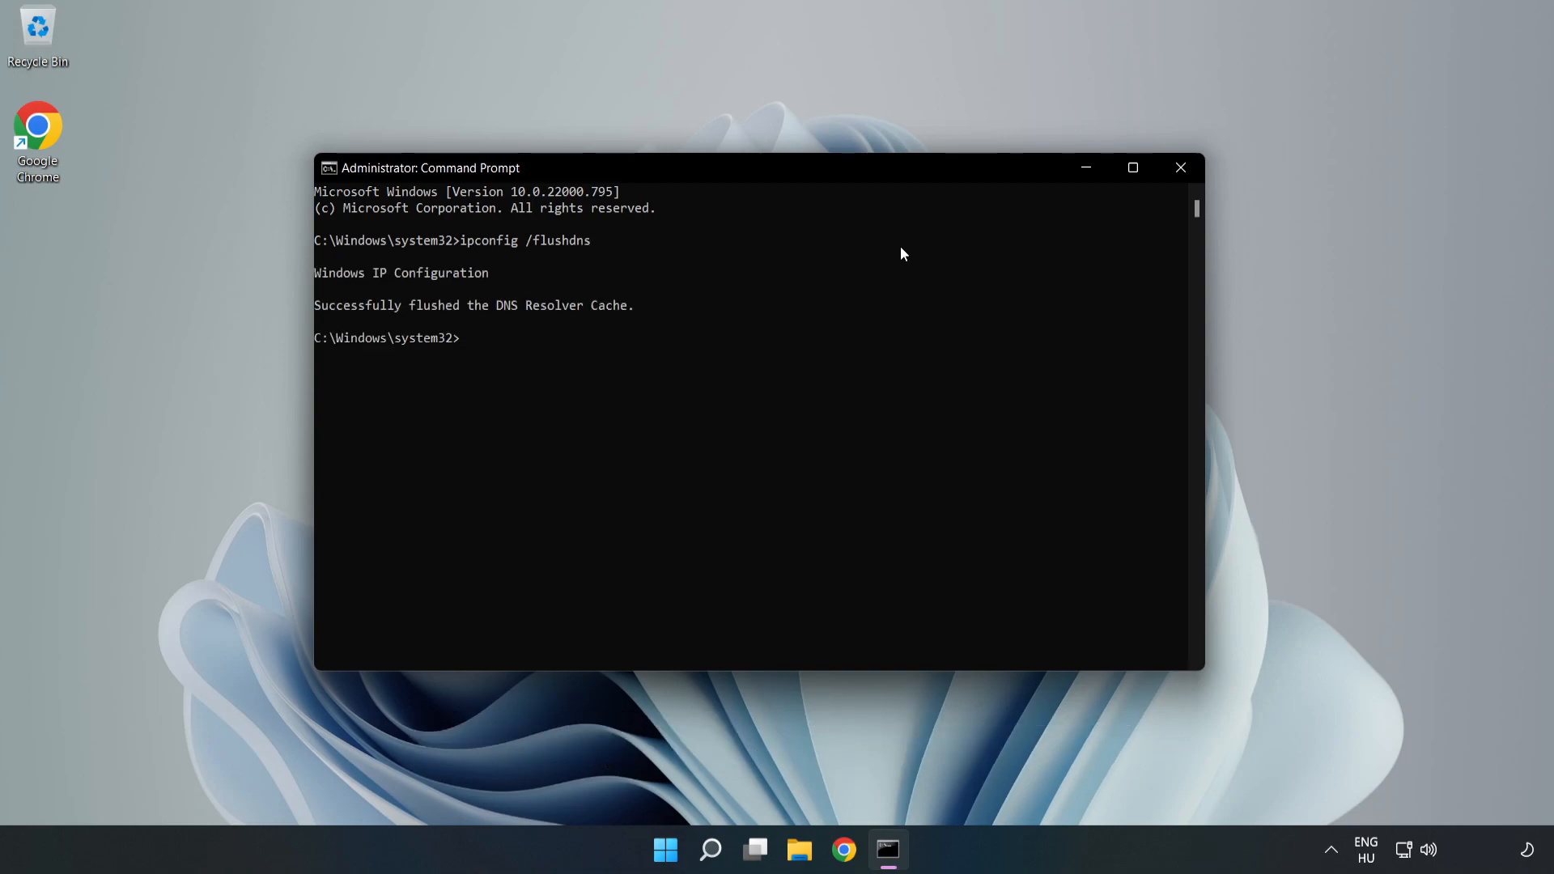
pyautogui.write('net')
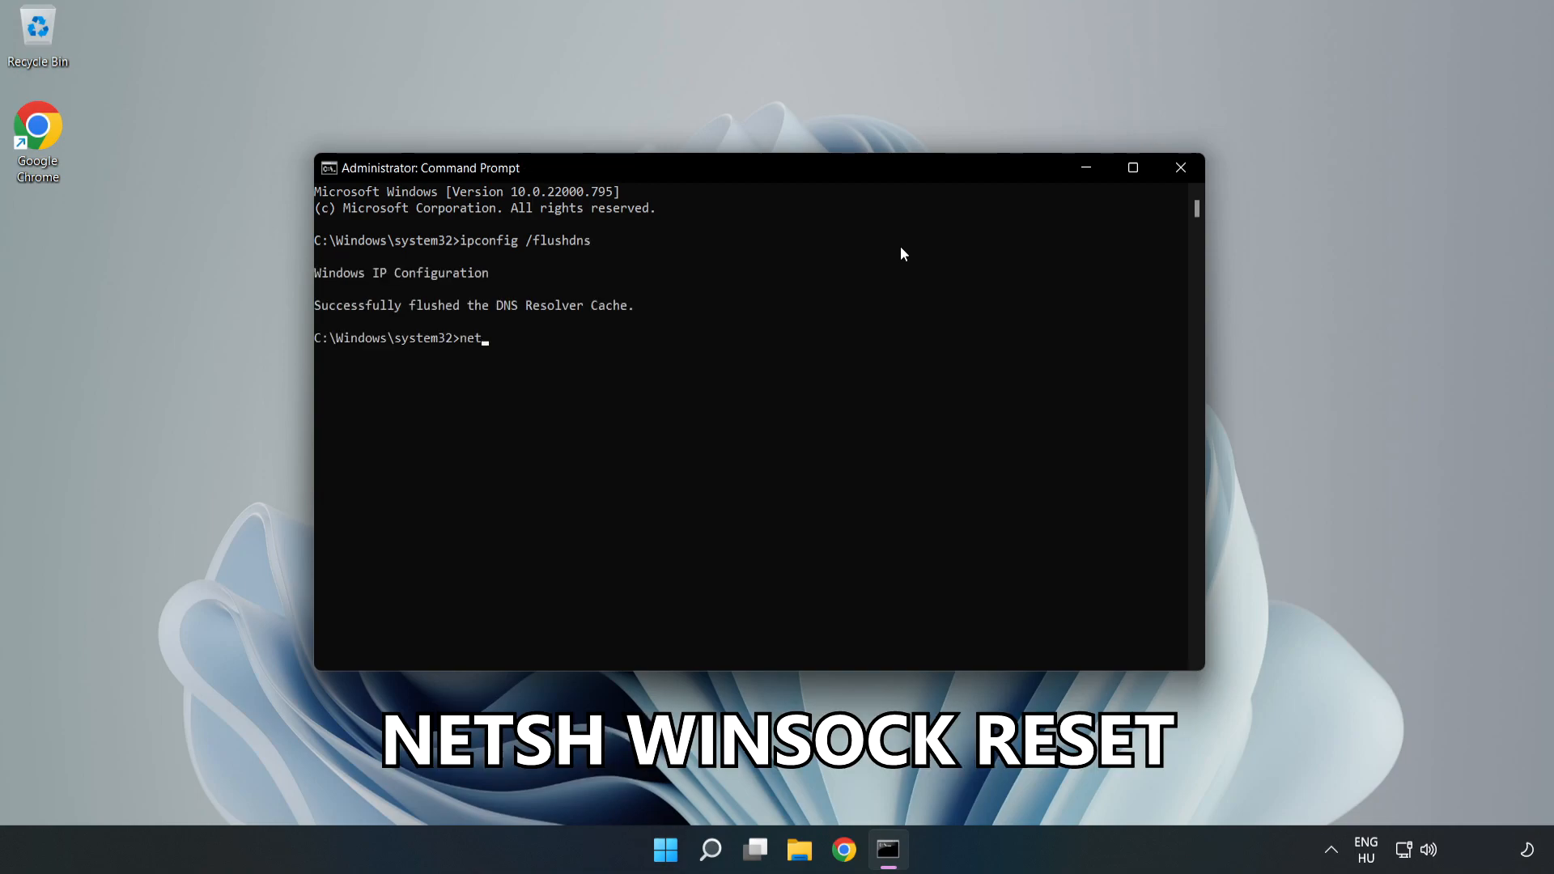
pyautogui.write('sh wins')
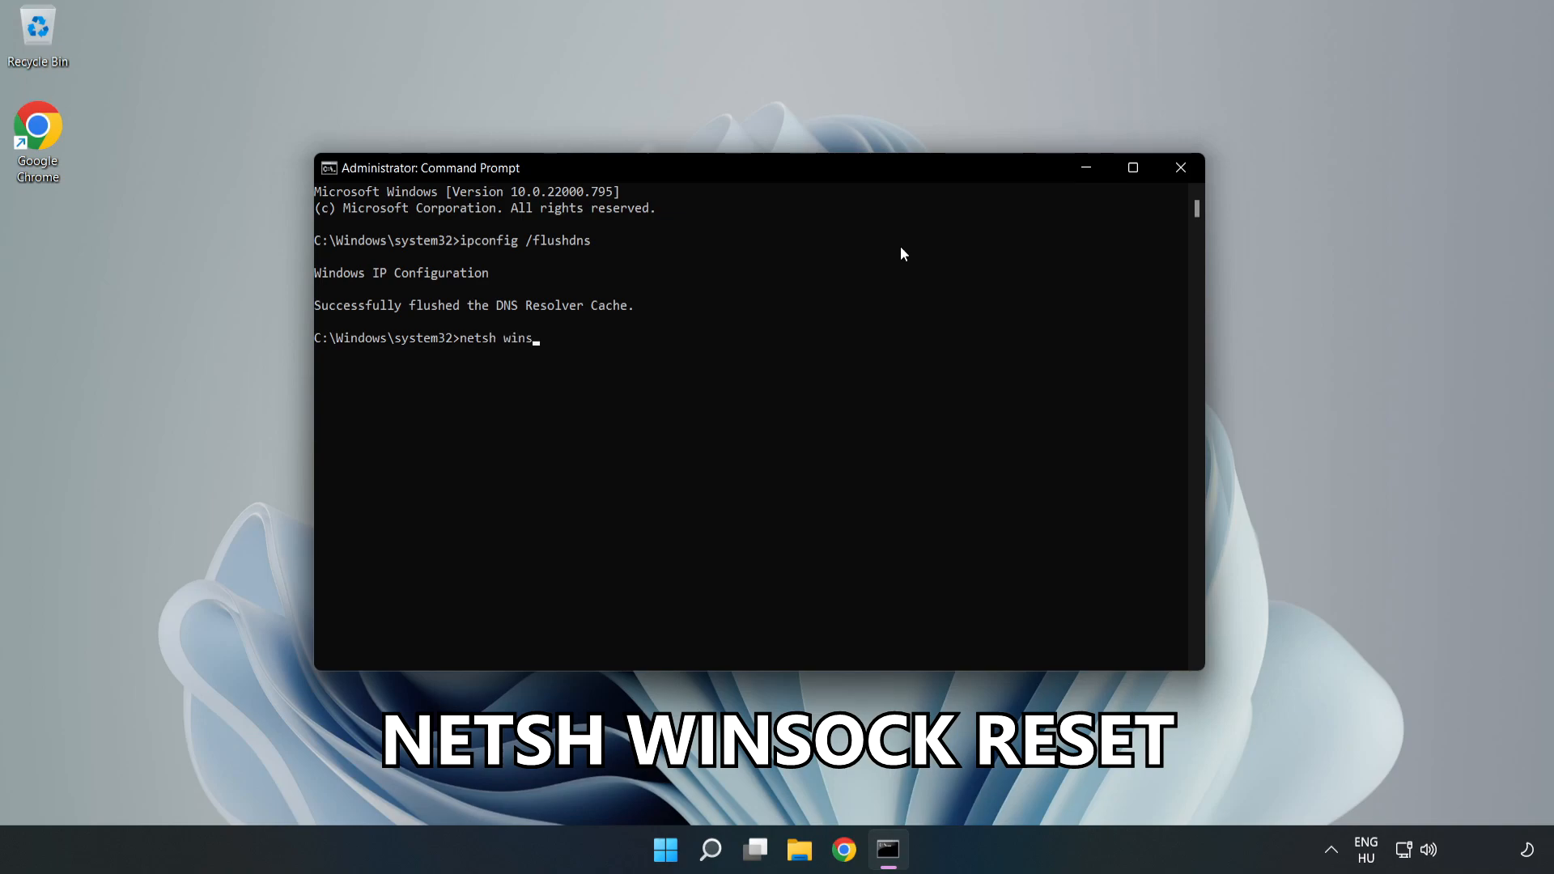
pyautogui.write('ock reset')
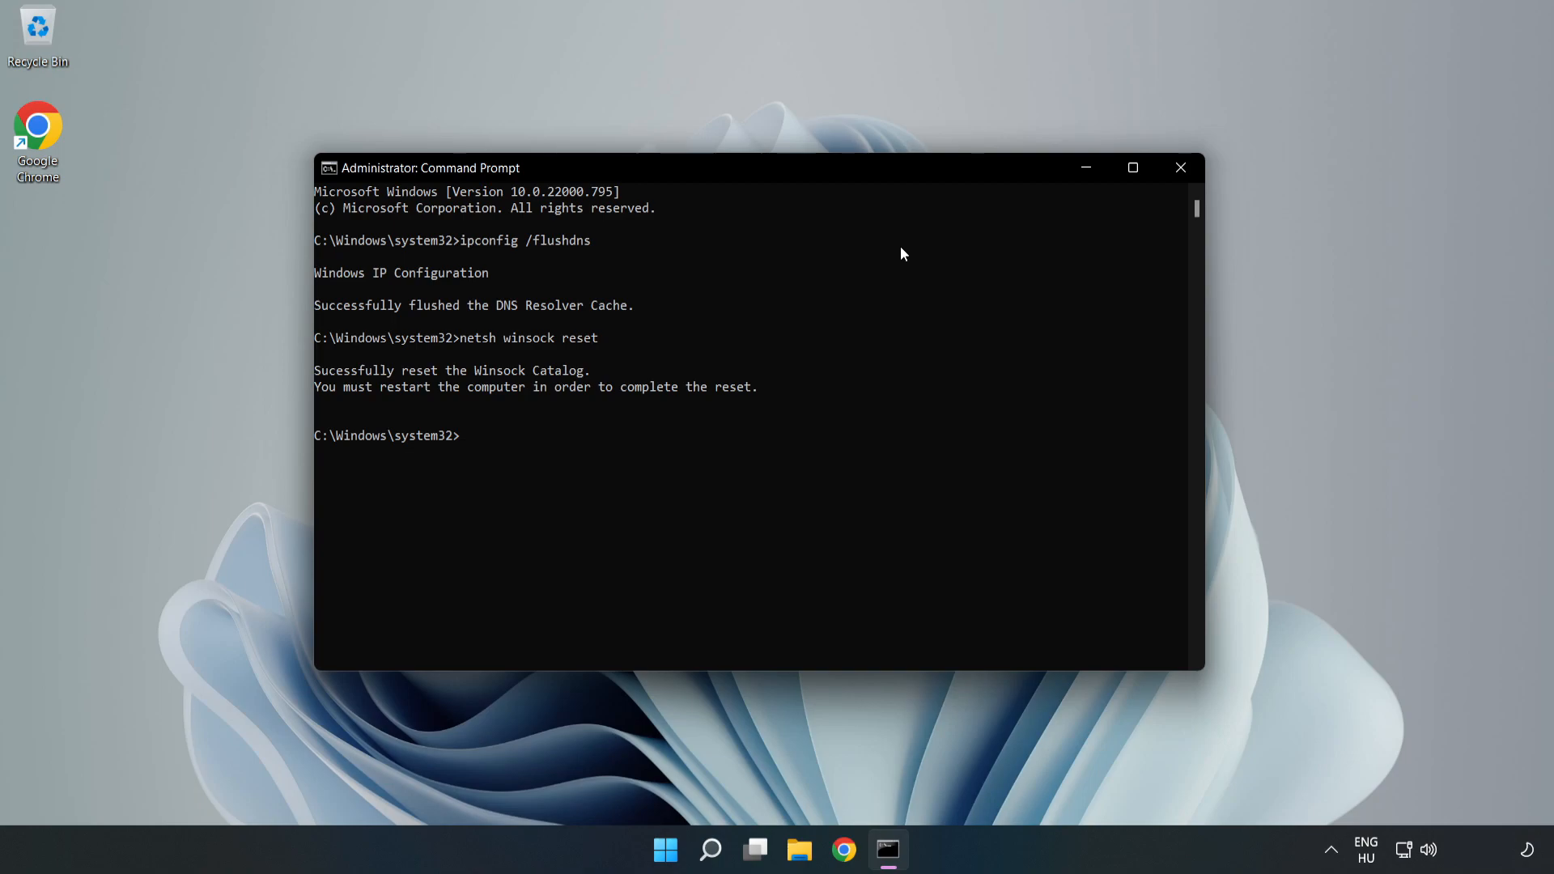
pyautogui.write('exit')
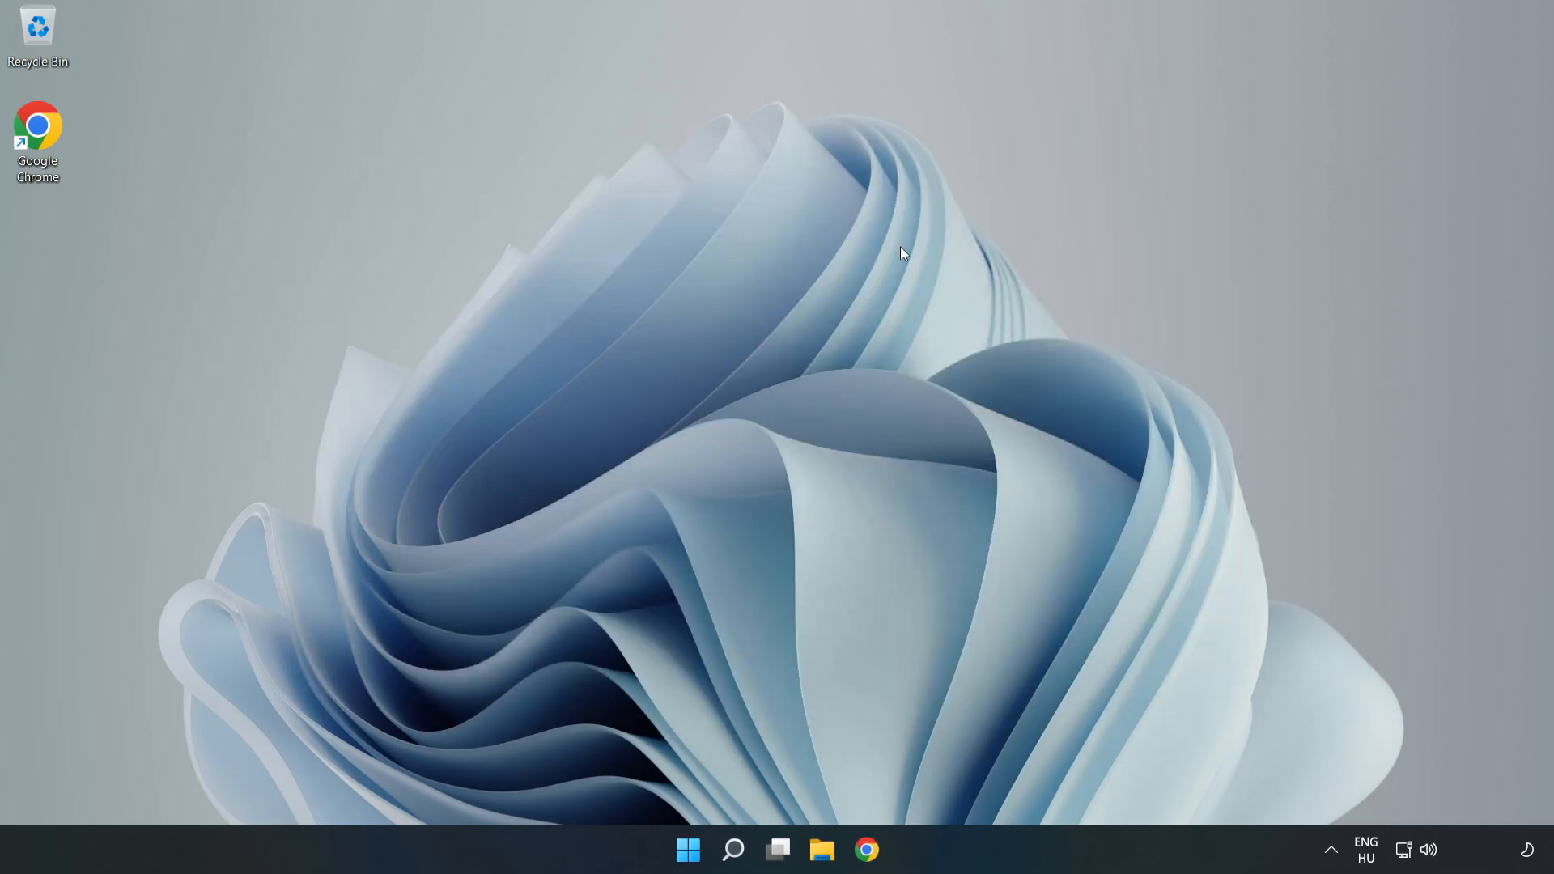
pyautogui.moveTo(1323, 781)
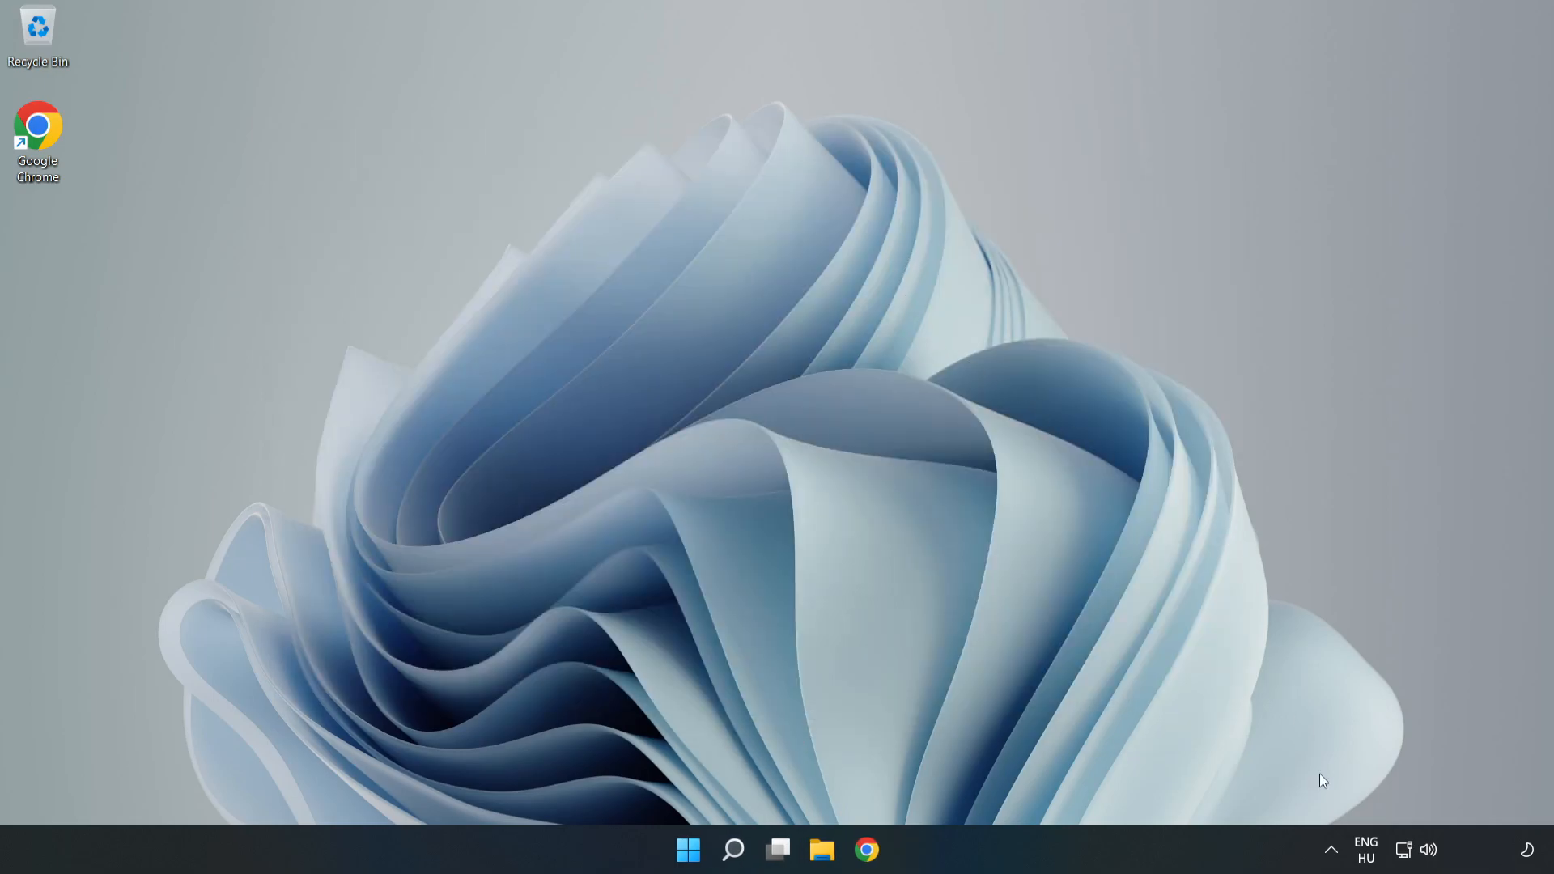
pyautogui.moveTo(1404, 850)
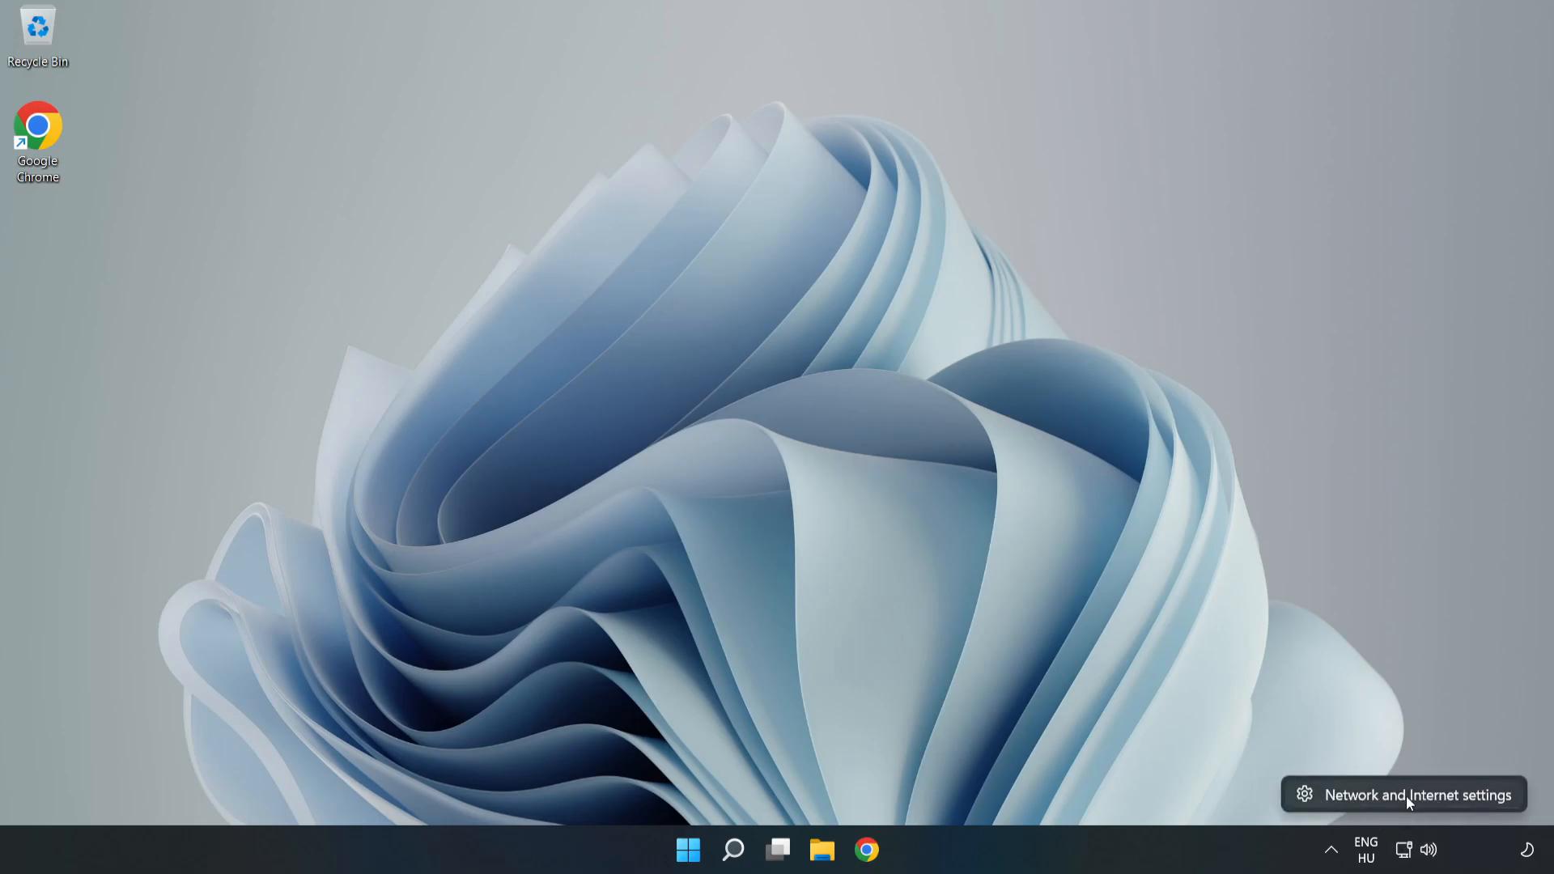
# Open Network & internet settings from the network tray icon.
pyautogui.click(1417, 794)
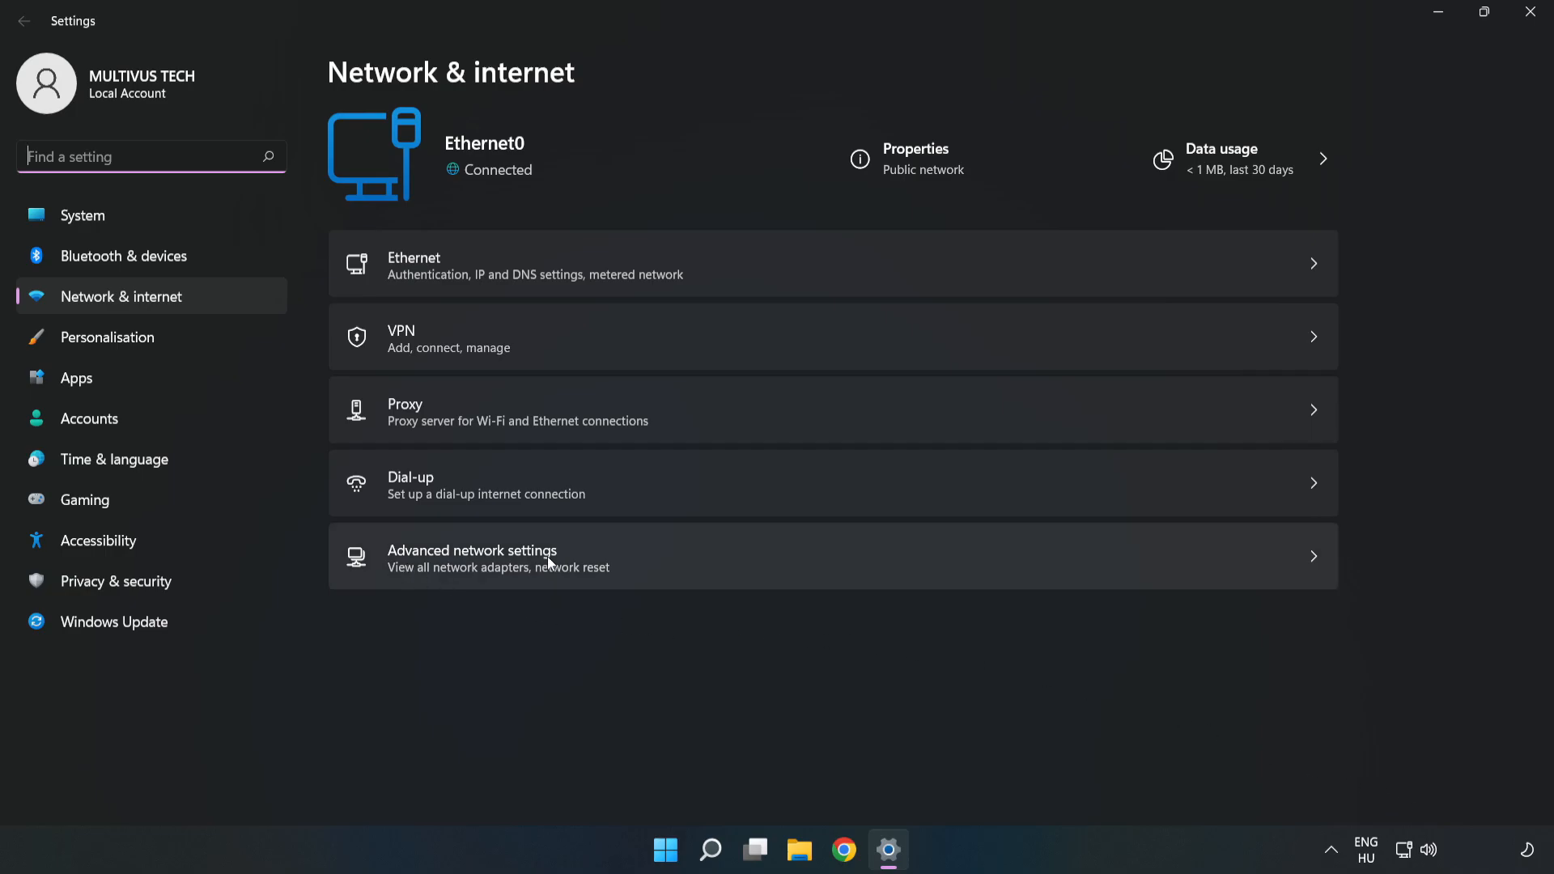
pyautogui.moveTo(654, 577)
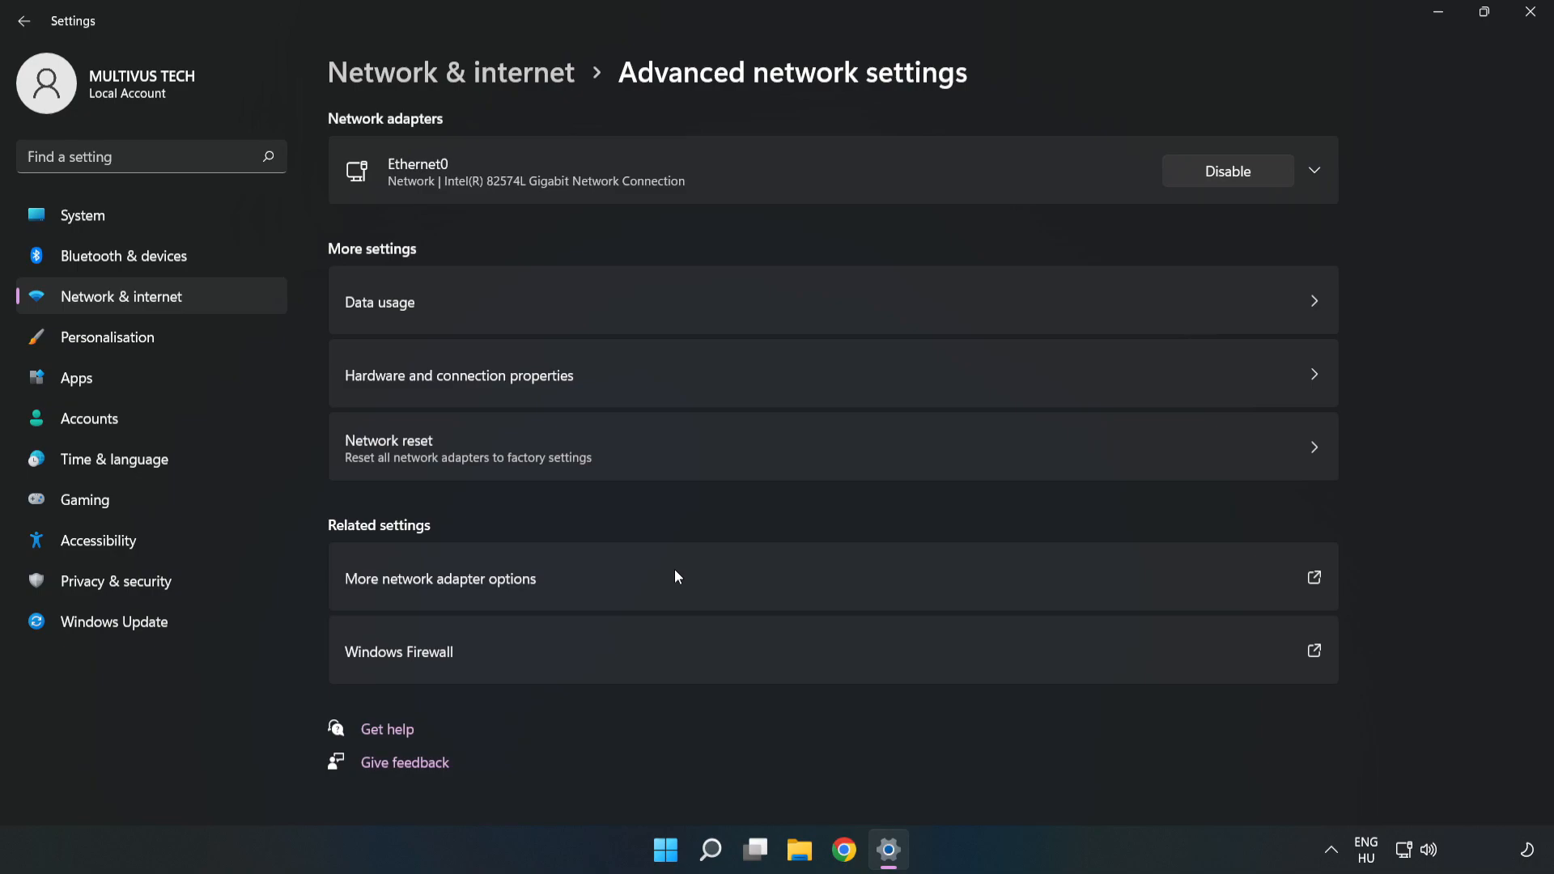
pyautogui.moveTo(536, 591)
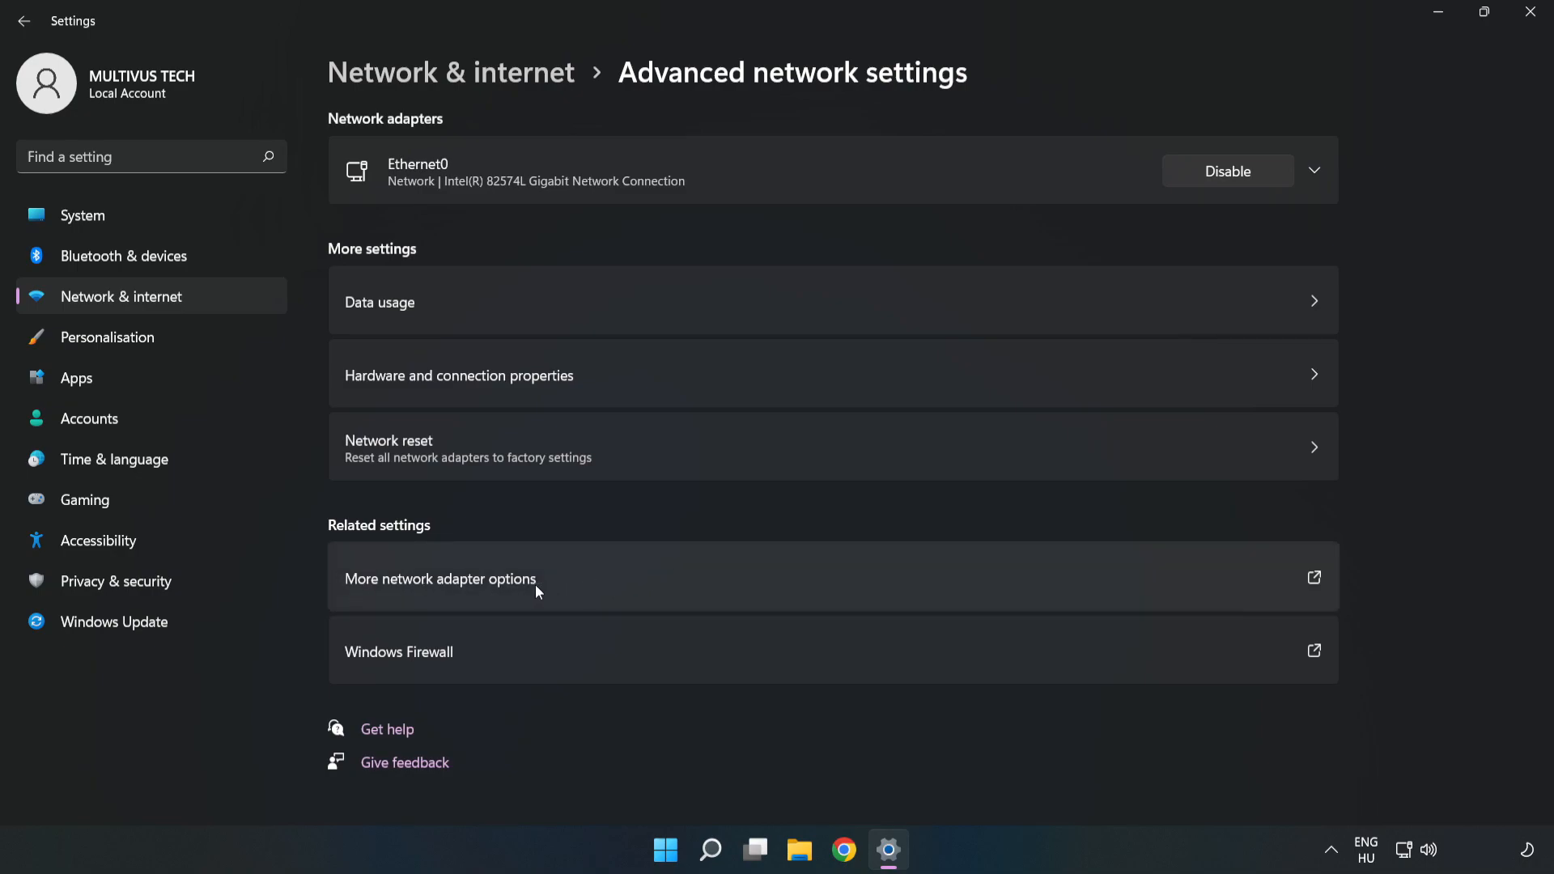
pyautogui.moveTo(644, 586)
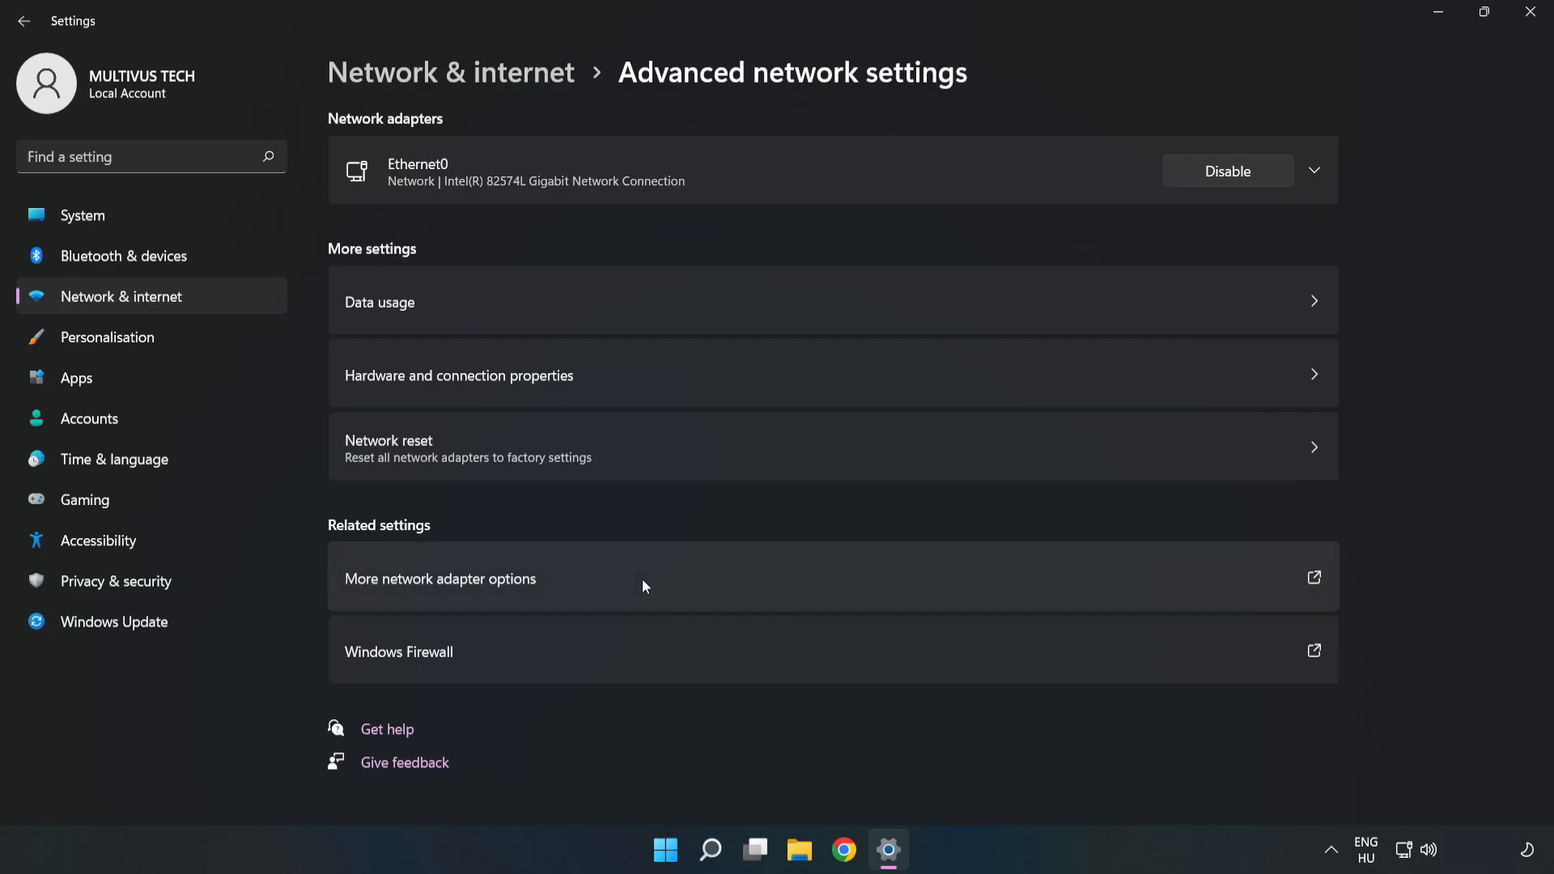
# Open Ethernet0's Properties from the Network Connections adapter list.
pyautogui.click(439, 578)
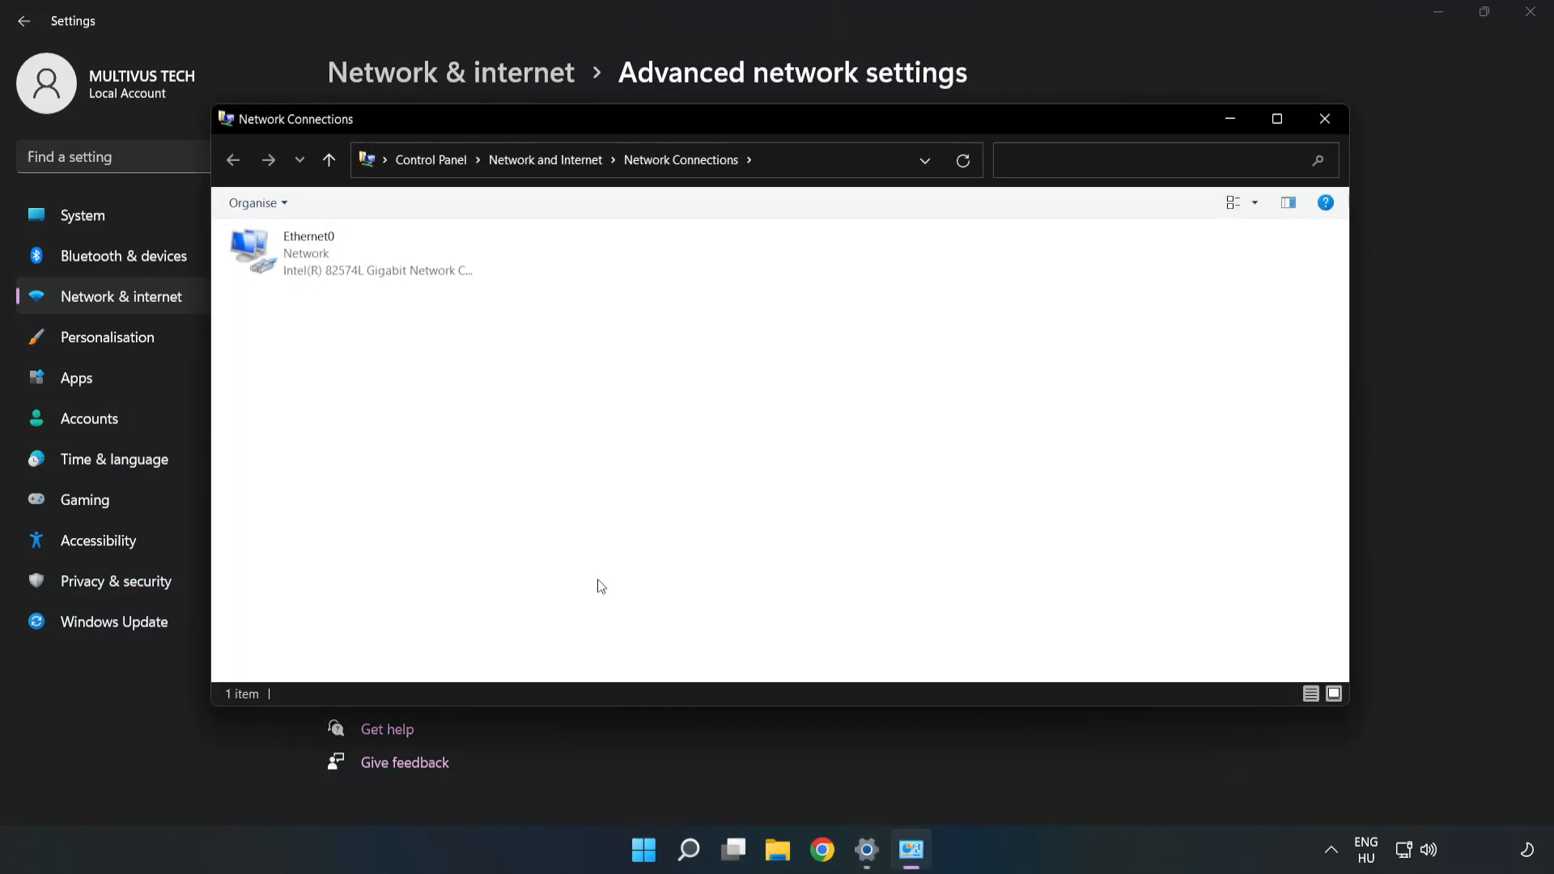
pyautogui.click(353, 252)
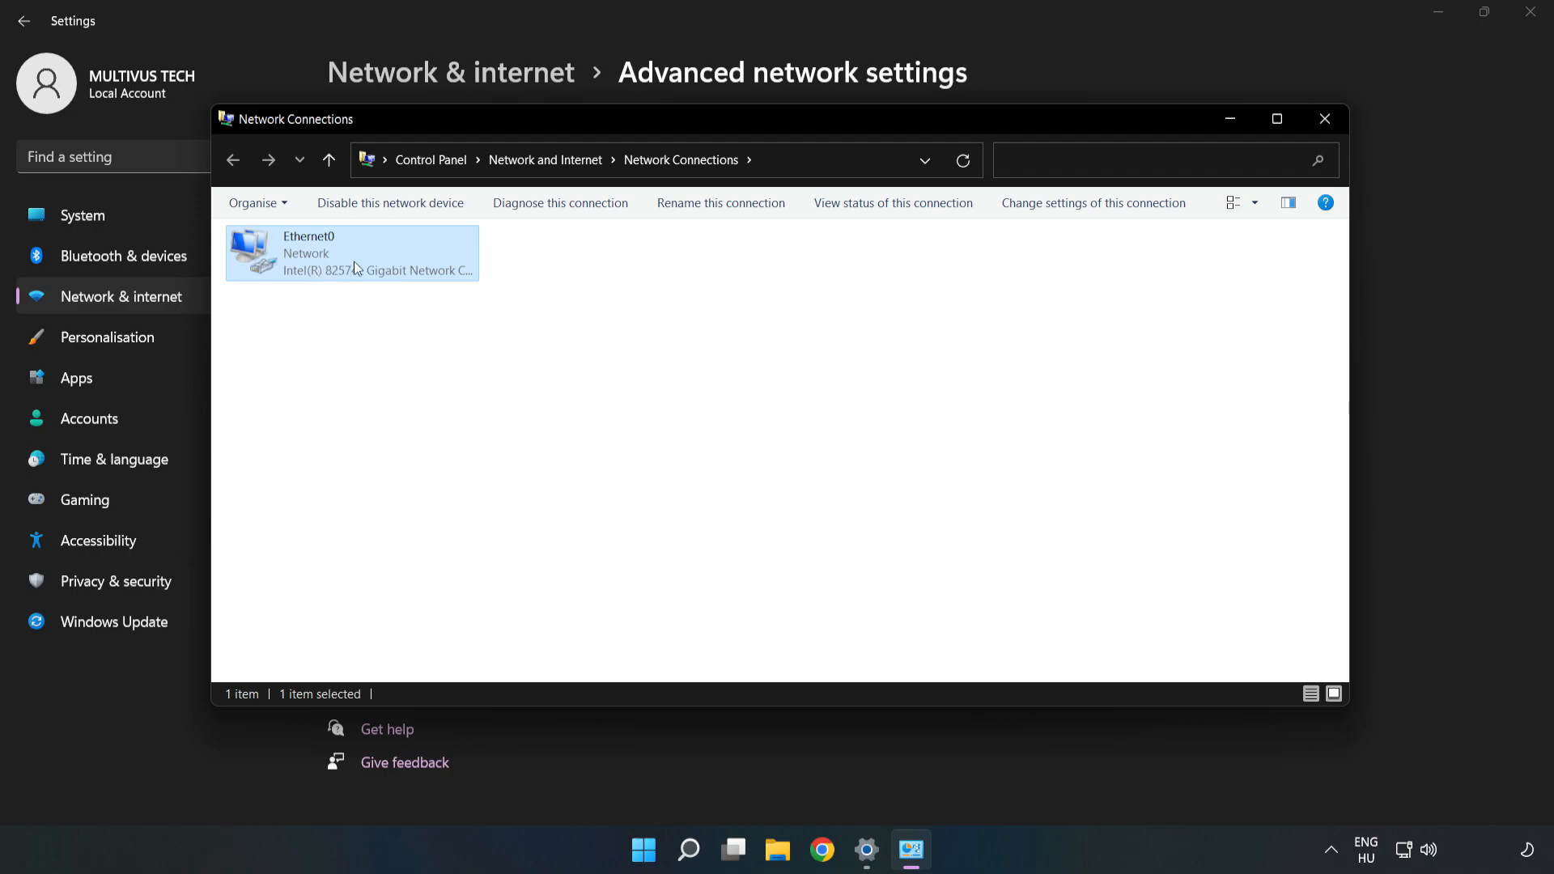
pyautogui.rightClick(352, 253)
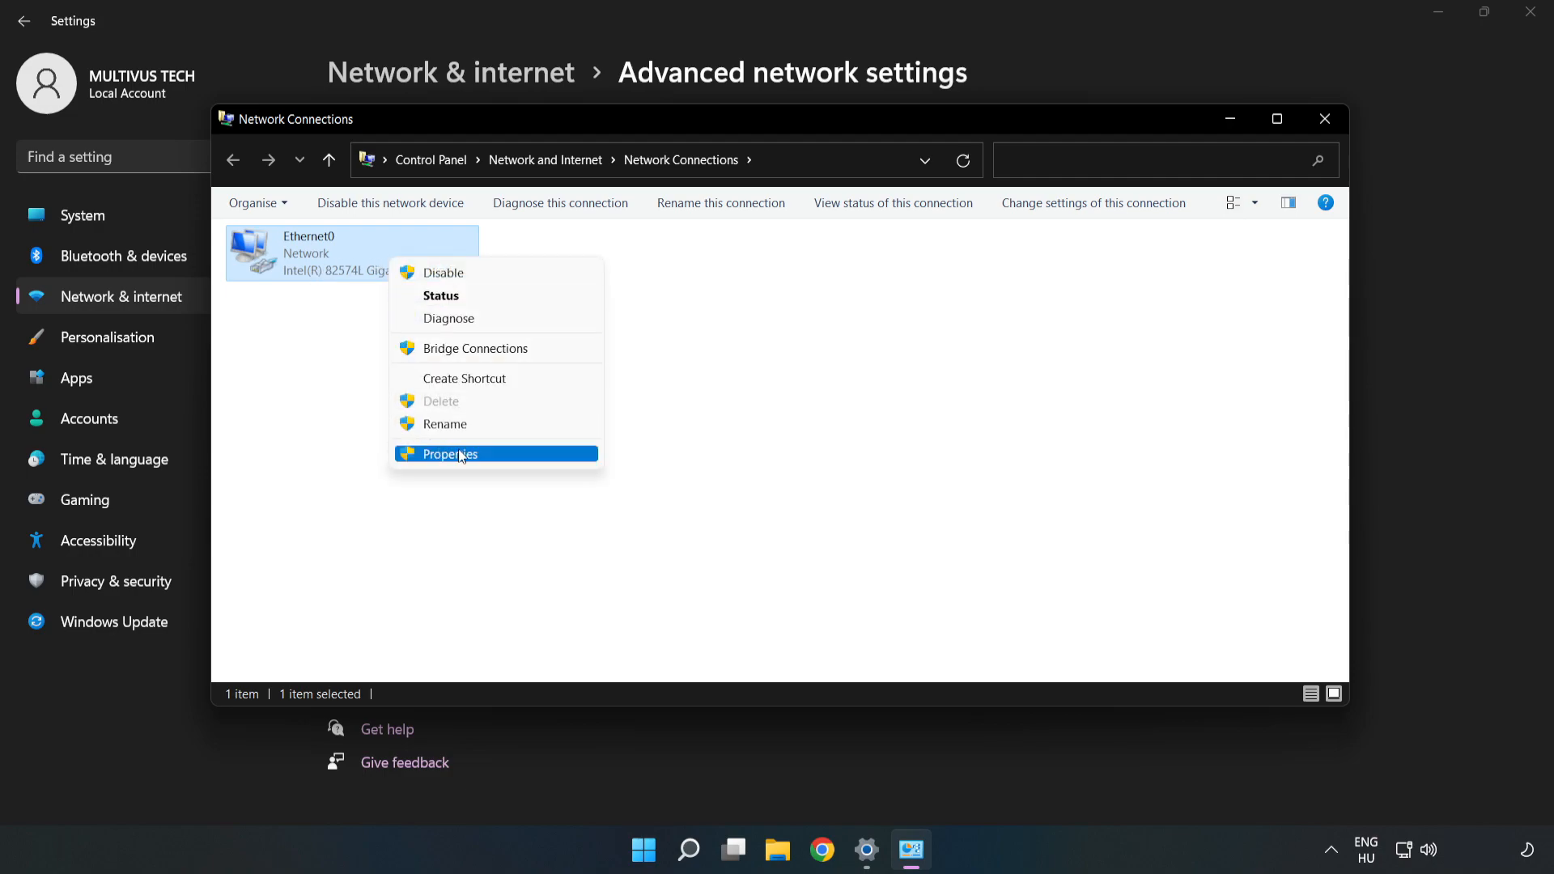
pyautogui.click(450, 454)
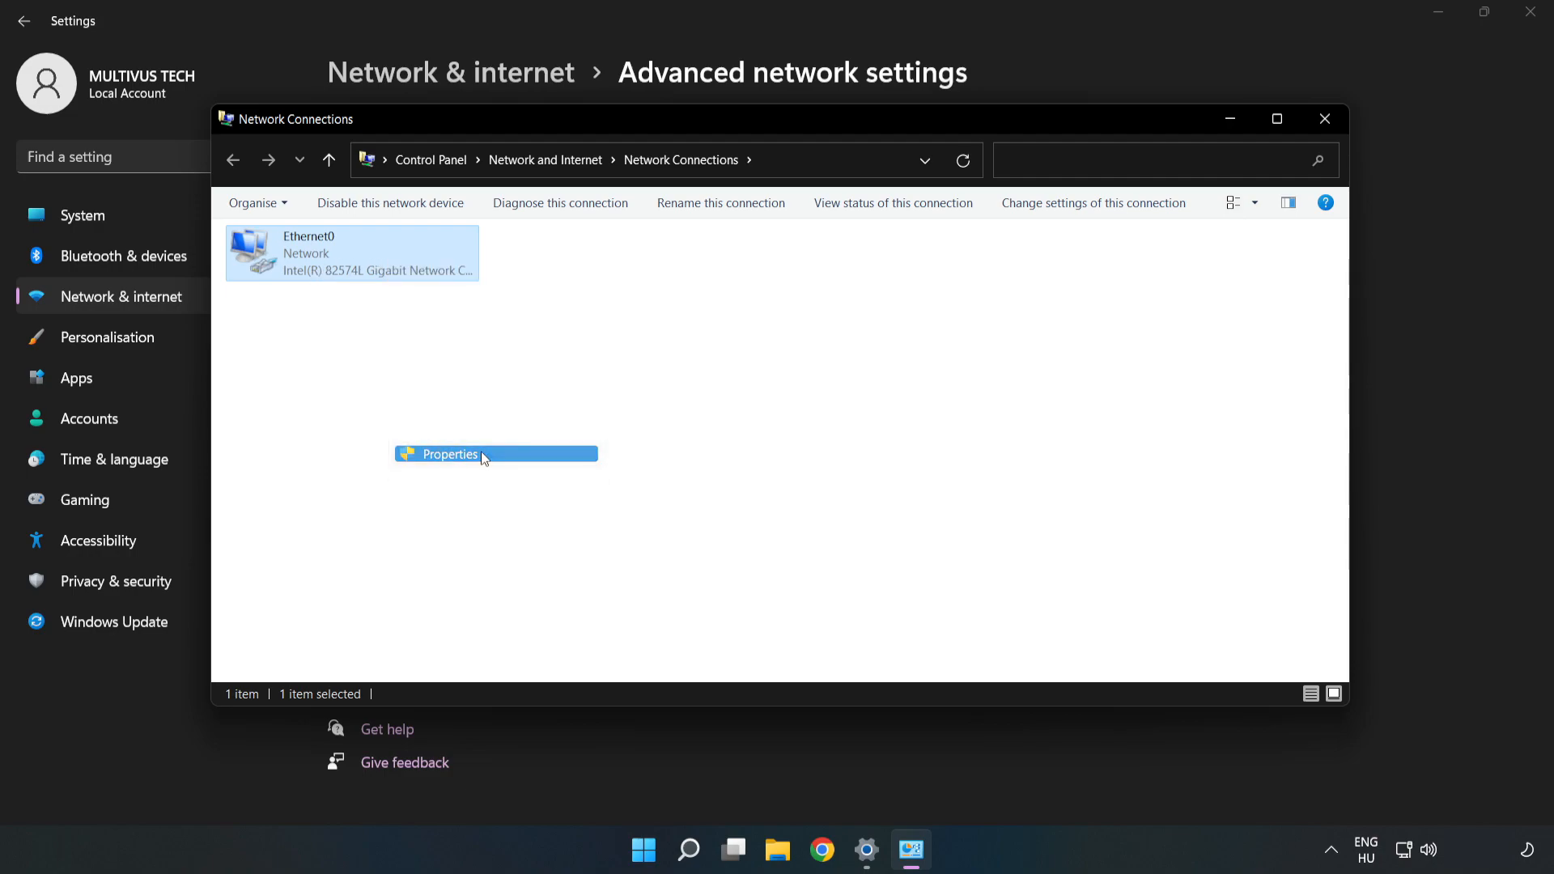
pyautogui.click(450, 454)
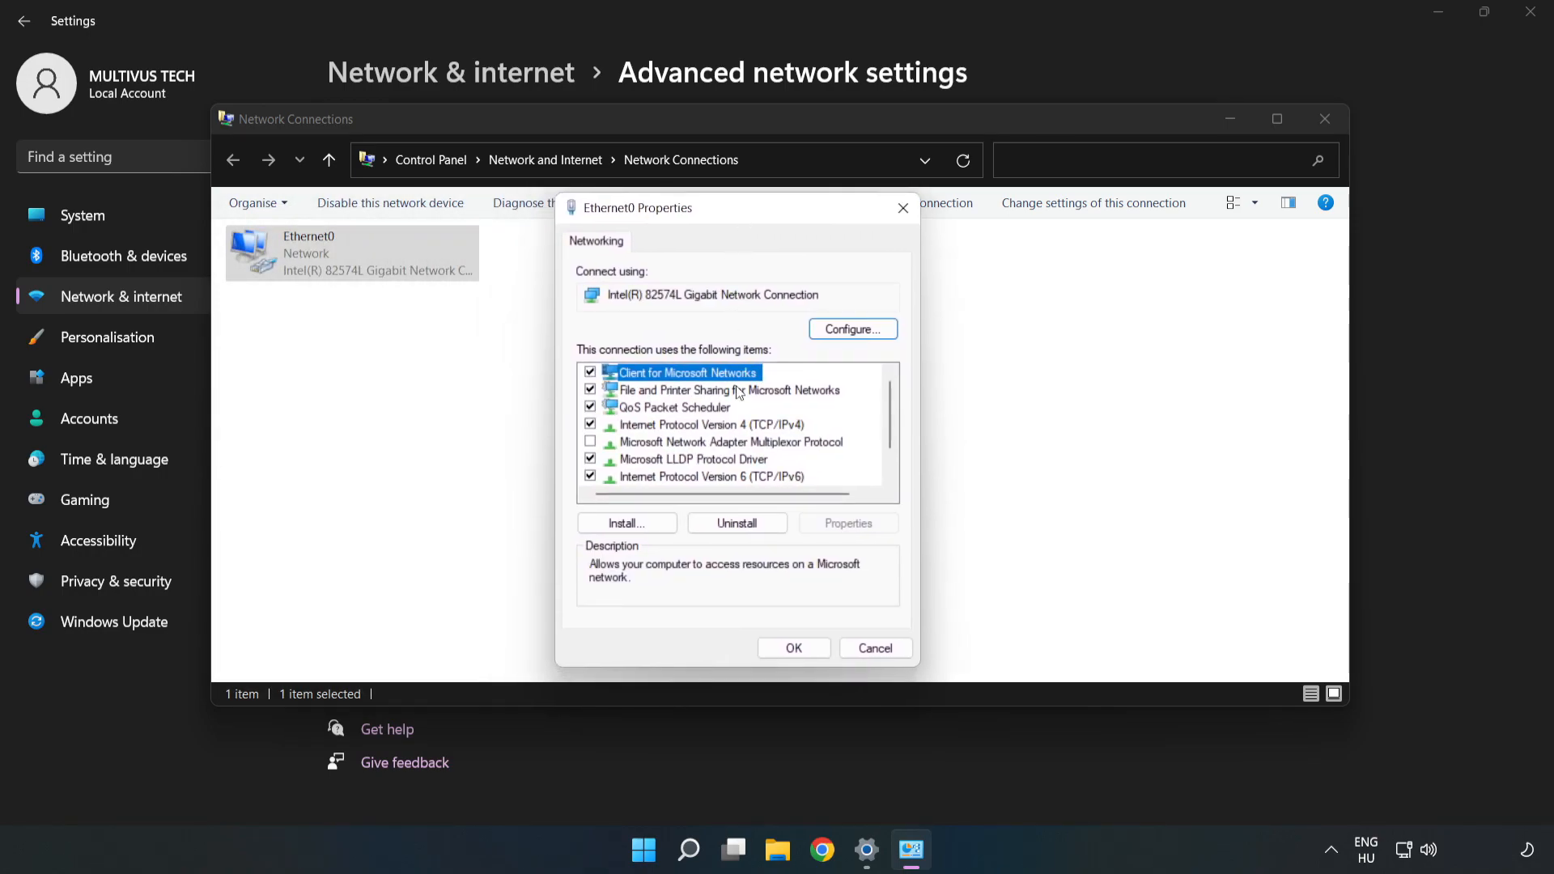
# Open Ethernet0's Internet Protocol Version 4 properties dialog.
pyautogui.click(710, 424)
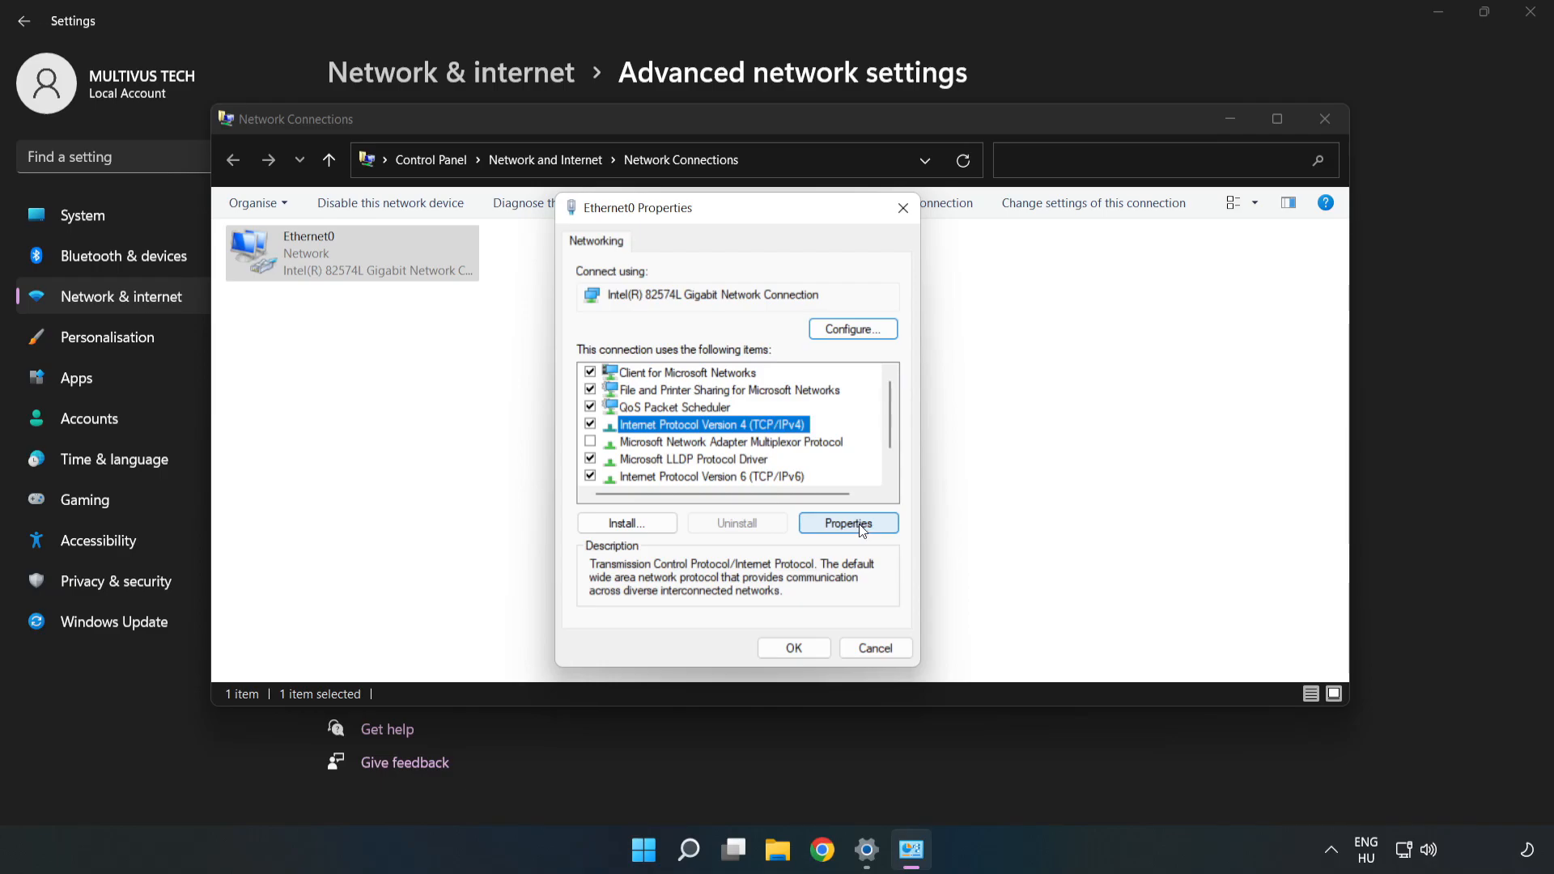
pyautogui.click(847, 522)
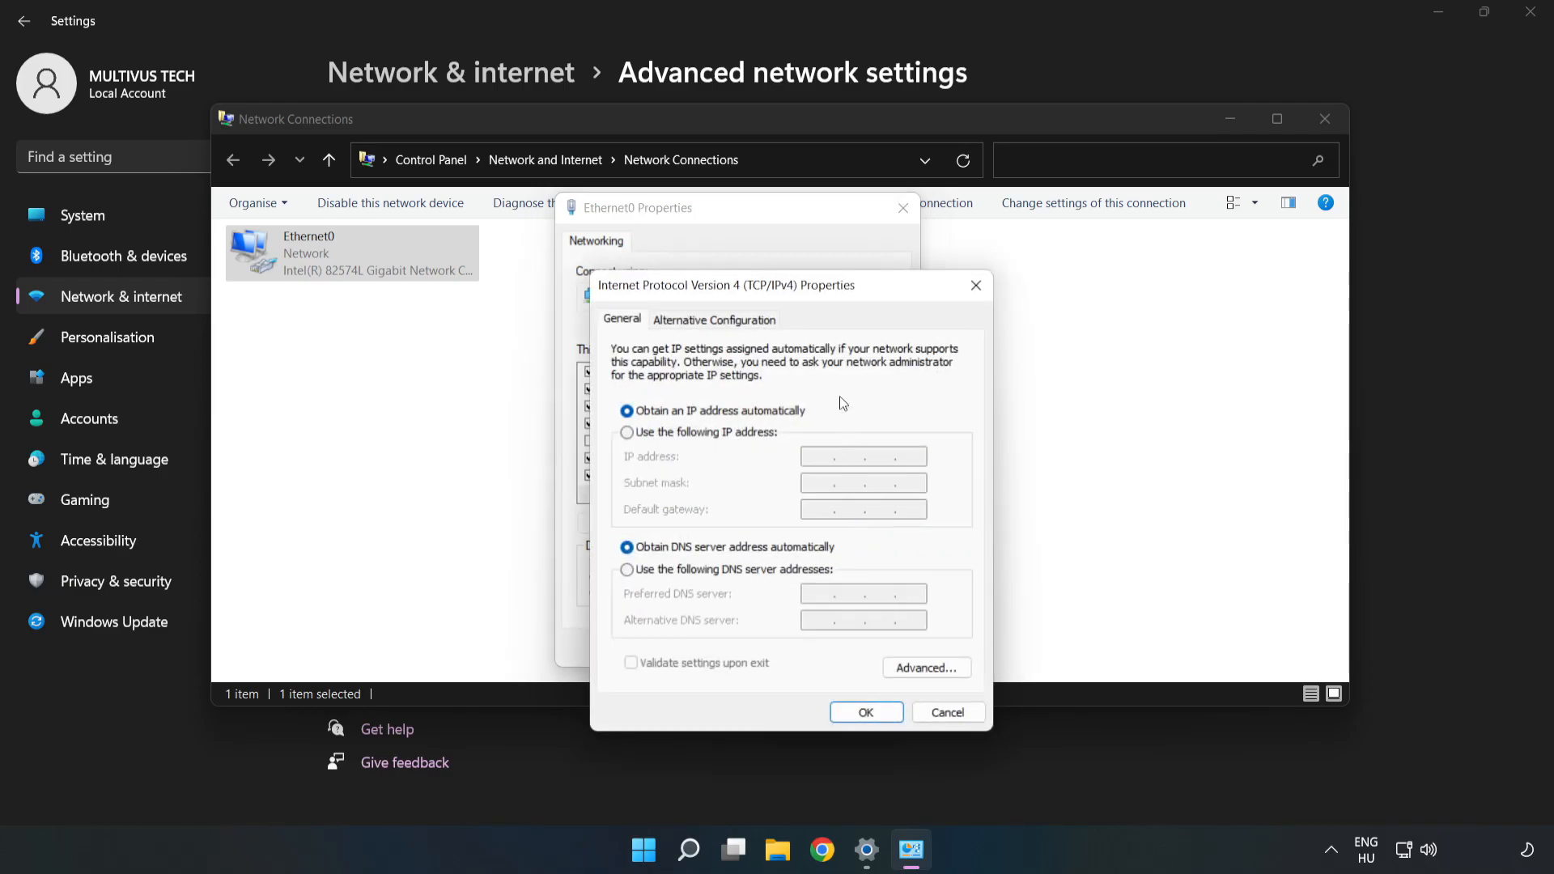
pyautogui.moveTo(726, 286); pyautogui.dragTo(664, 207)
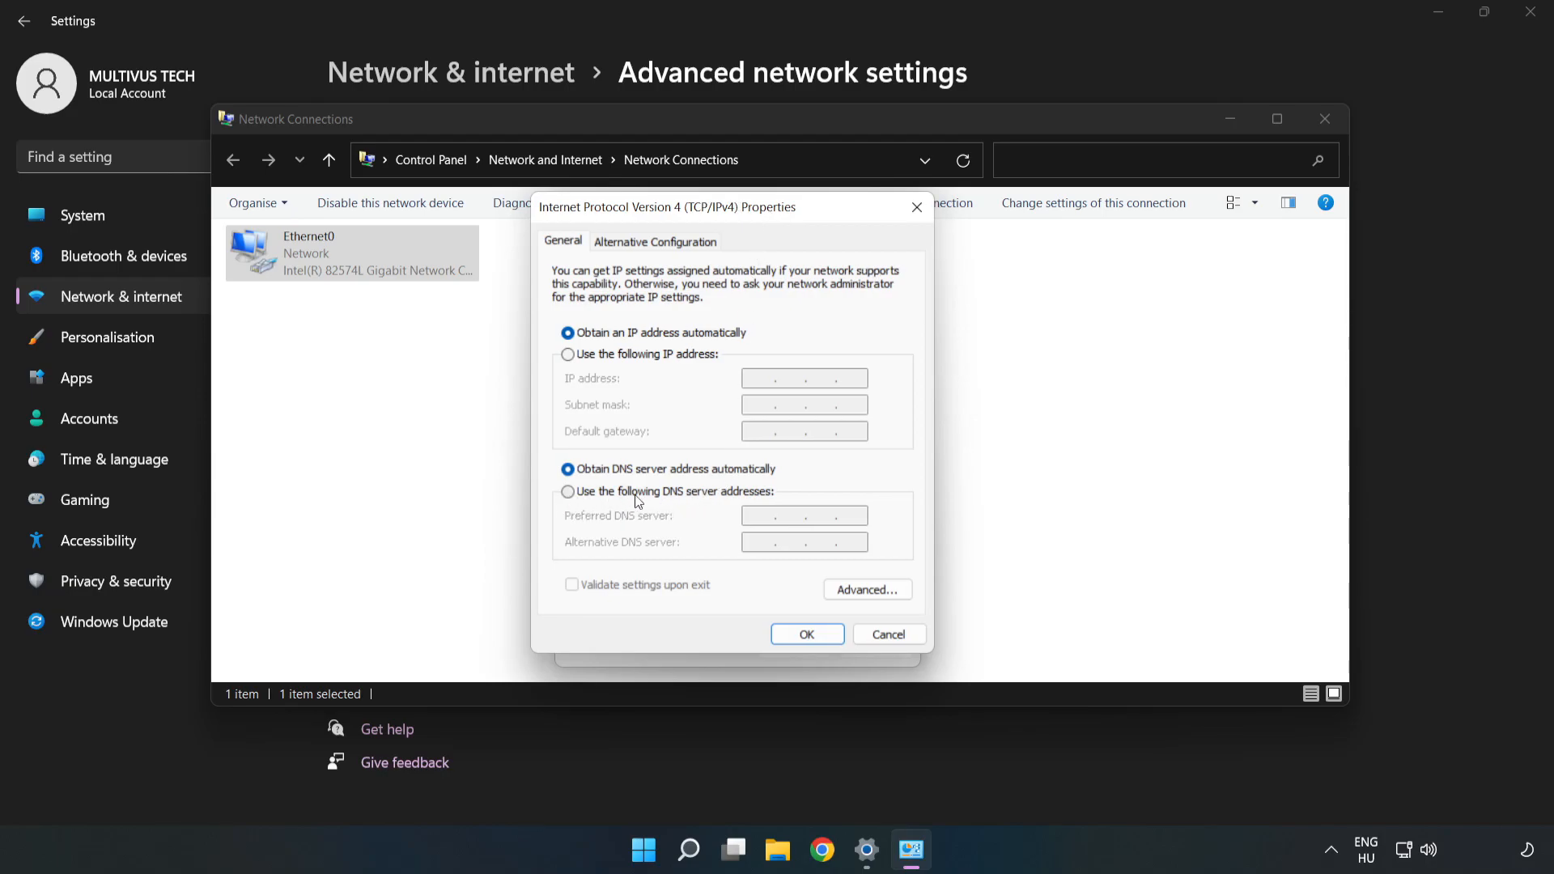
# Set manual DNS servers: 8.8.8.8 preferred and 8.8.4.4 alternate.
pyautogui.click(568, 492)
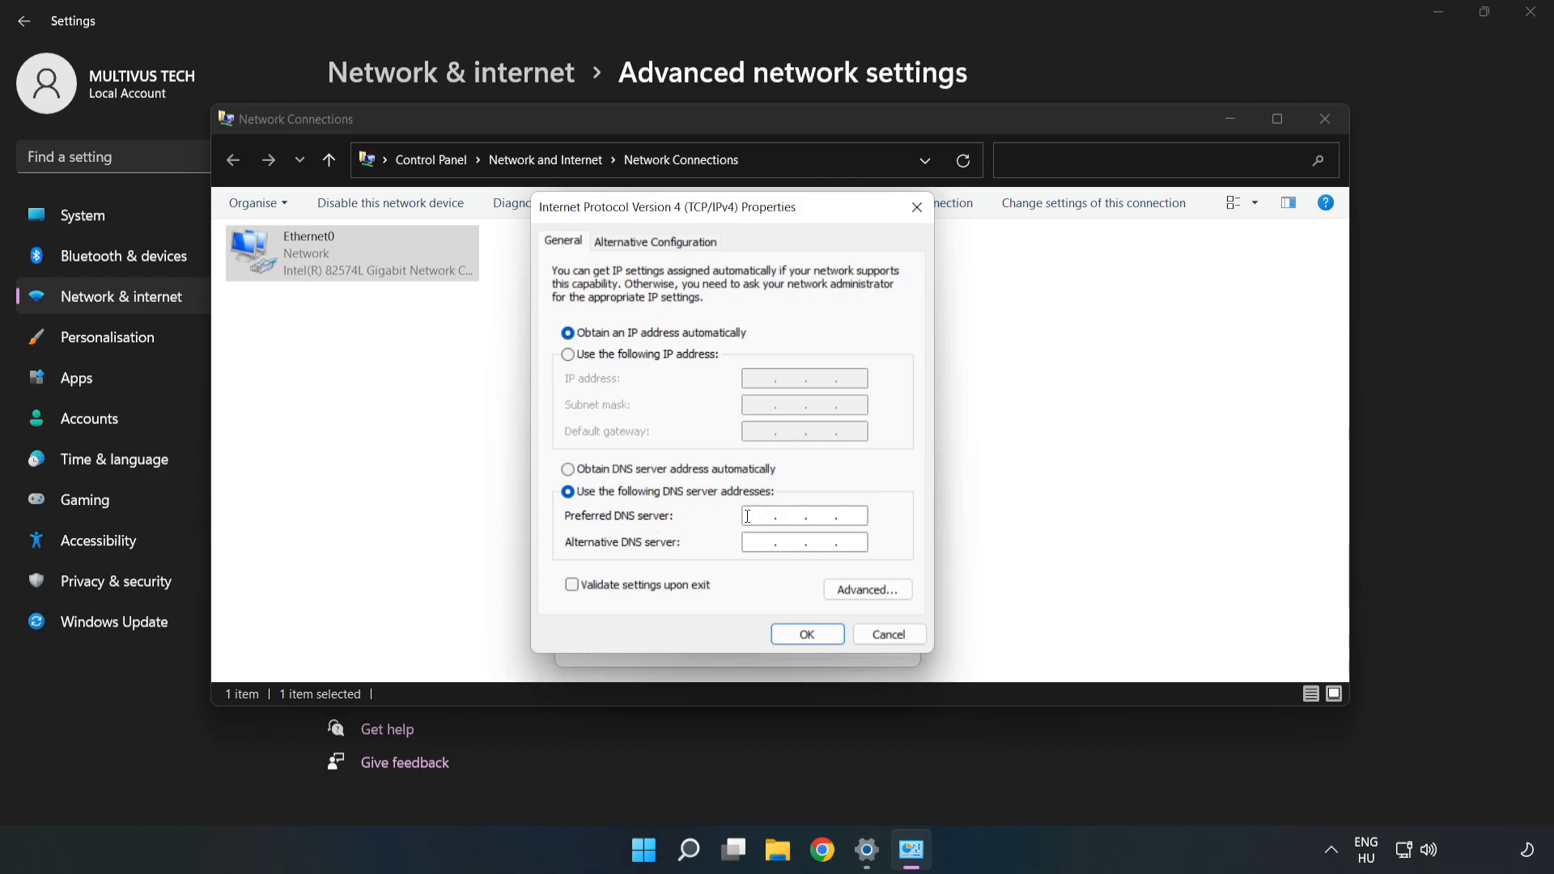
pyautogui.write('8.8.8')
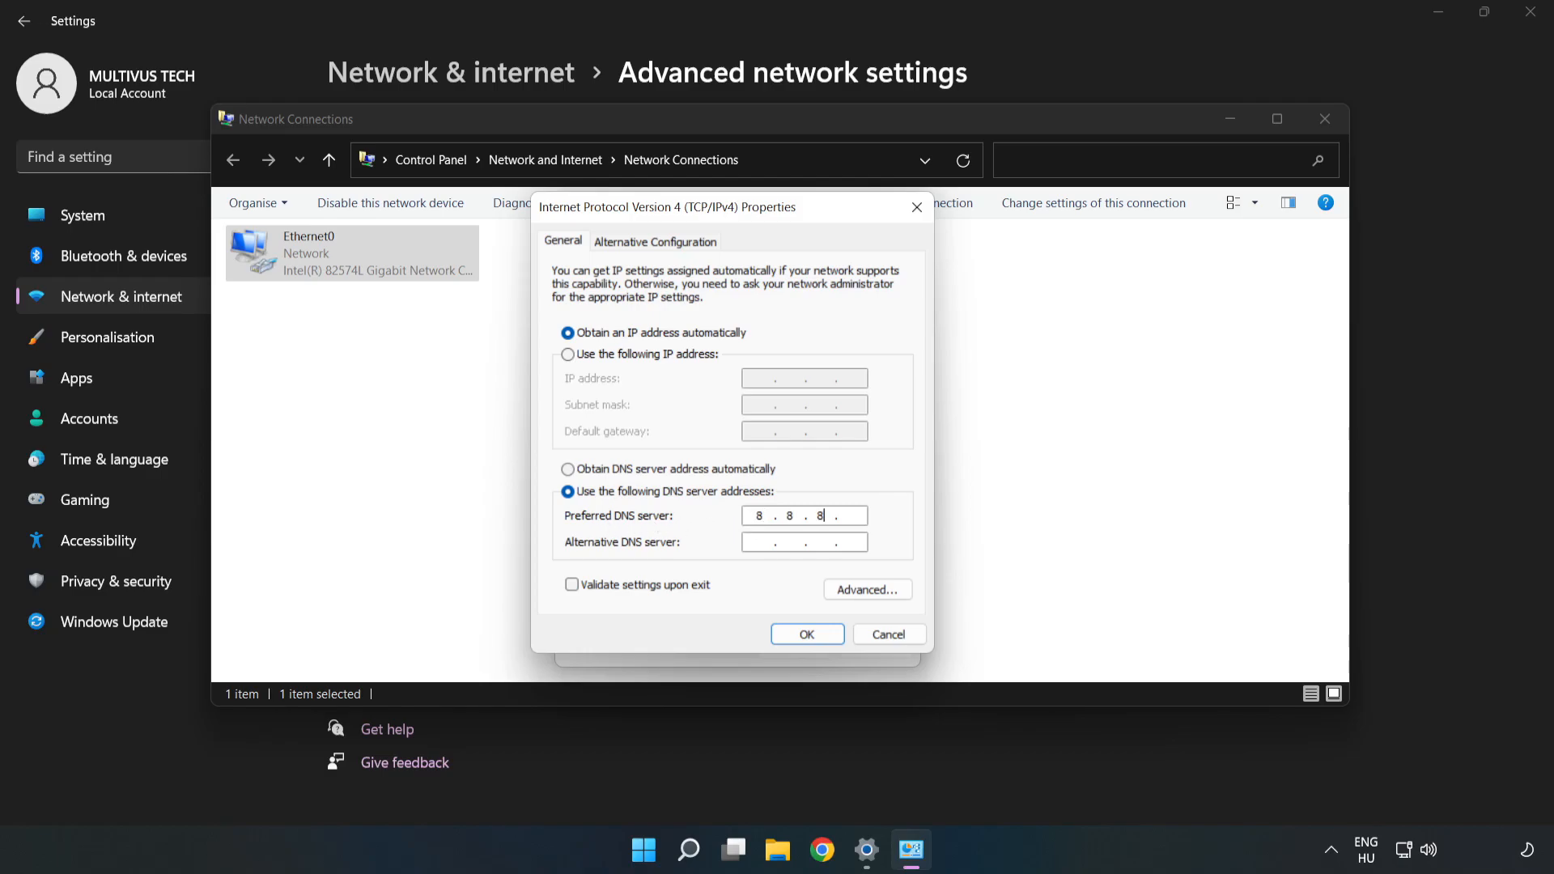
pyautogui.write('8')
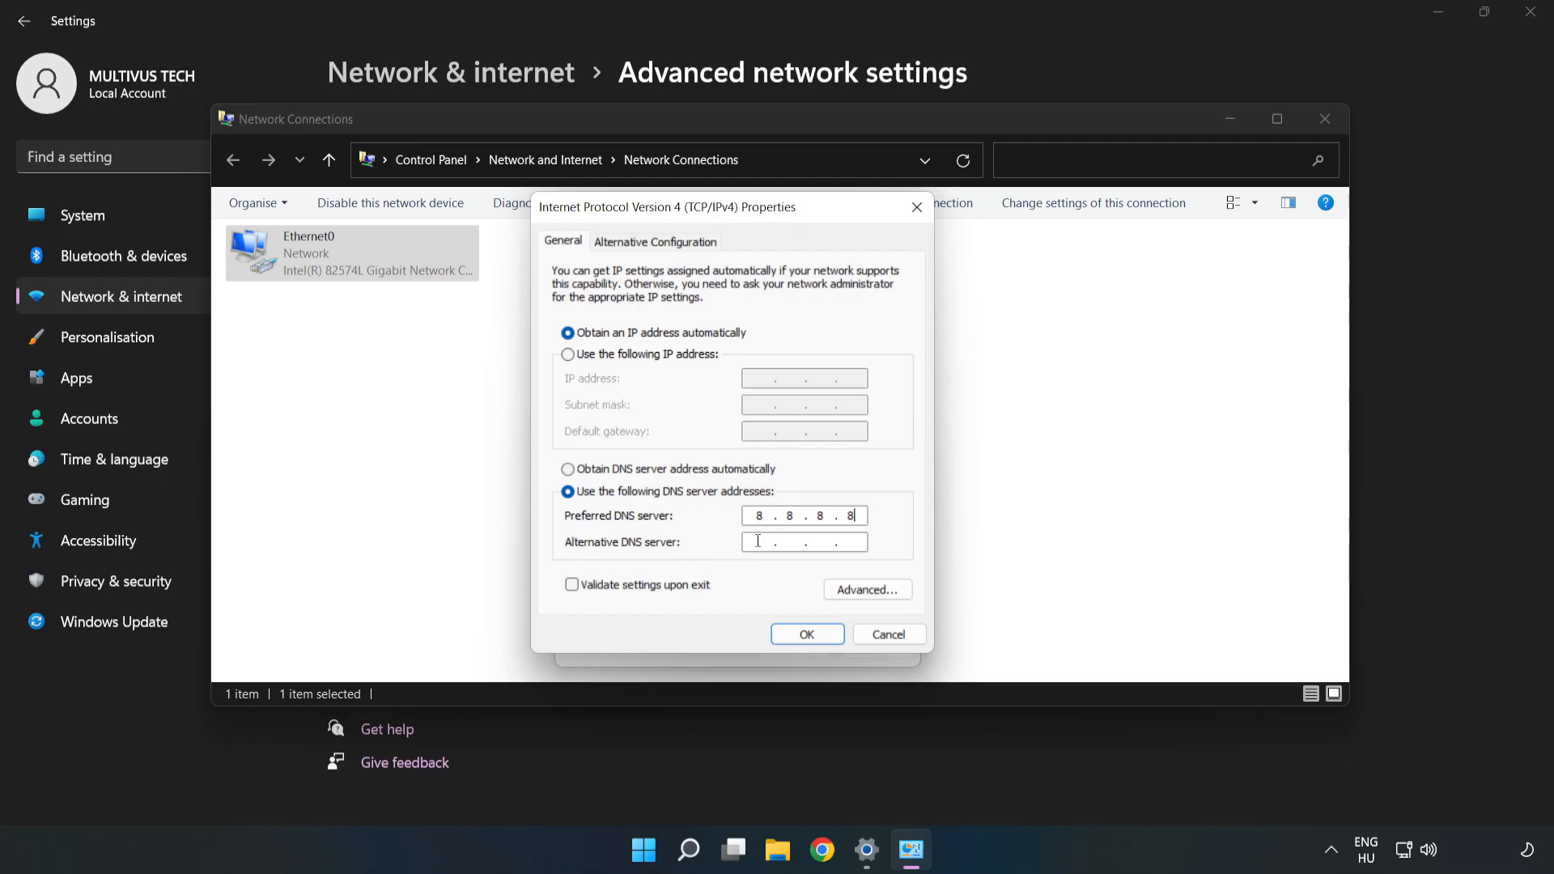
pyautogui.write('8 . . .')
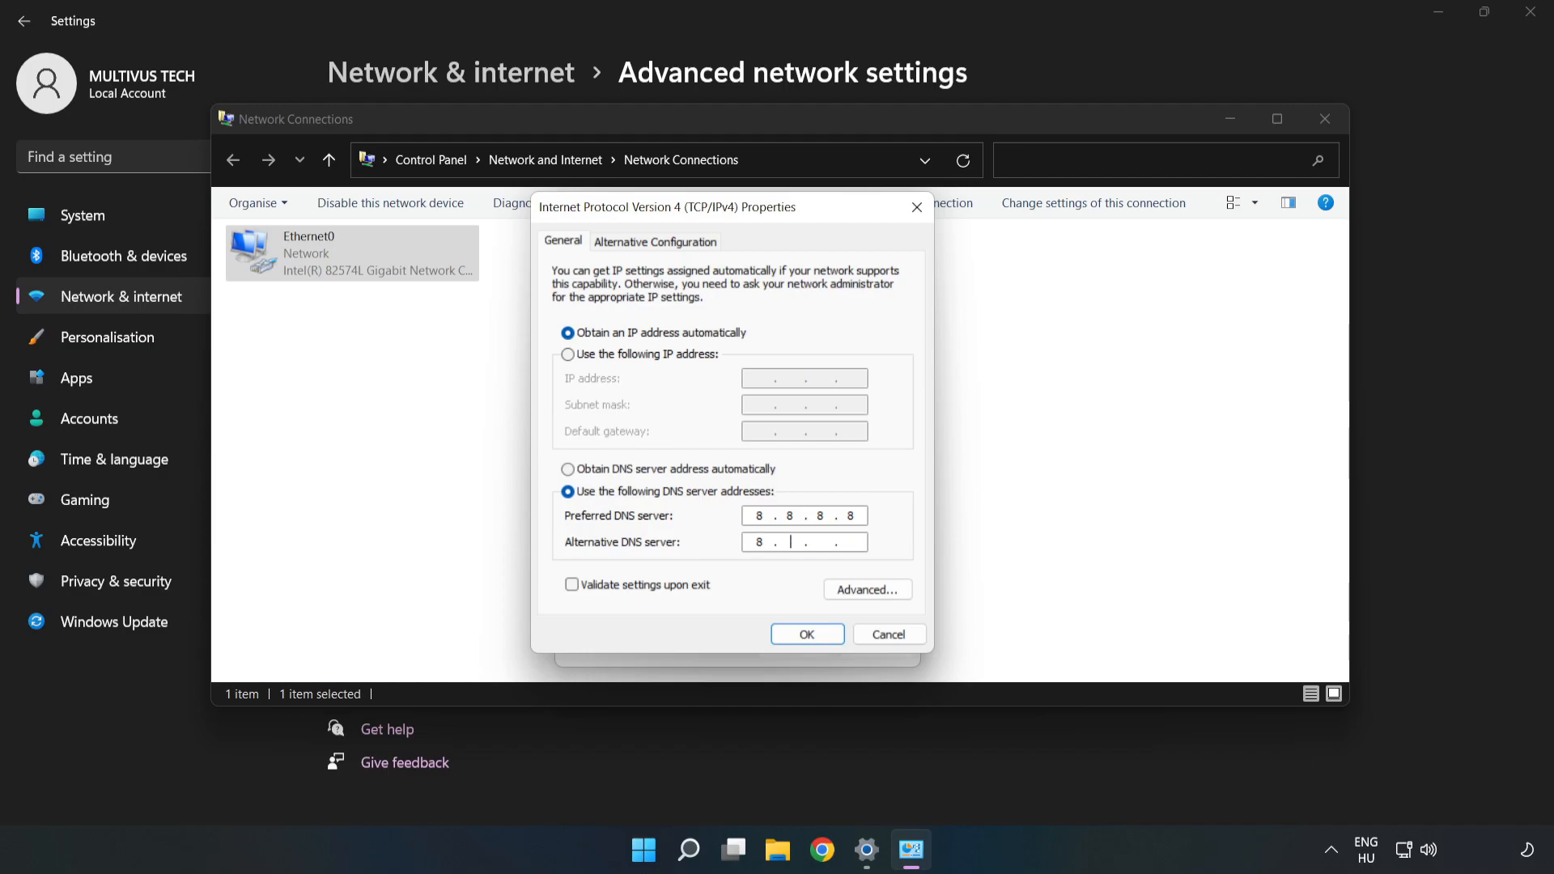
pyautogui.write('8.4.4')
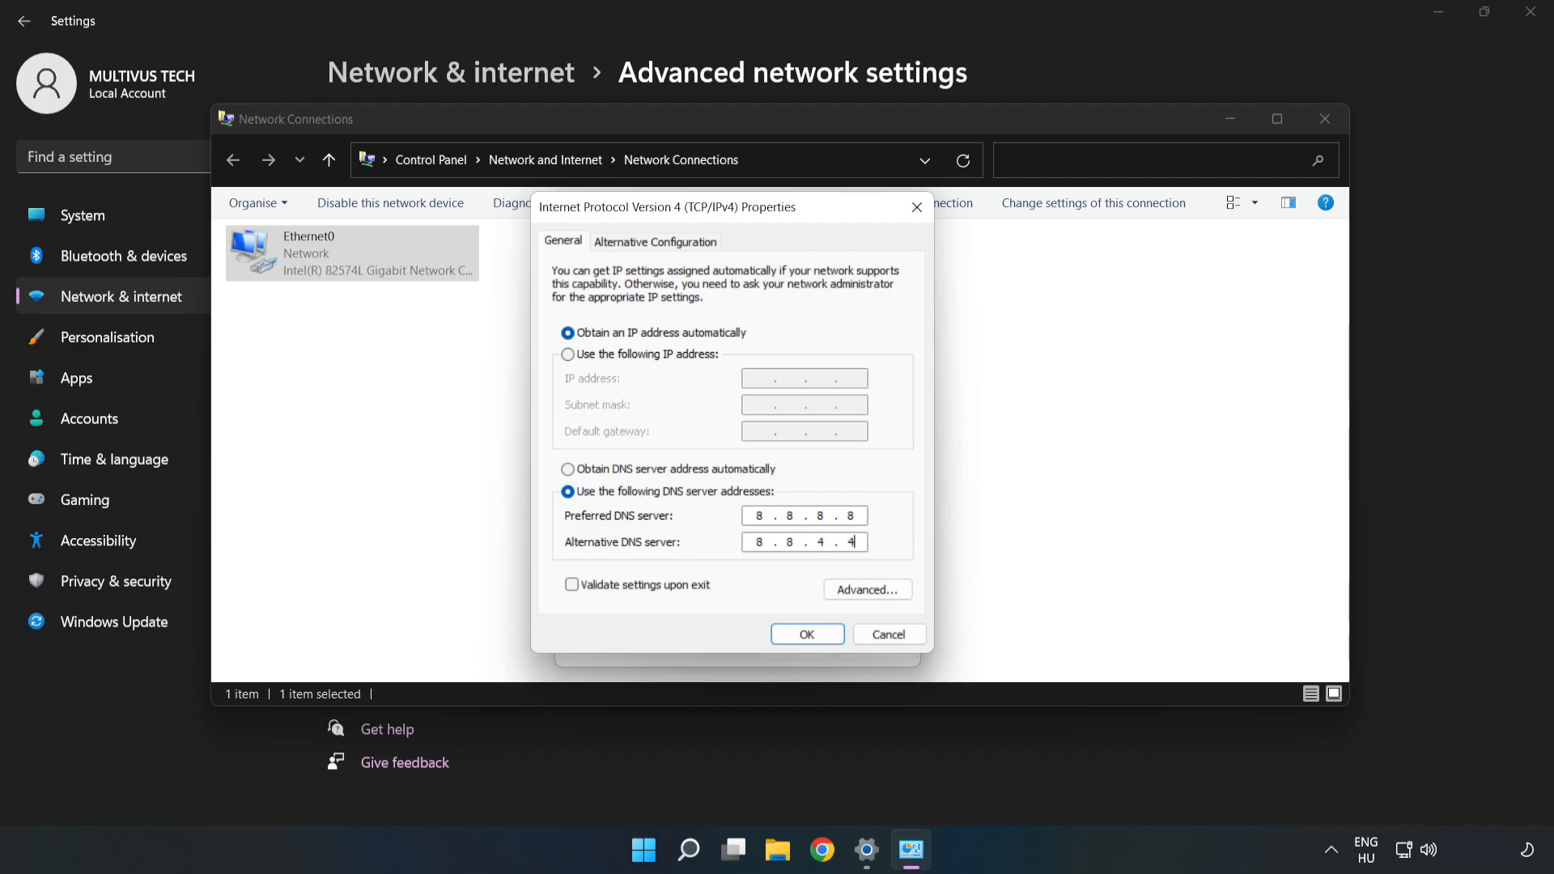
pyautogui.moveTo(754, 594)
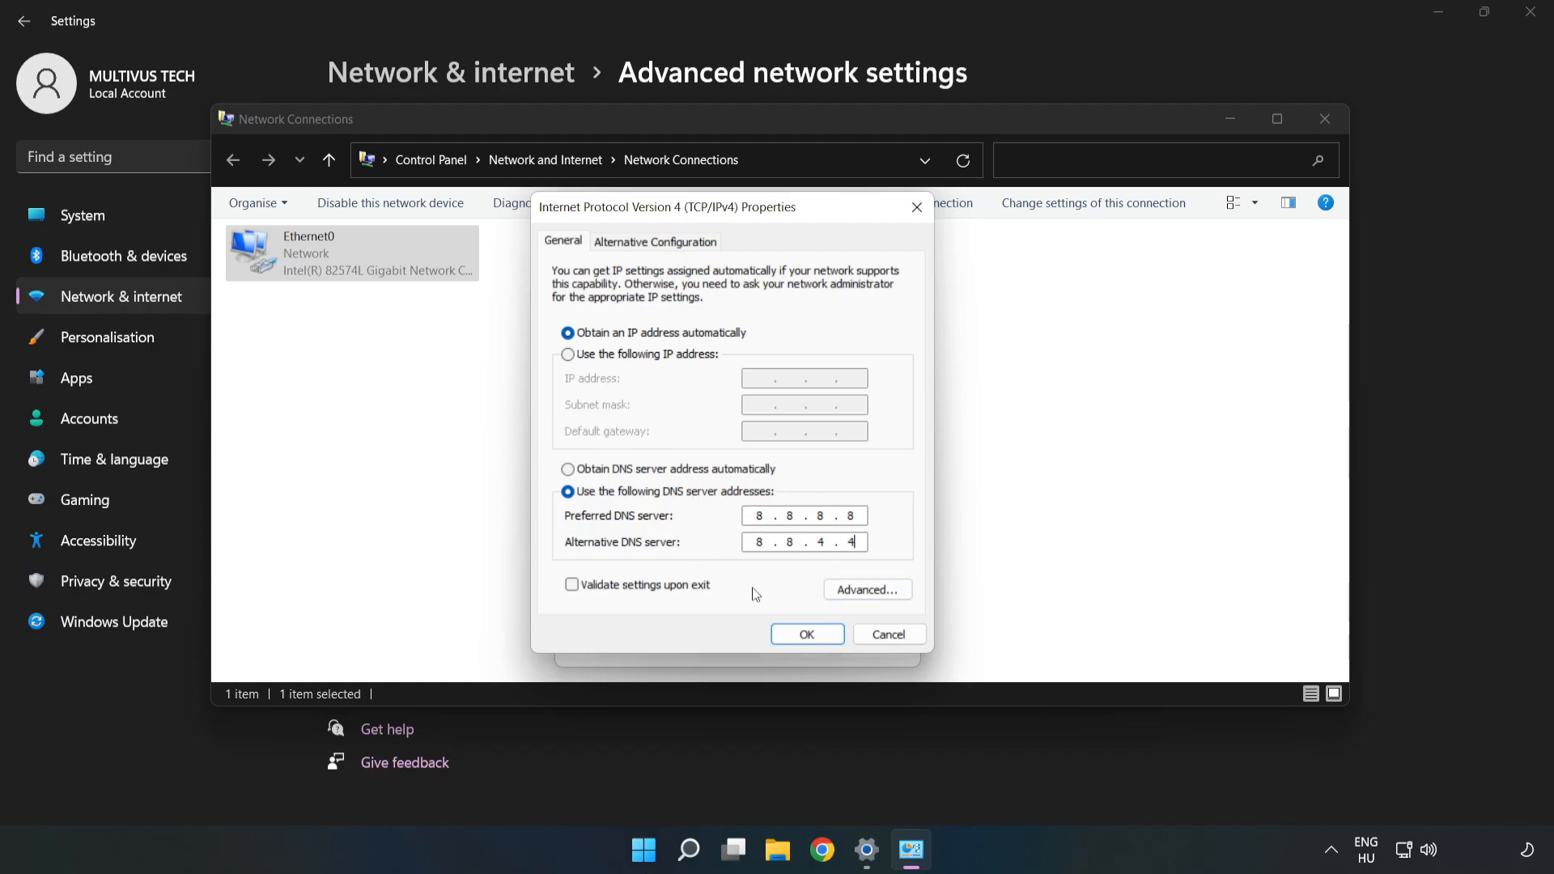
pyautogui.moveTo(807, 634)
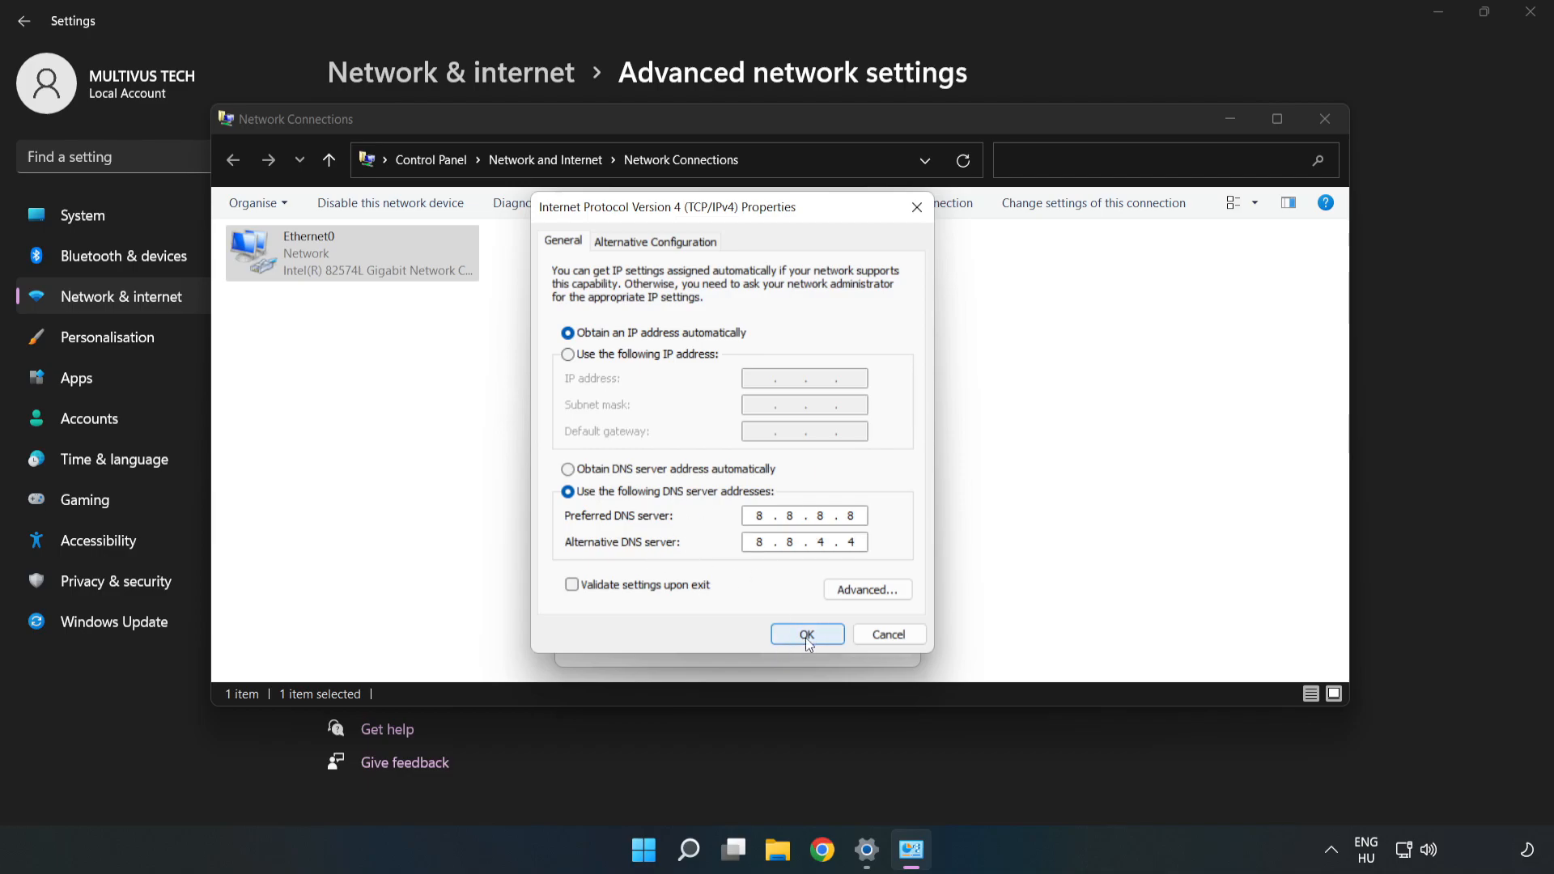
# Save the DNS settings and close Ethernet0 Properties, Network Connections and Settings.
pyautogui.click(807, 634)
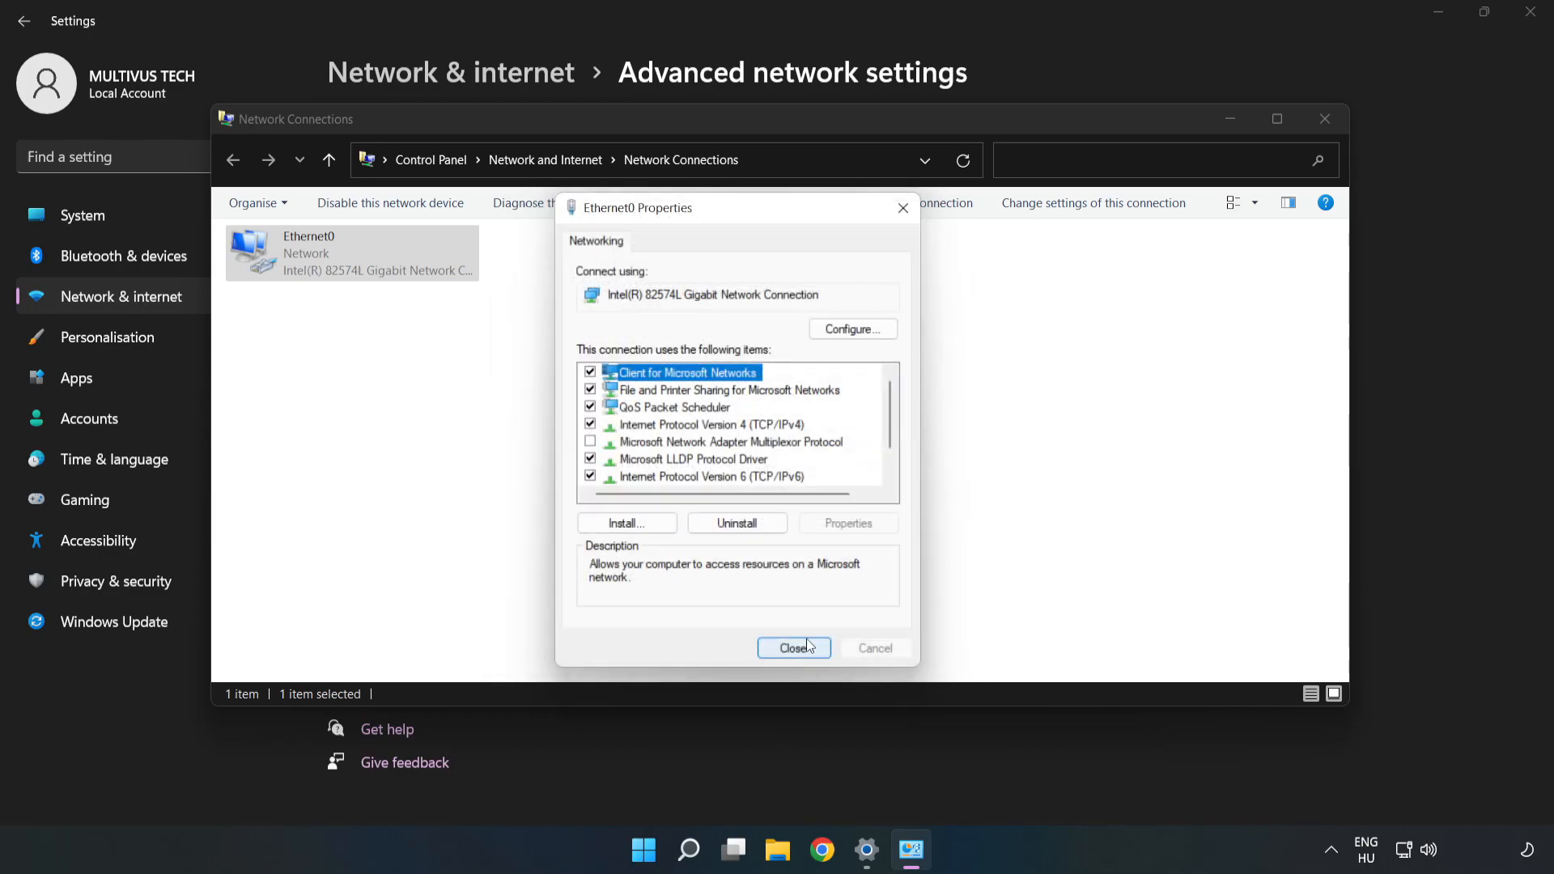
pyautogui.click(793, 648)
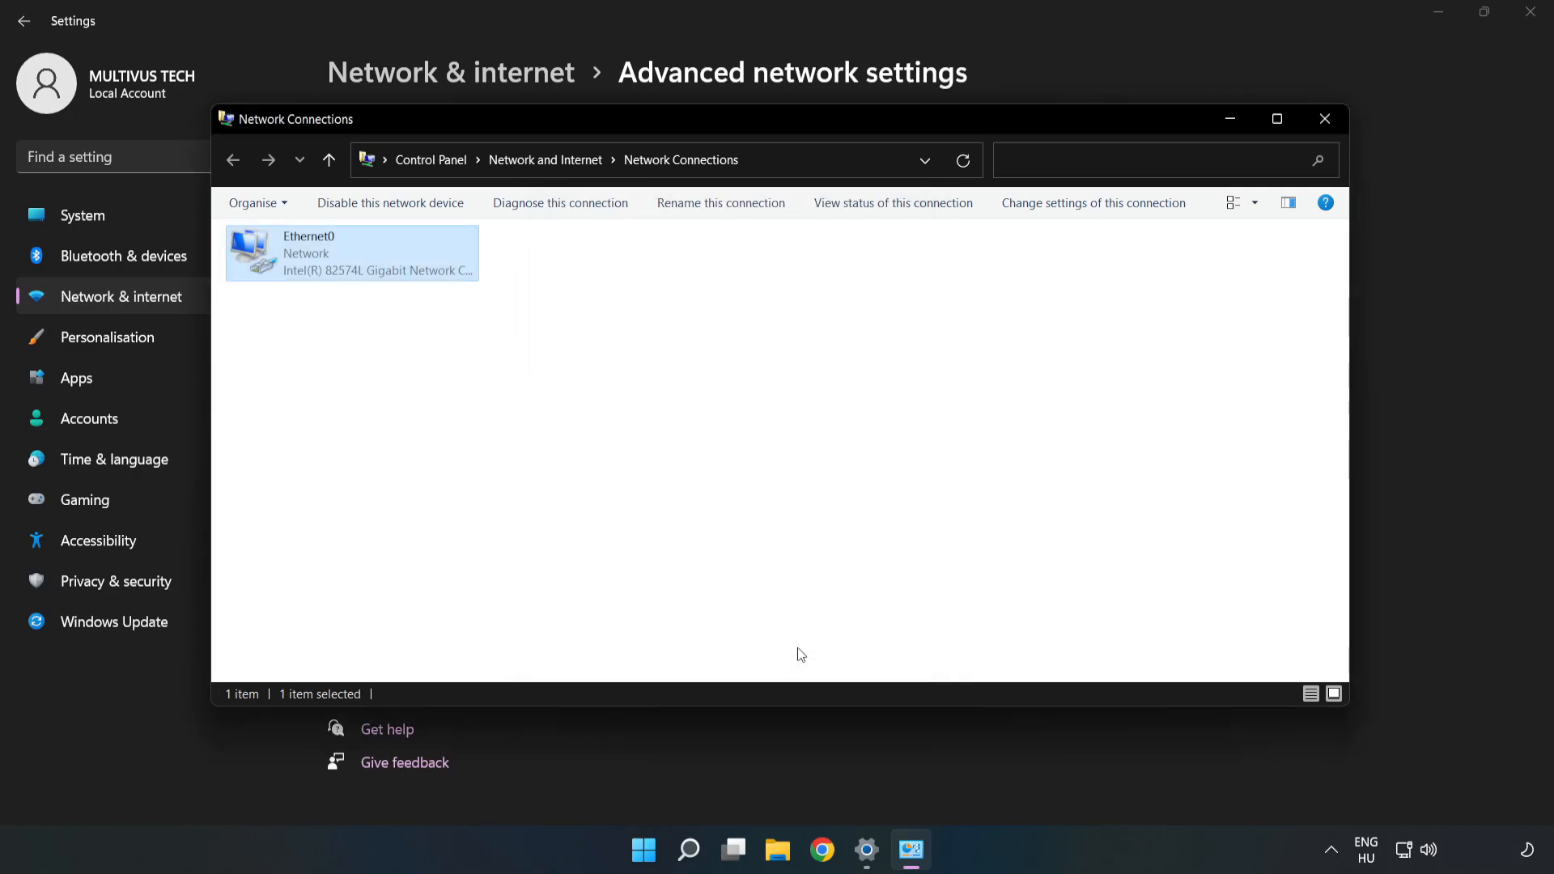
pyautogui.click(1324, 119)
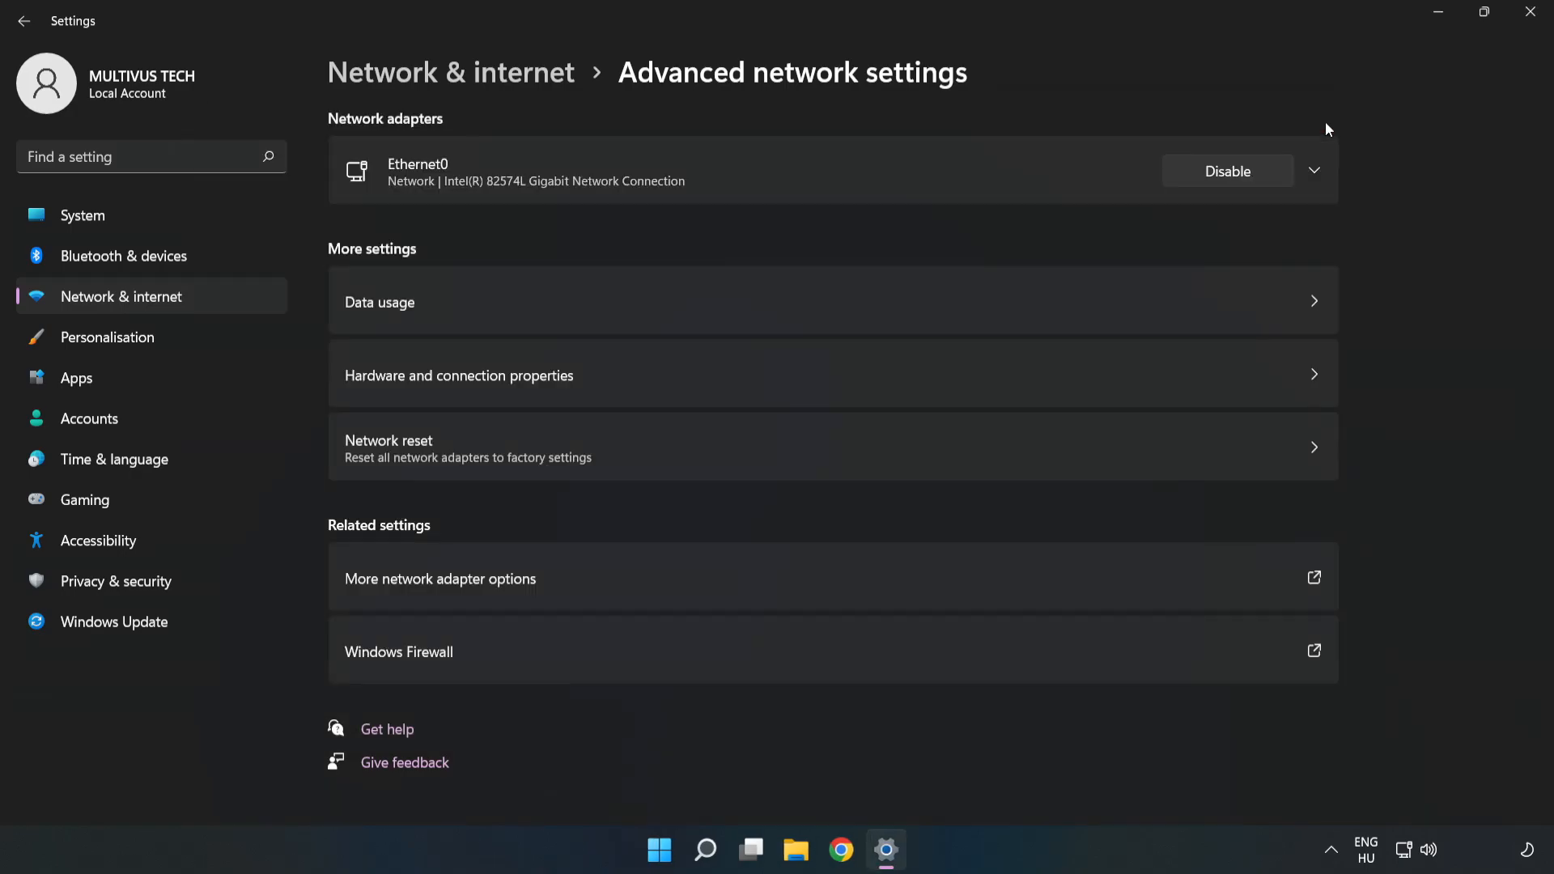
pyautogui.click(1529, 10)
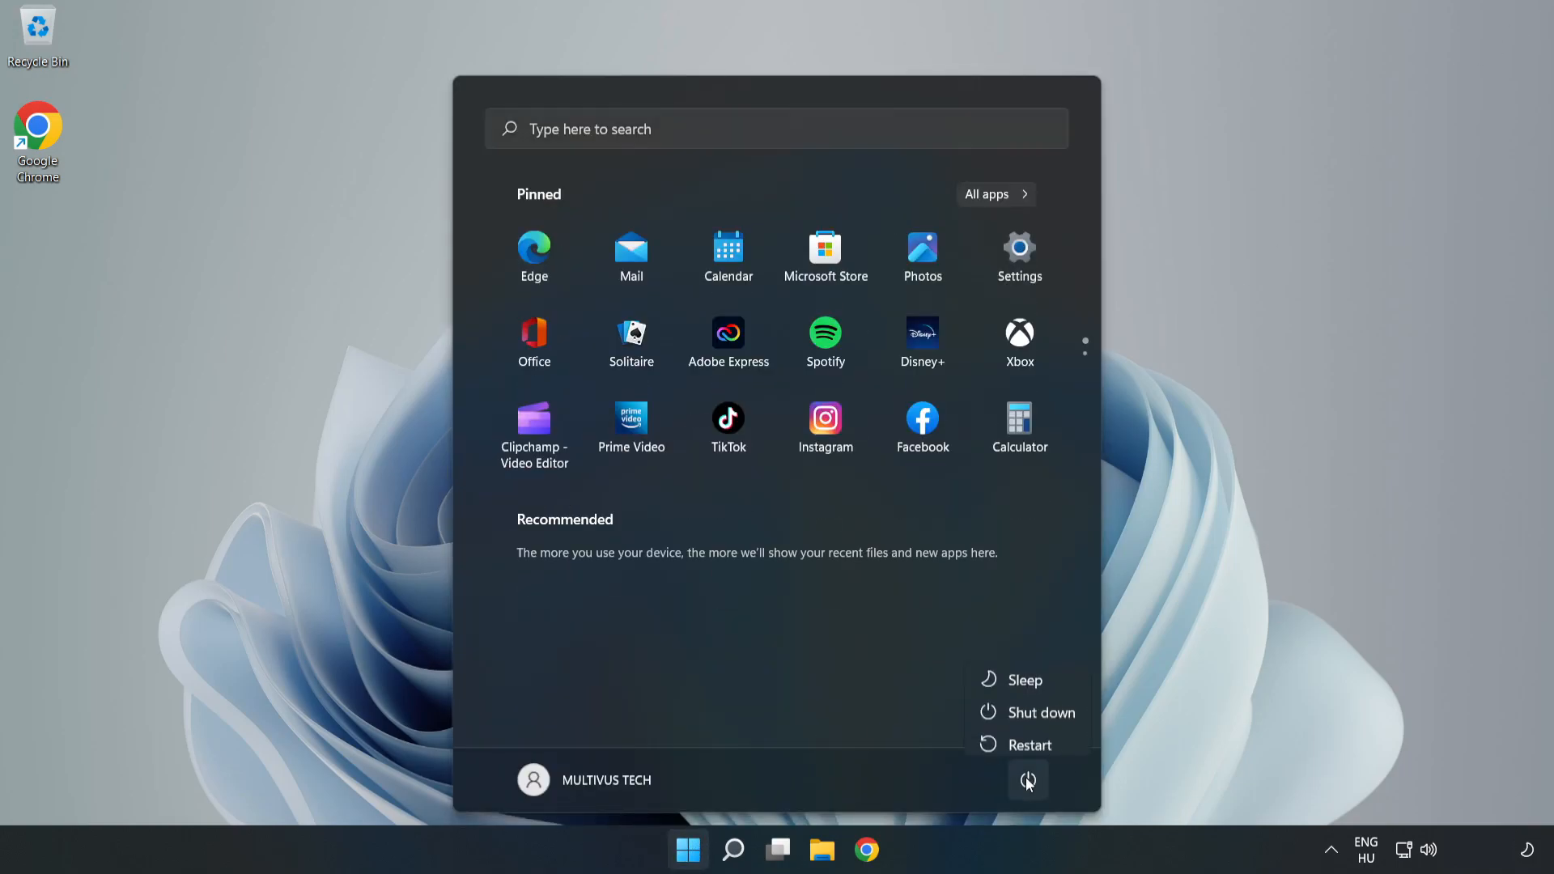
pyautogui.moveTo(1029, 737)
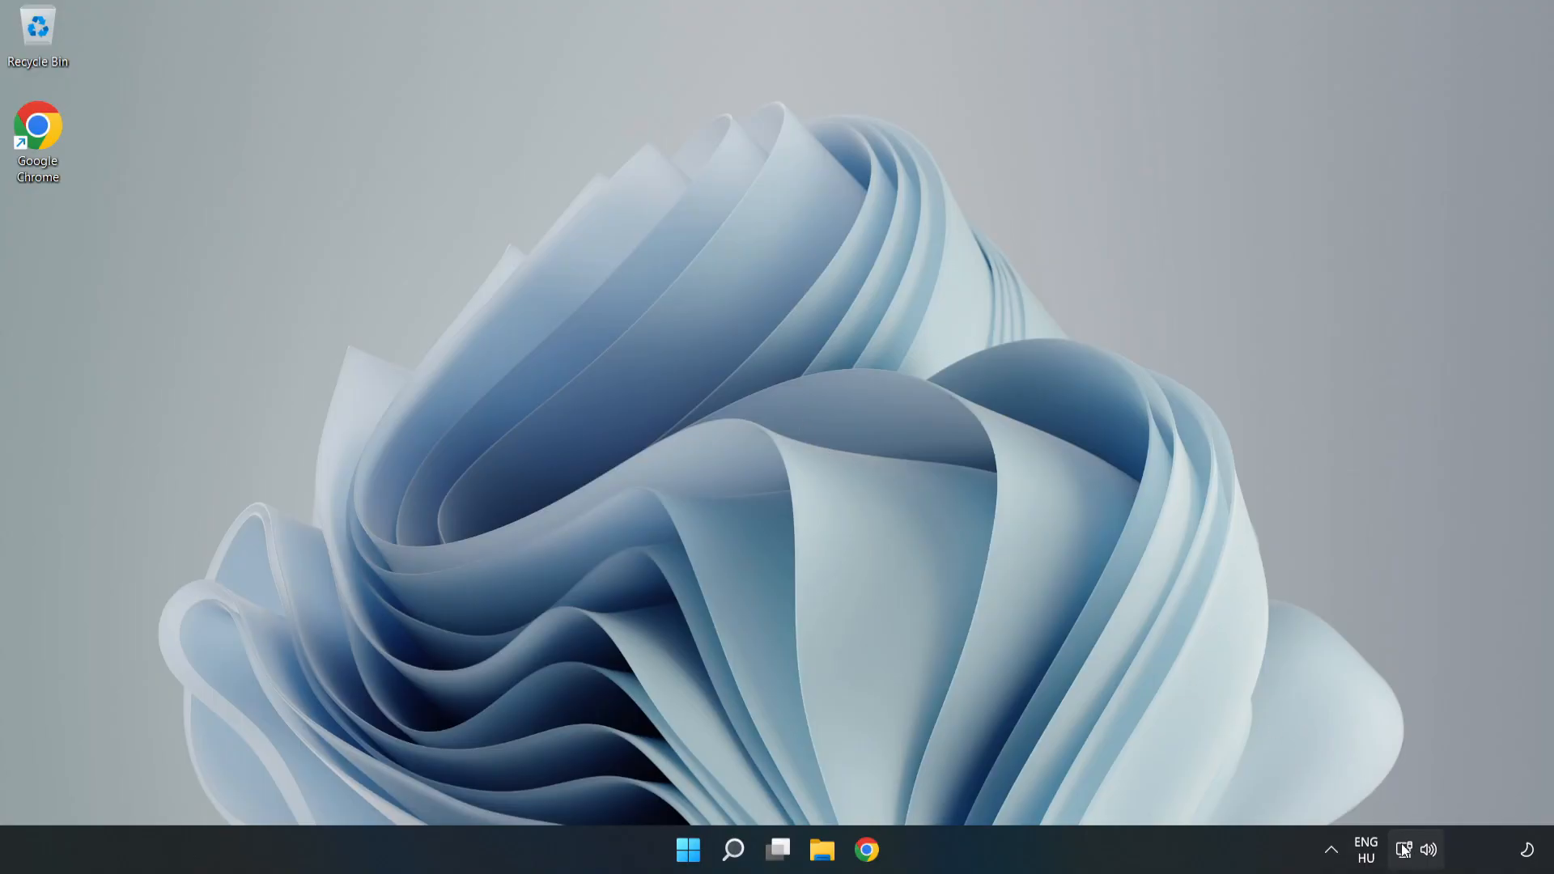
pyautogui.moveTo(1404, 849)
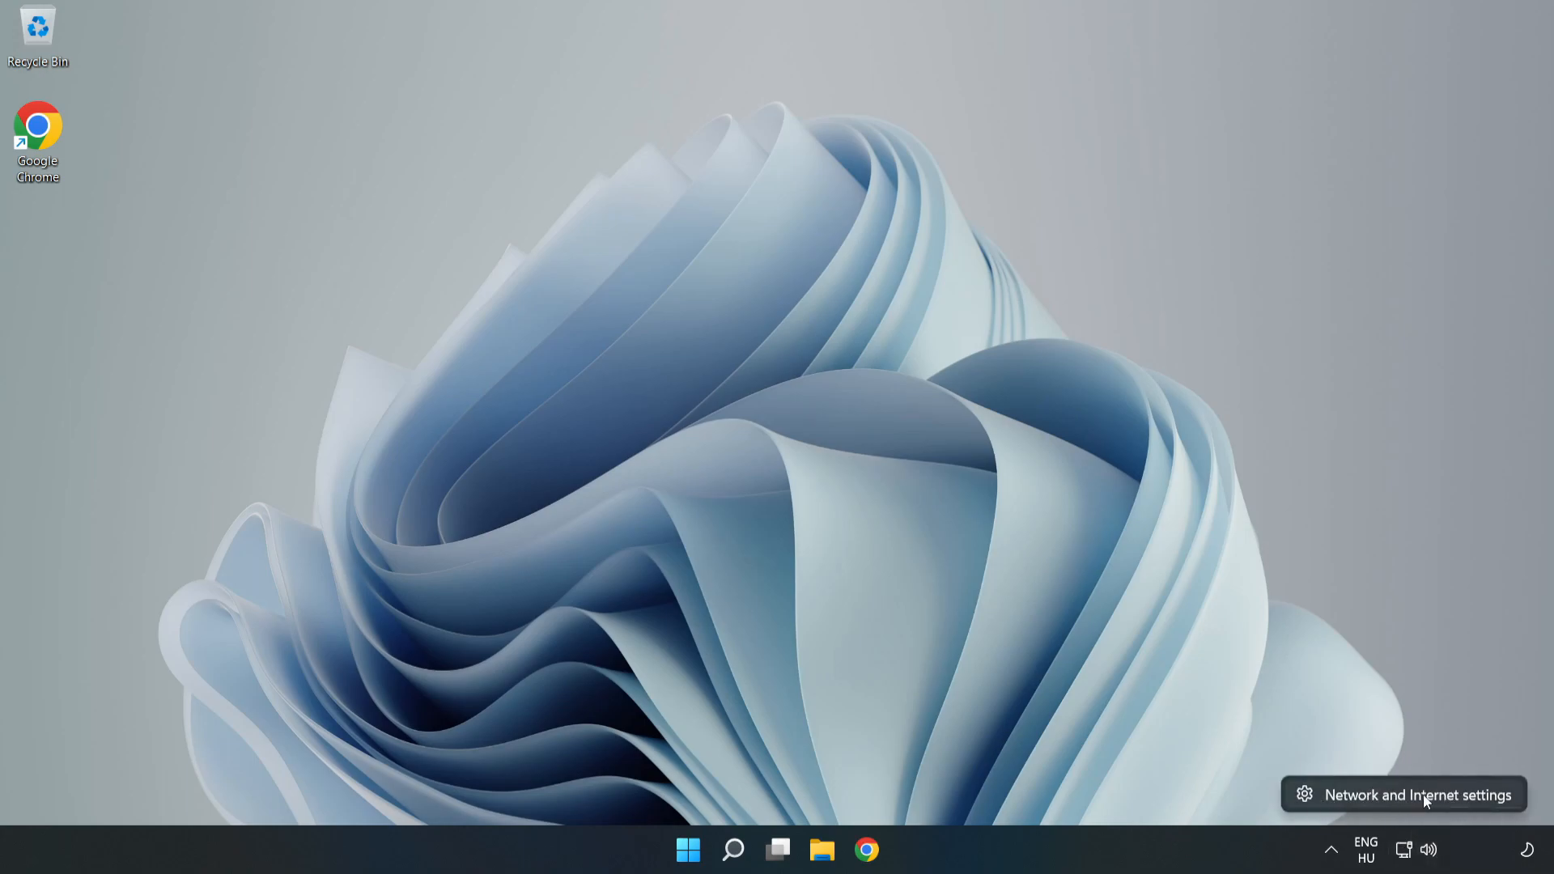
# Reopen Network & internet settings from the network tray icon.
pyautogui.click(1418, 794)
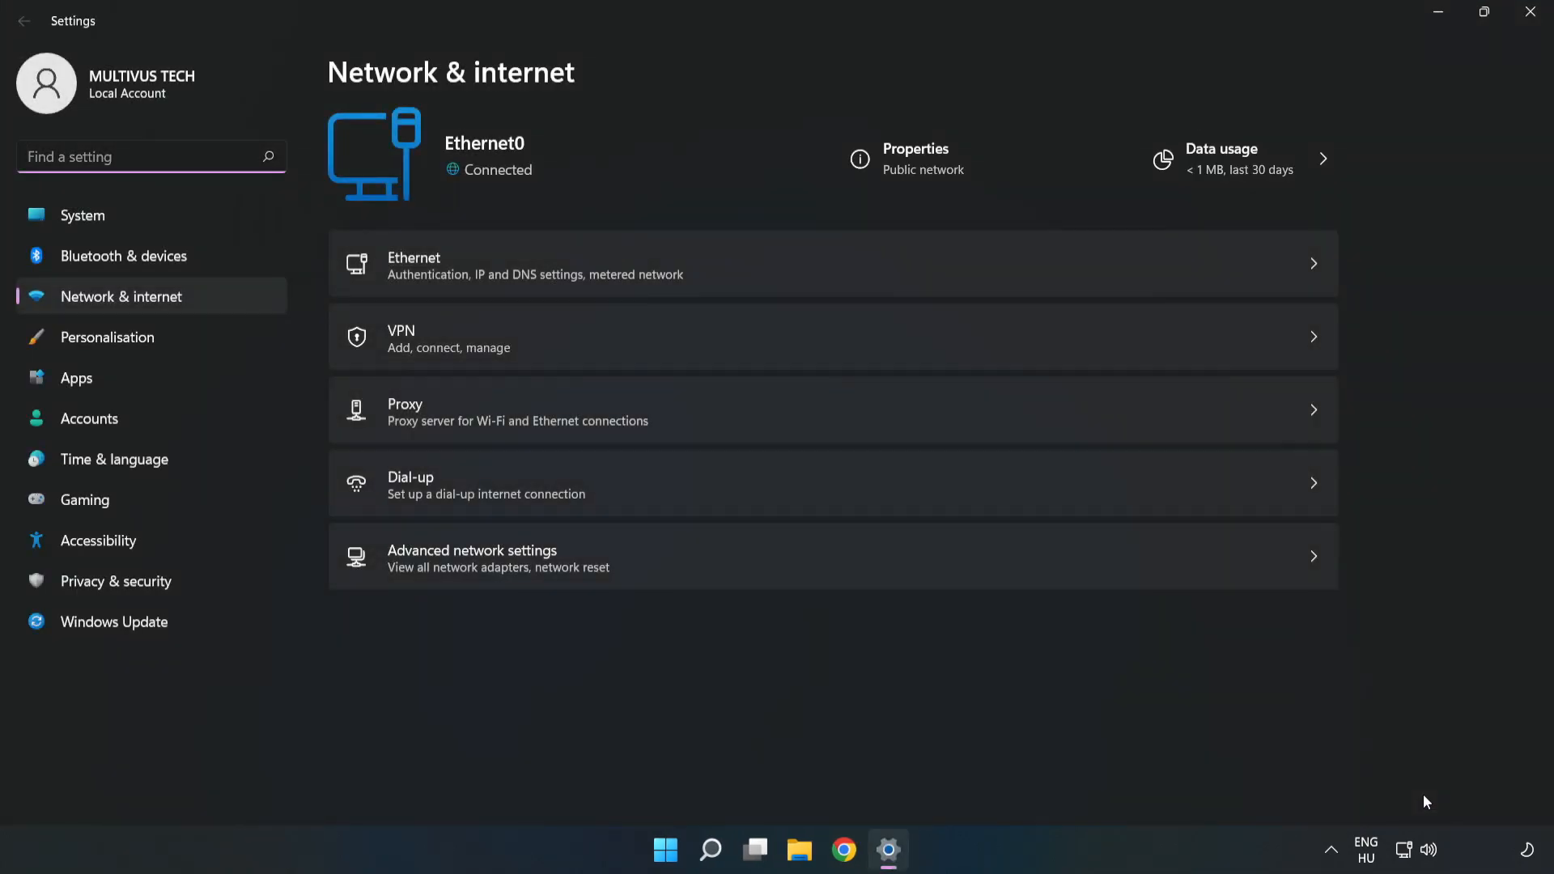
pyautogui.moveTo(407, 580)
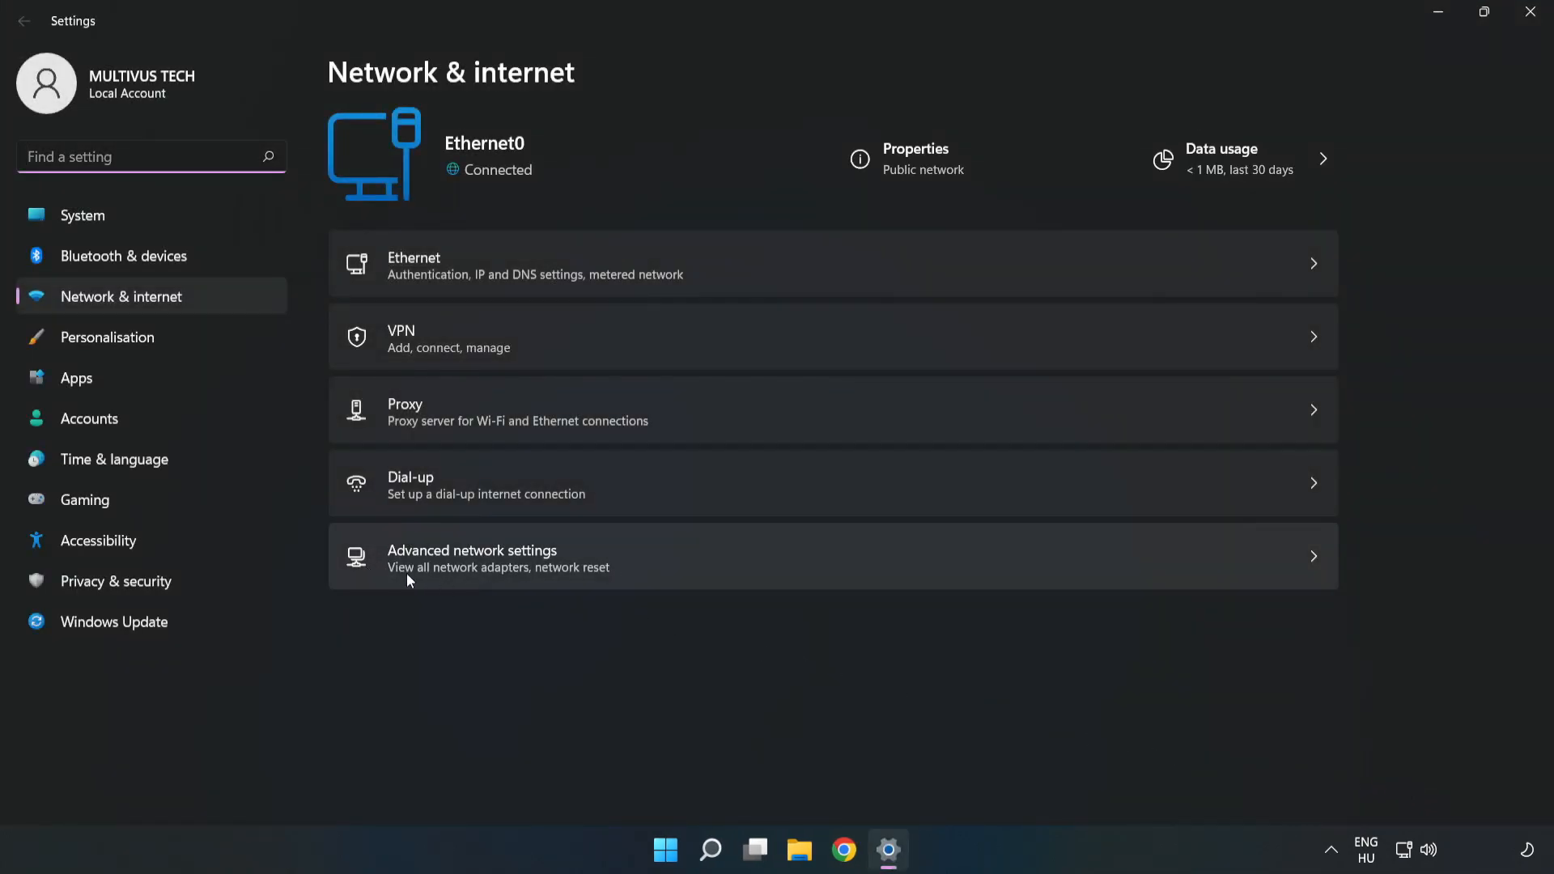
pyautogui.moveTo(719, 573)
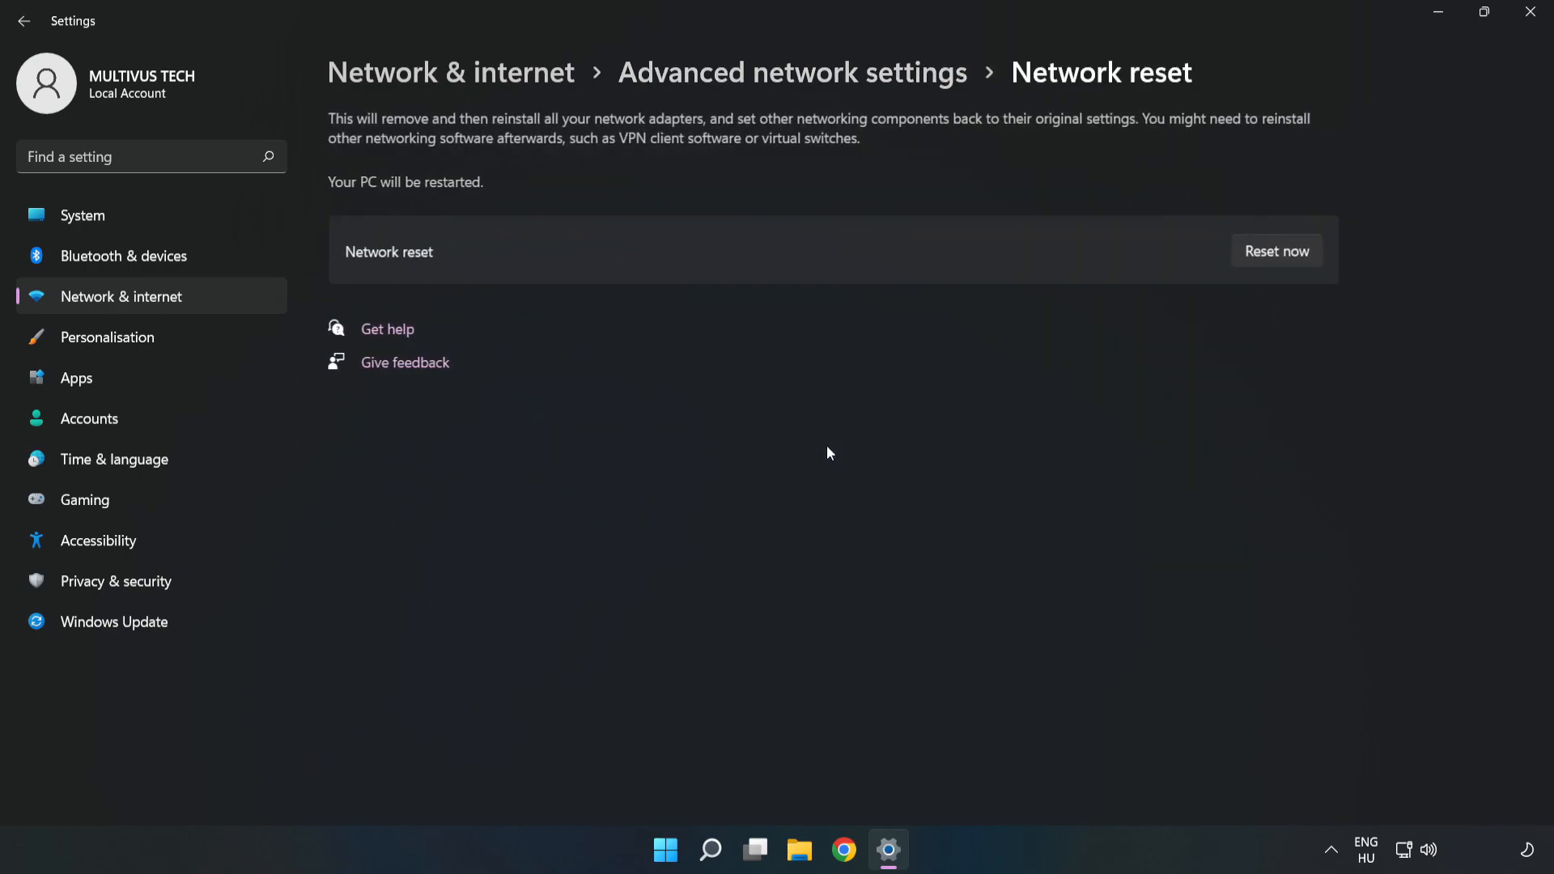
pyautogui.moveTo(942, 251)
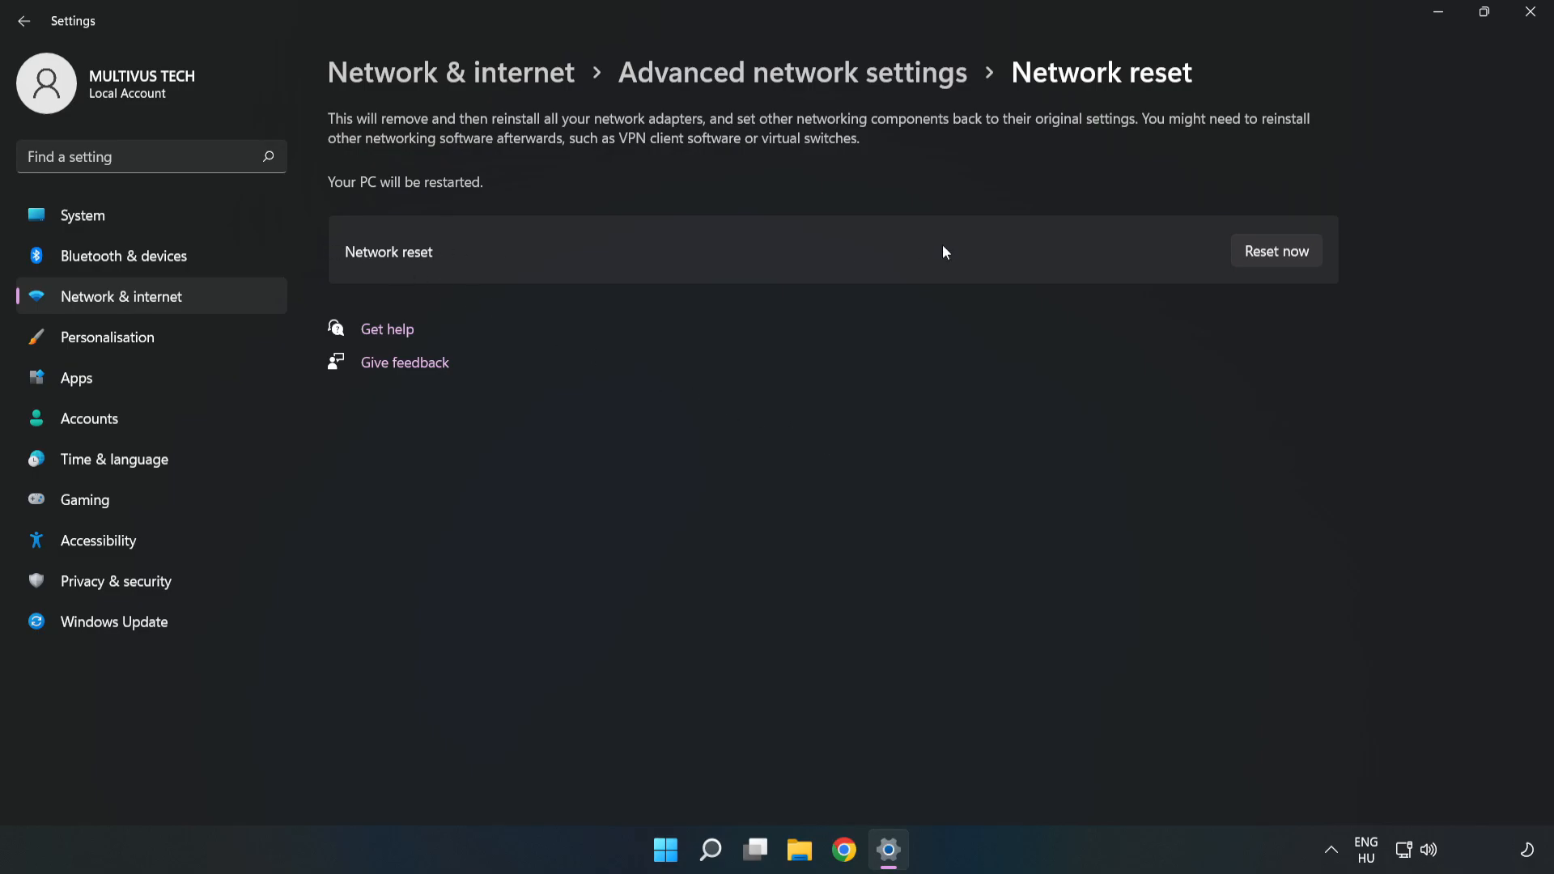
pyautogui.moveTo(1276, 251)
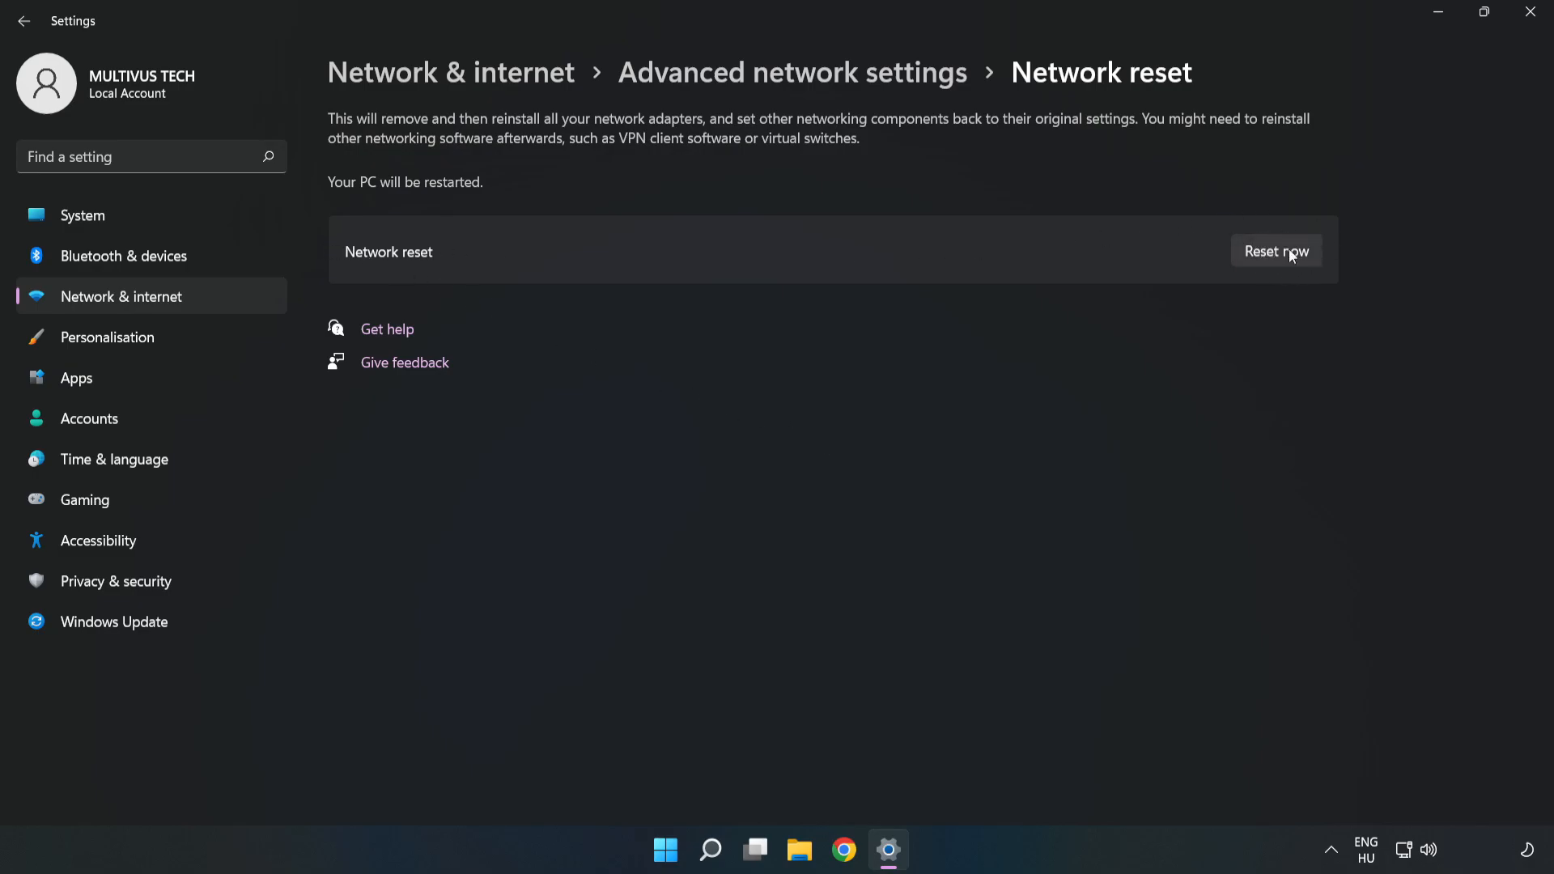
# Confirm the network reset and dismiss the five-minute shutdown notice.
pyautogui.click(1275, 251)
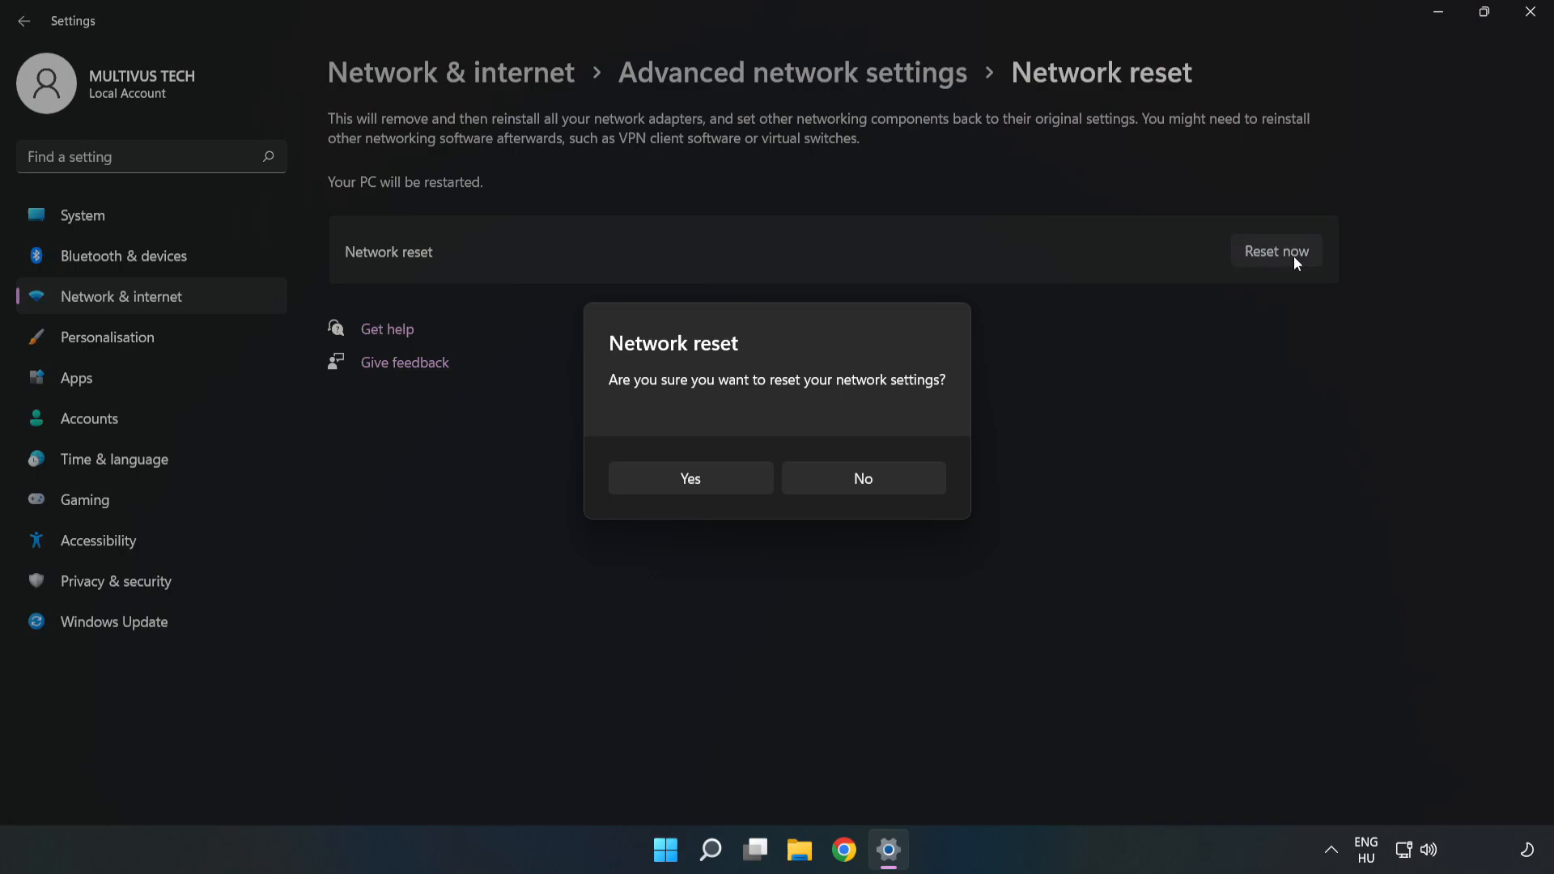
pyautogui.moveTo(724, 397)
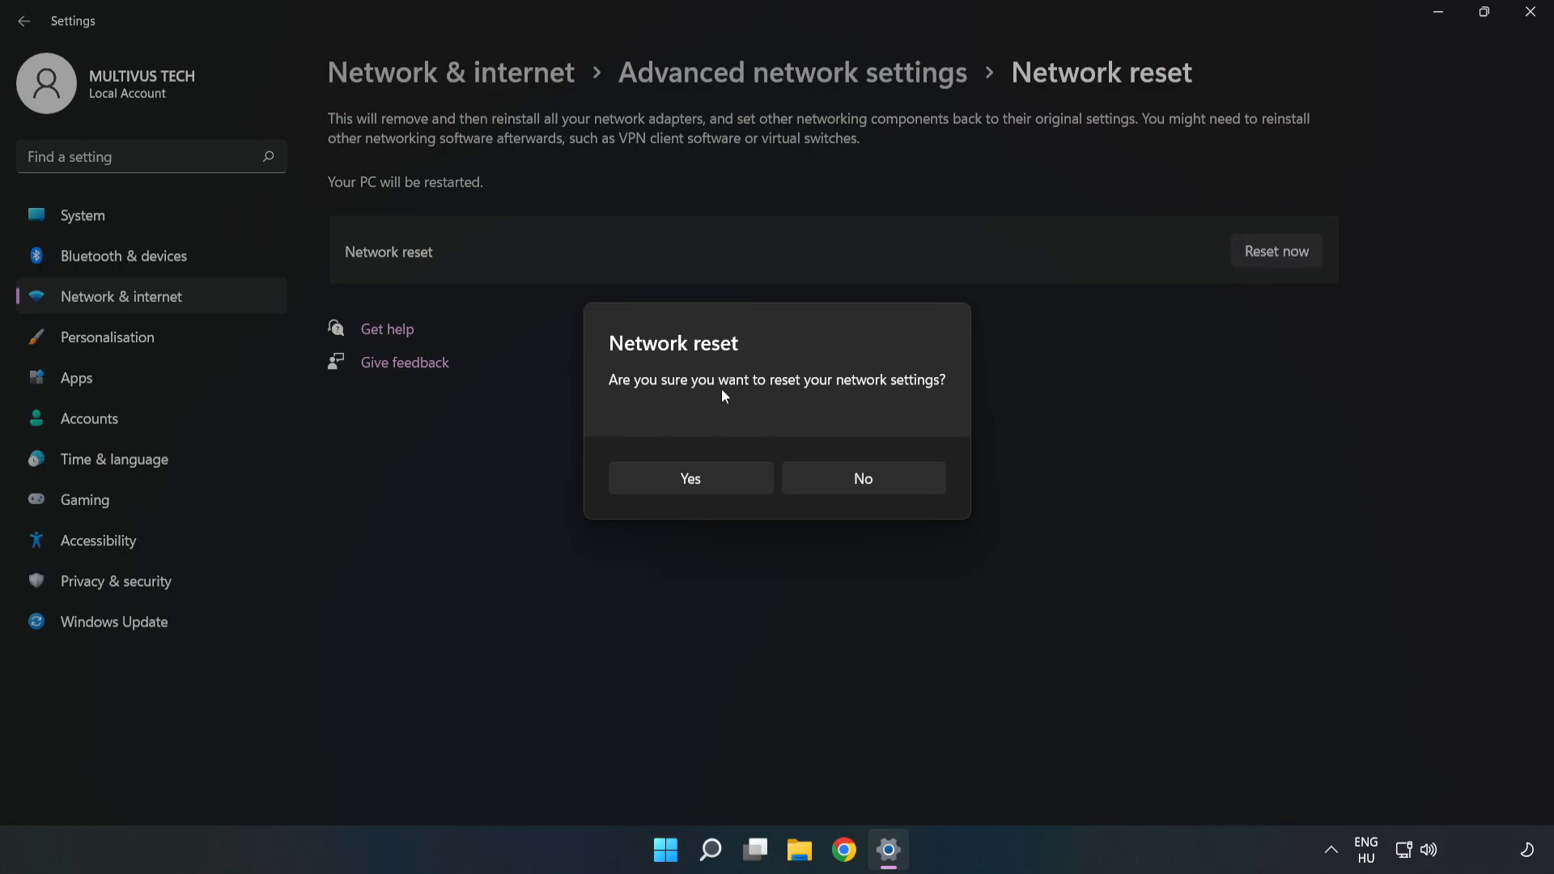
pyautogui.moveTo(705, 491)
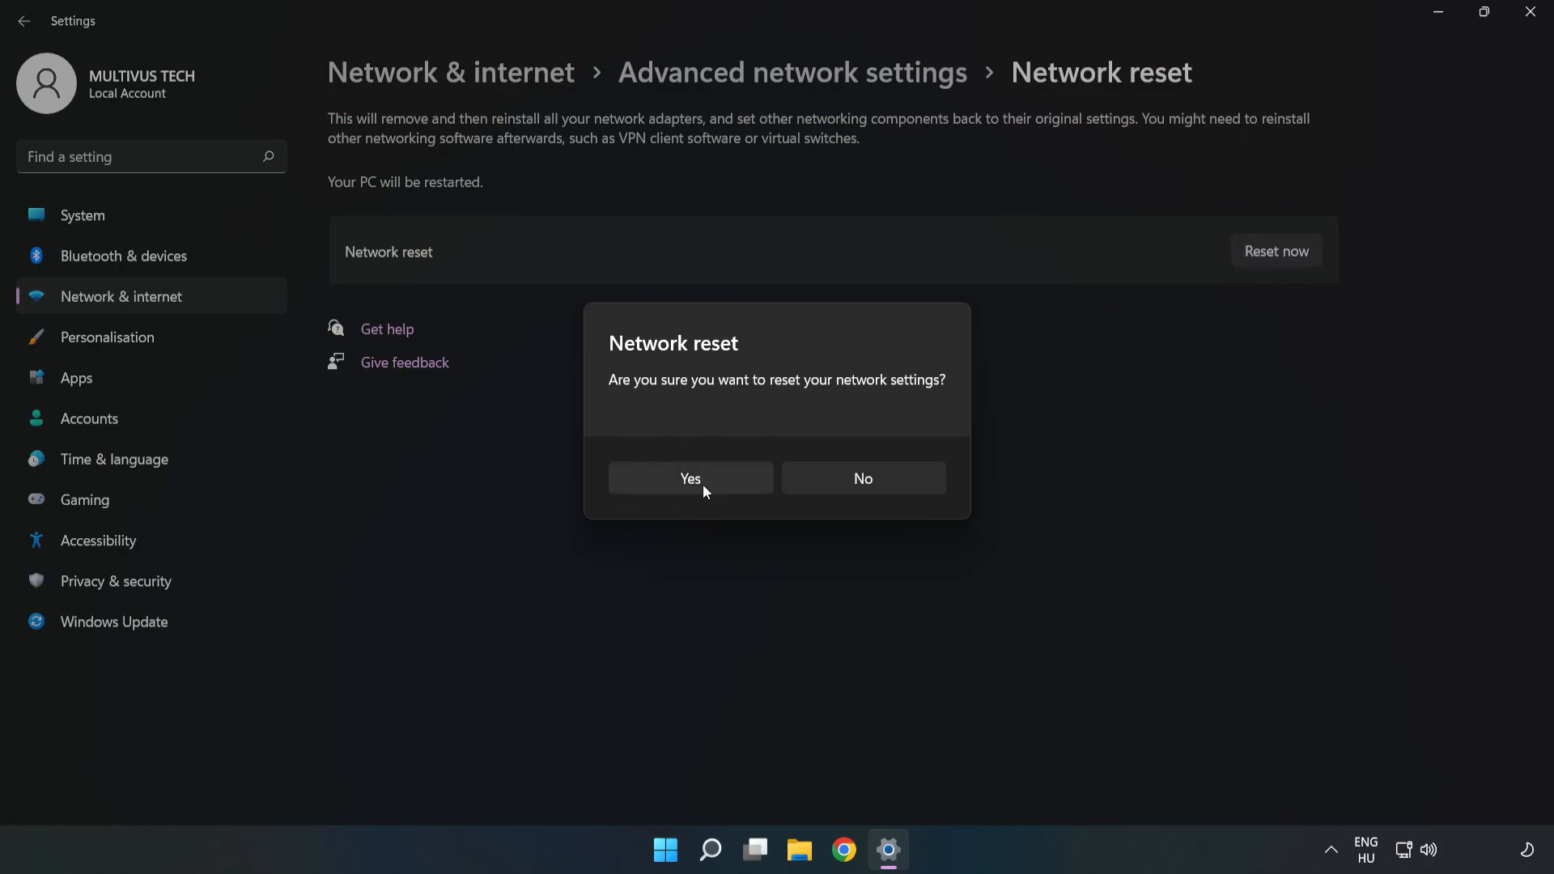
pyautogui.click(690, 478)
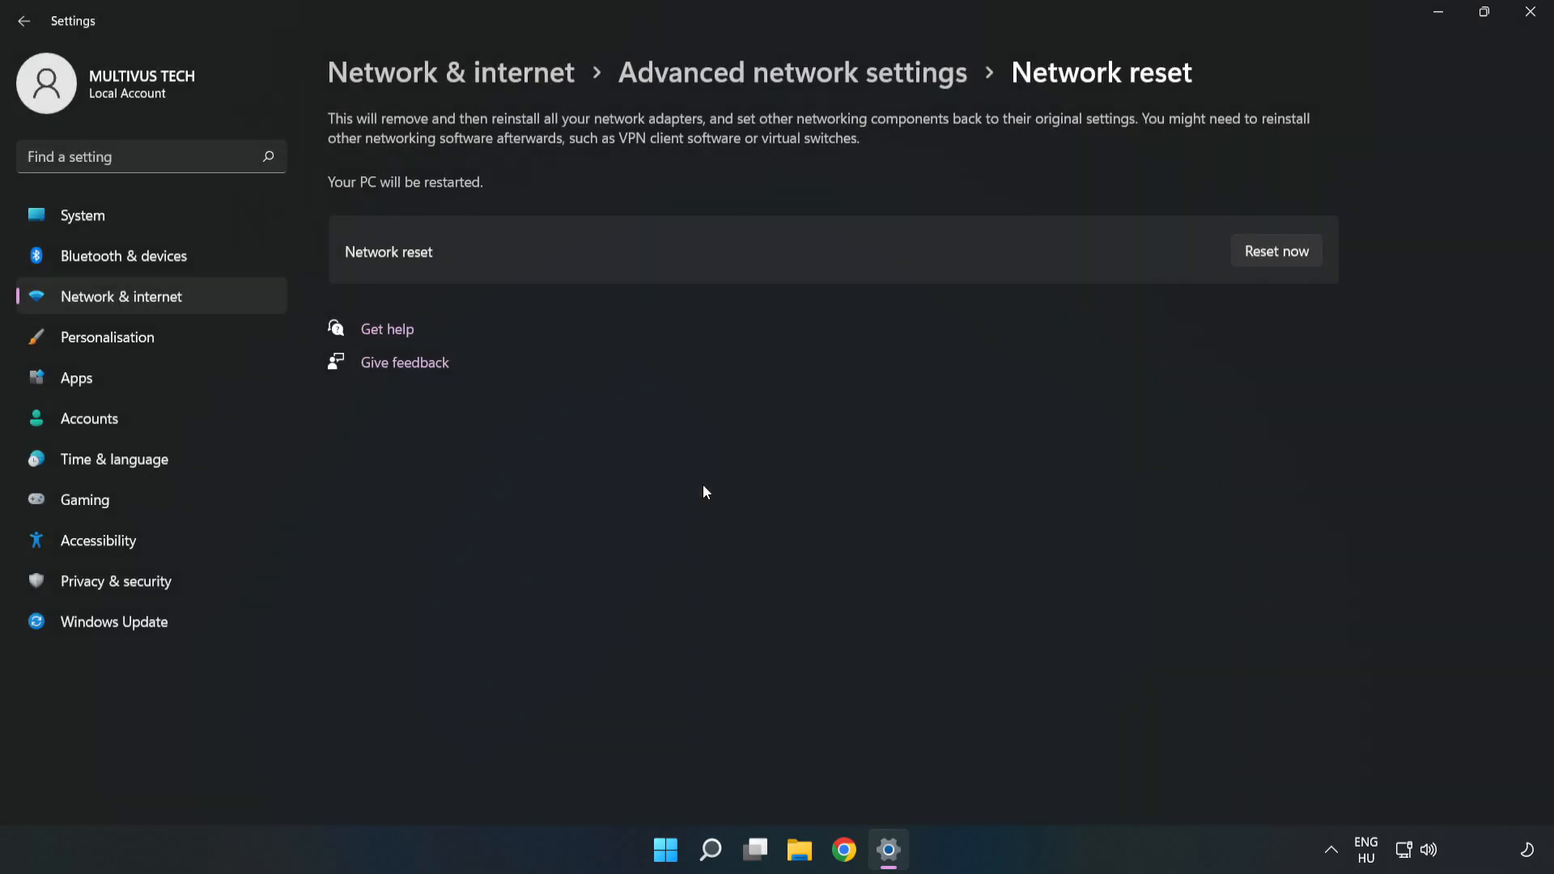
pyautogui.click(1275, 251)
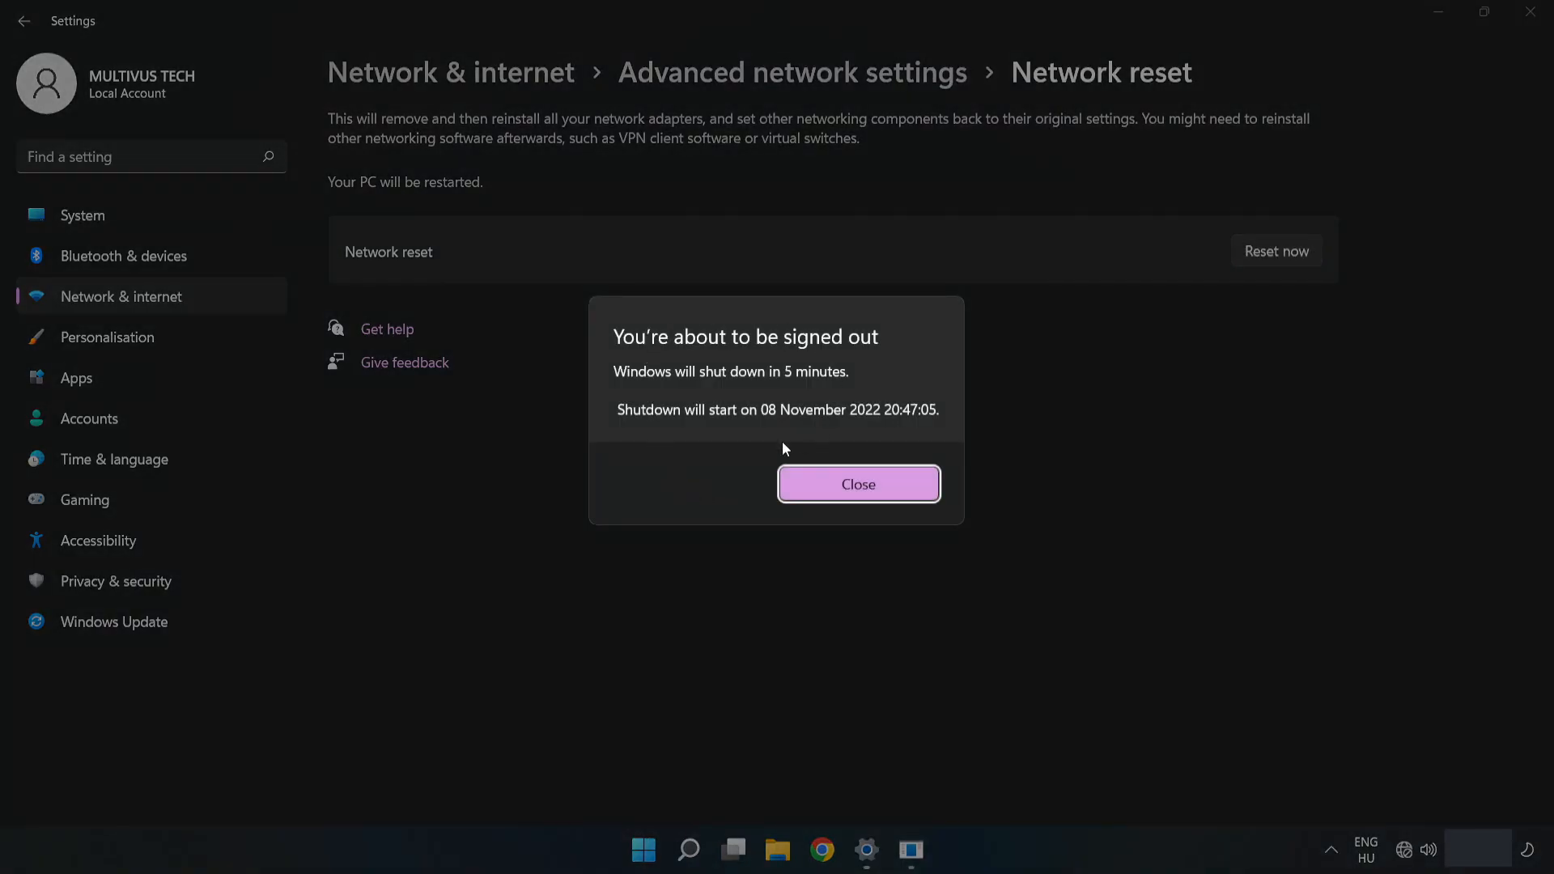
pyautogui.moveTo(888, 496)
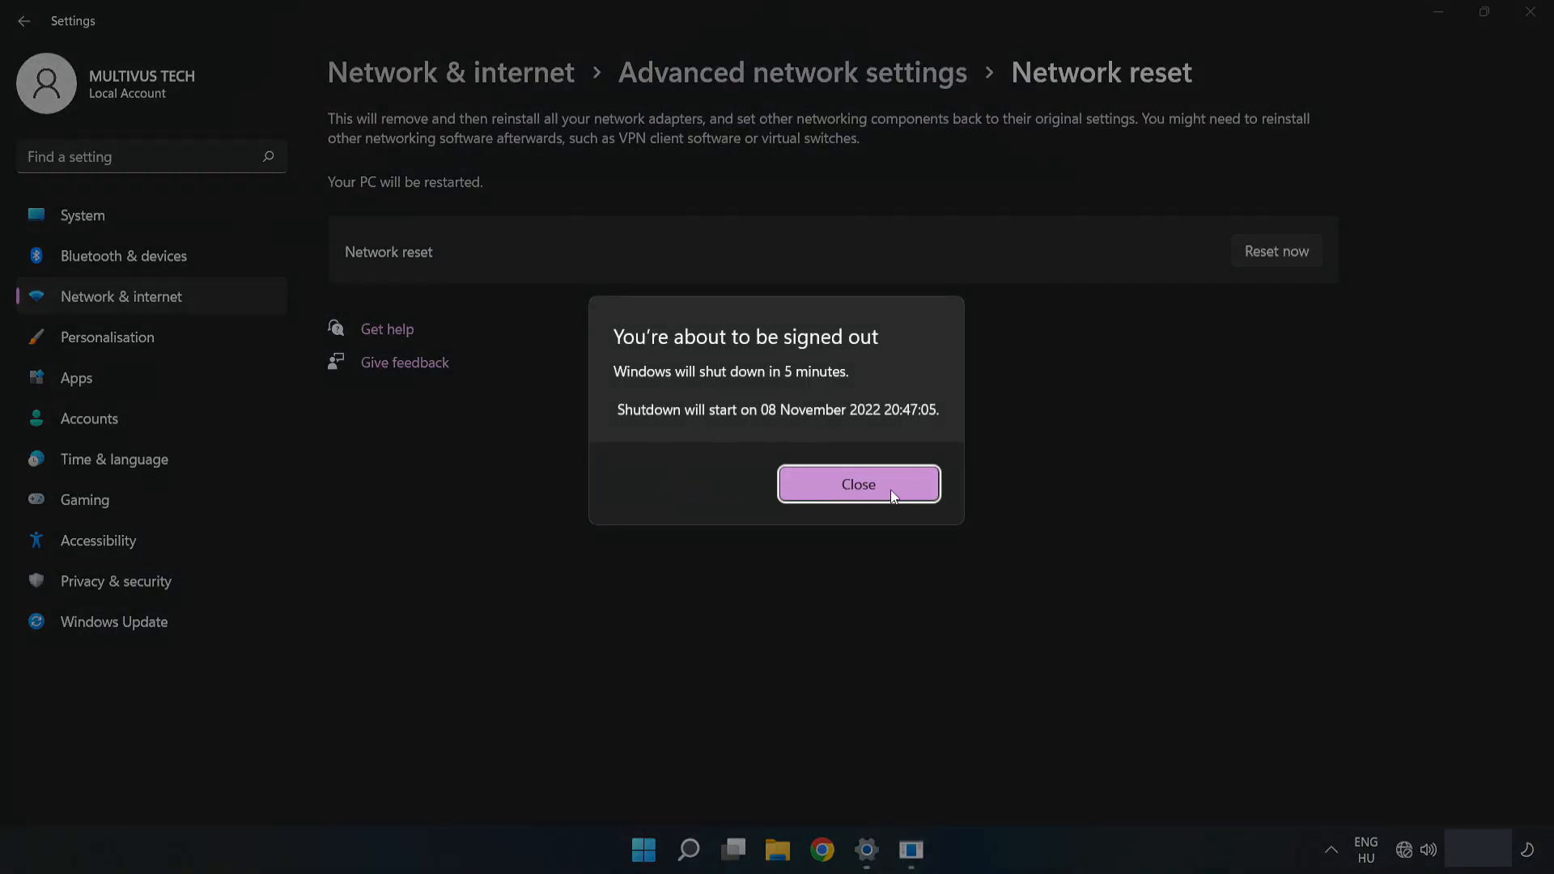
pyautogui.click(858, 485)
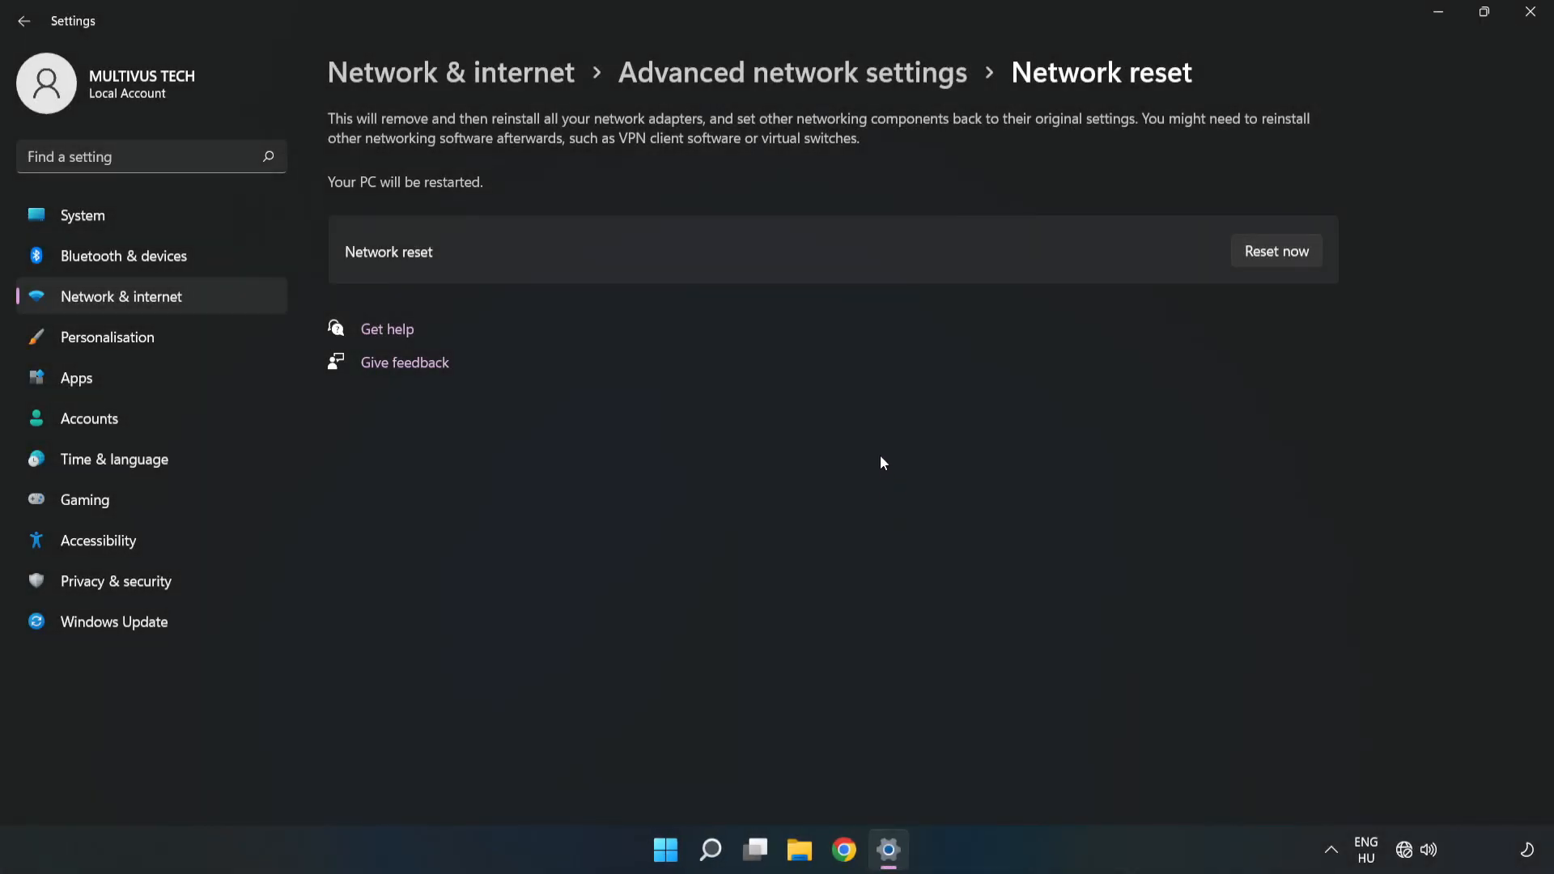
pyautogui.moveTo(1532, 18)
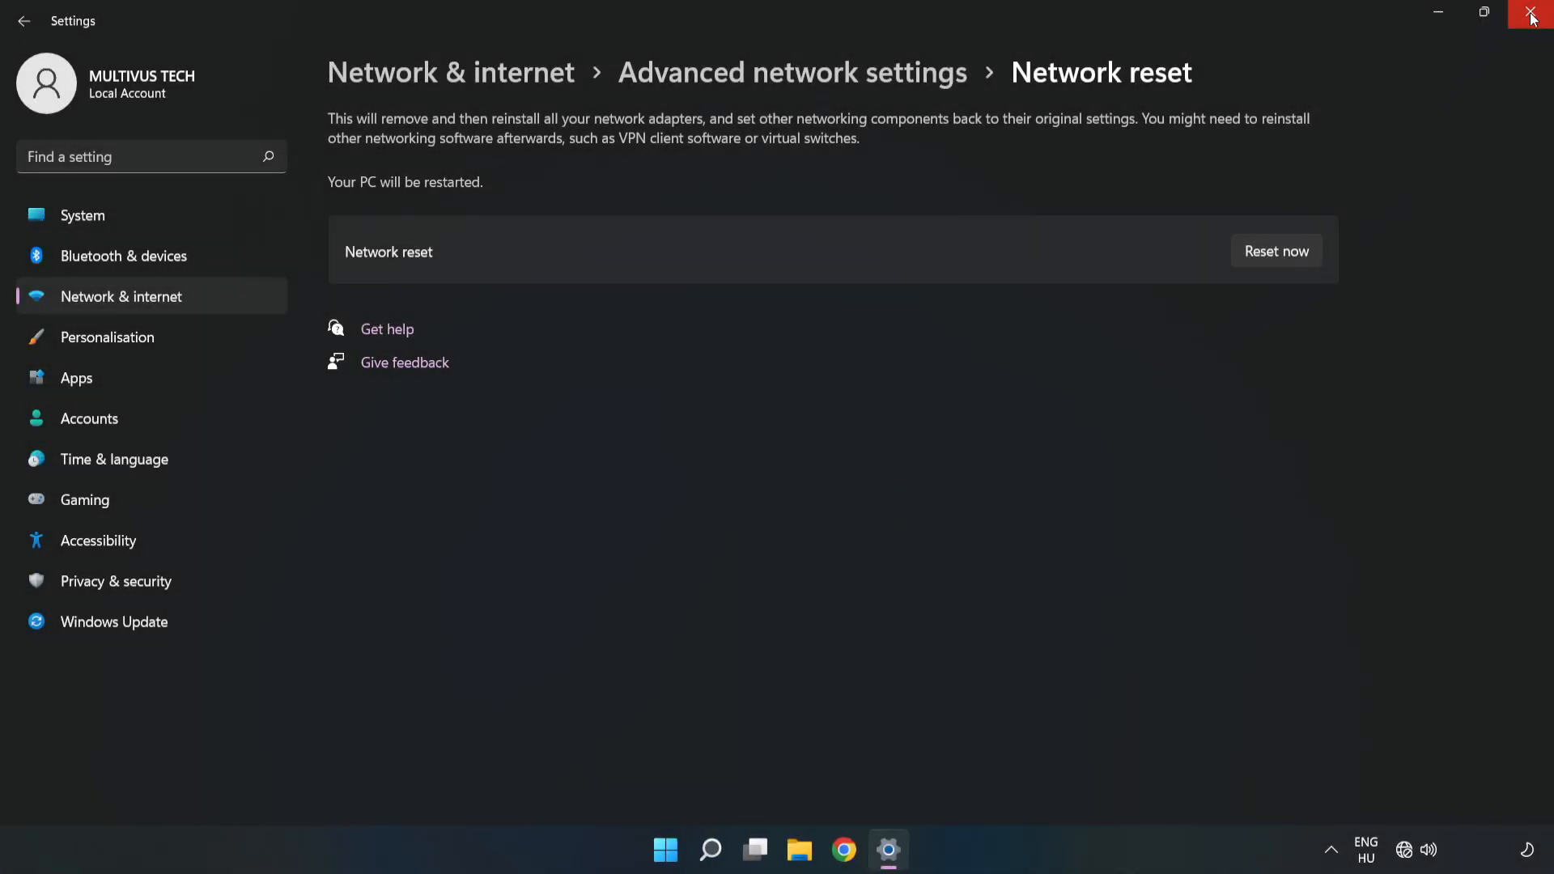
# Close Settings and show the Start menu's power options.
pyautogui.click(1531, 14)
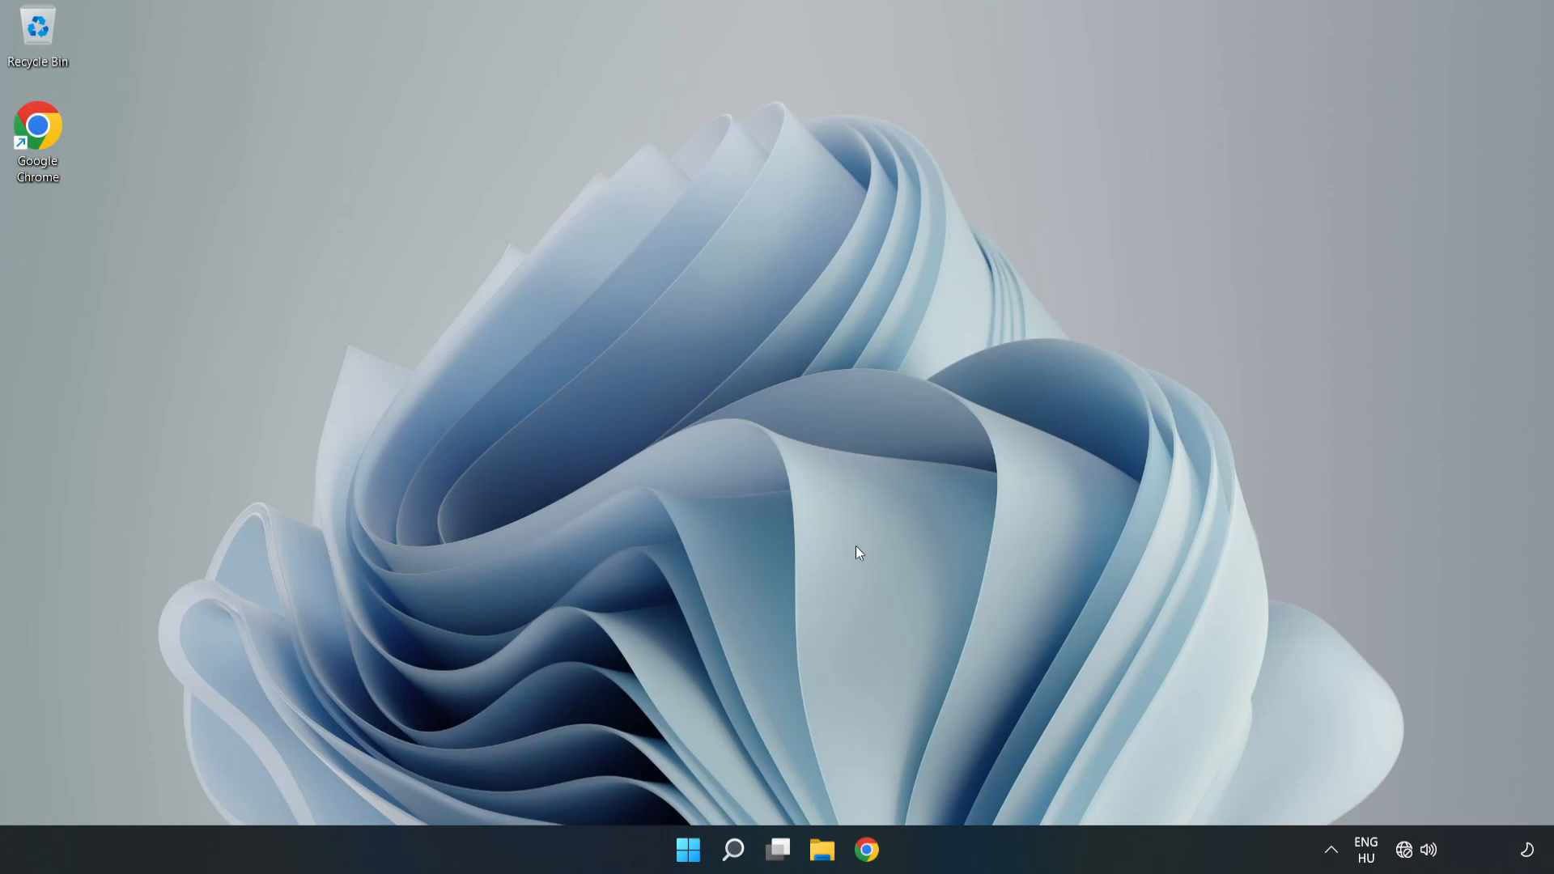
pyautogui.click(688, 849)
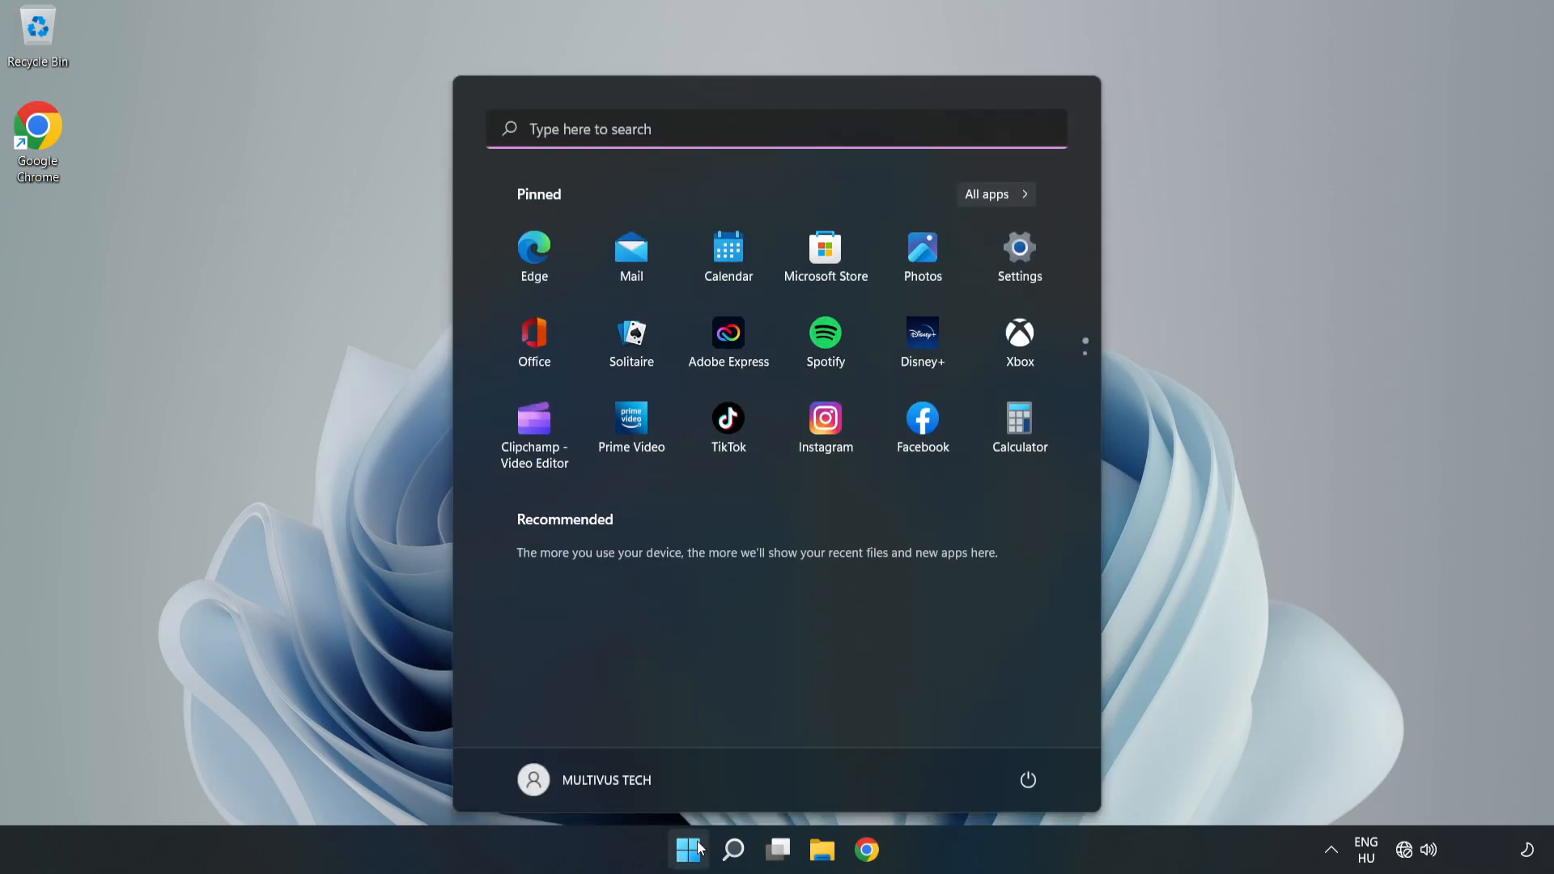
pyautogui.click(1028, 780)
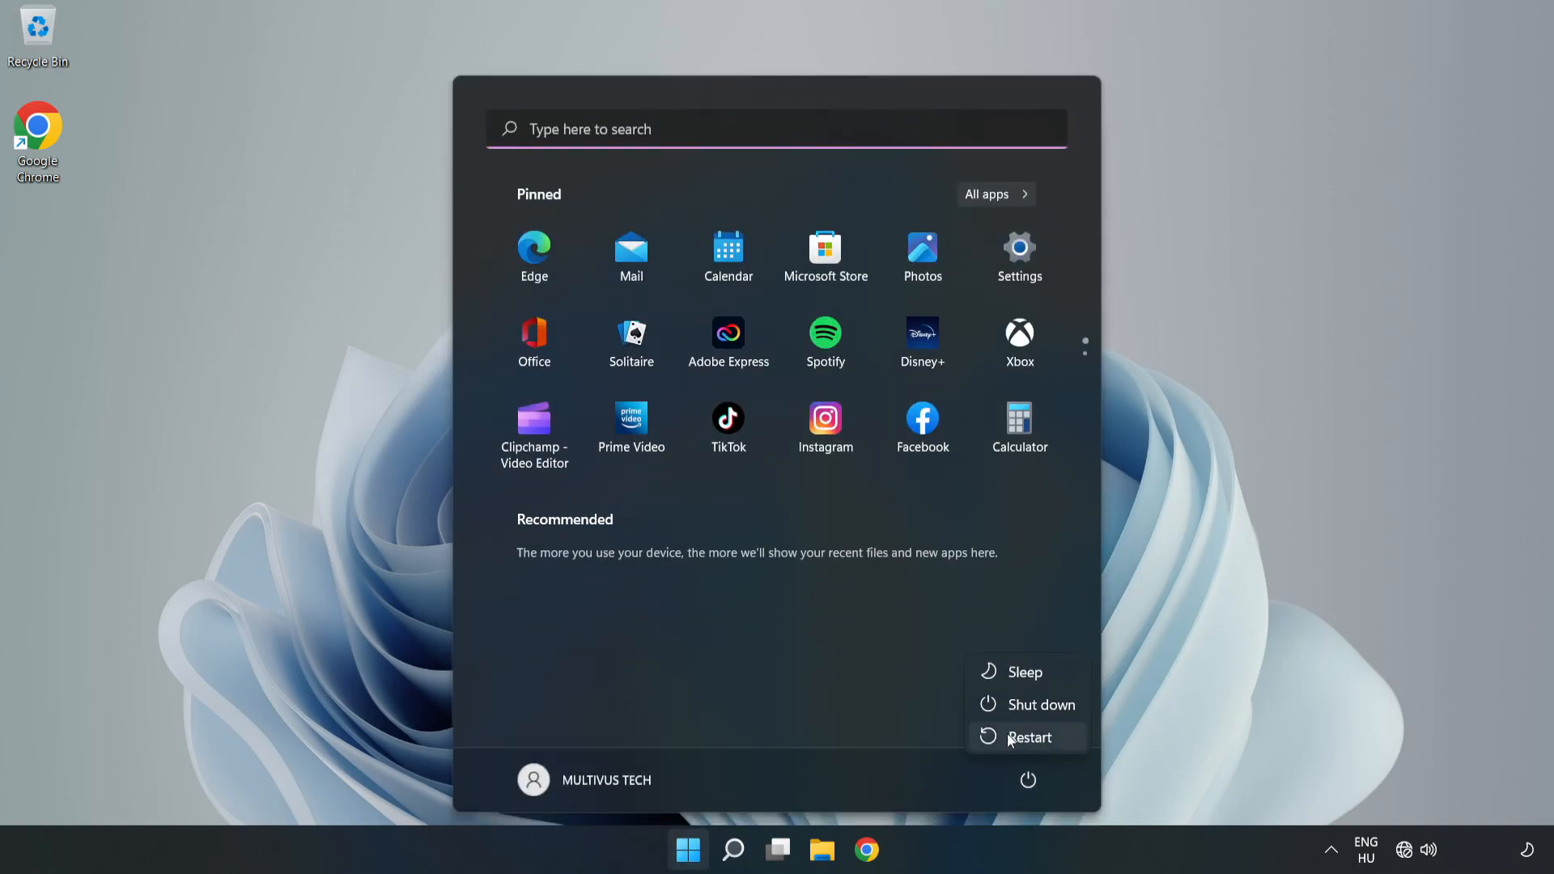